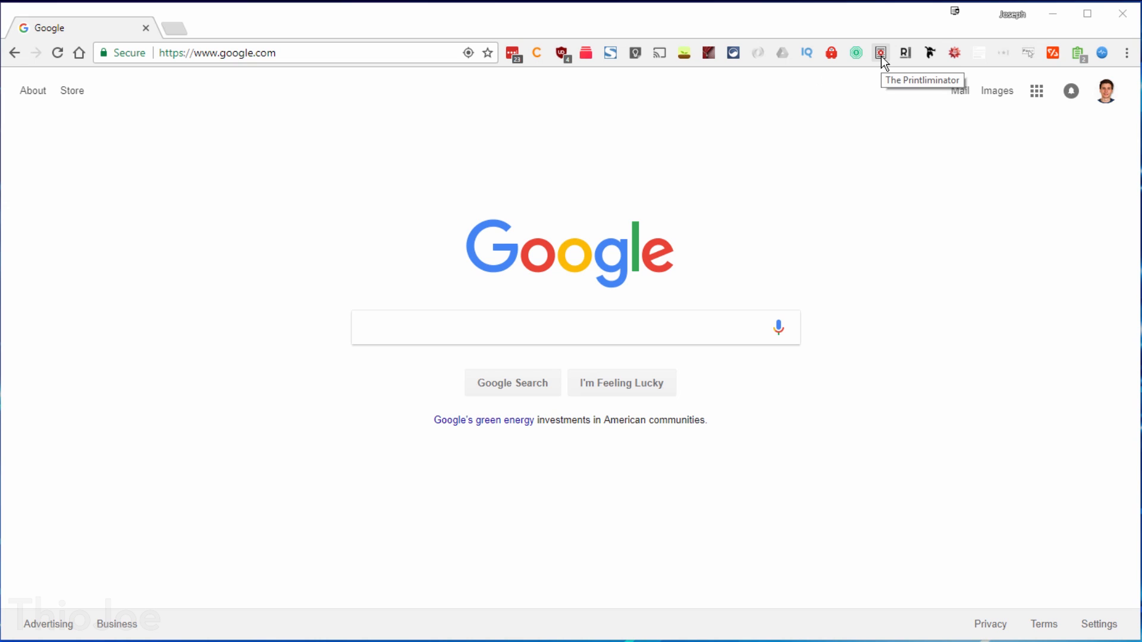
Turn on The Printliminator and remove the 'investments in American communities' line from Google's homepage
click(879, 52)
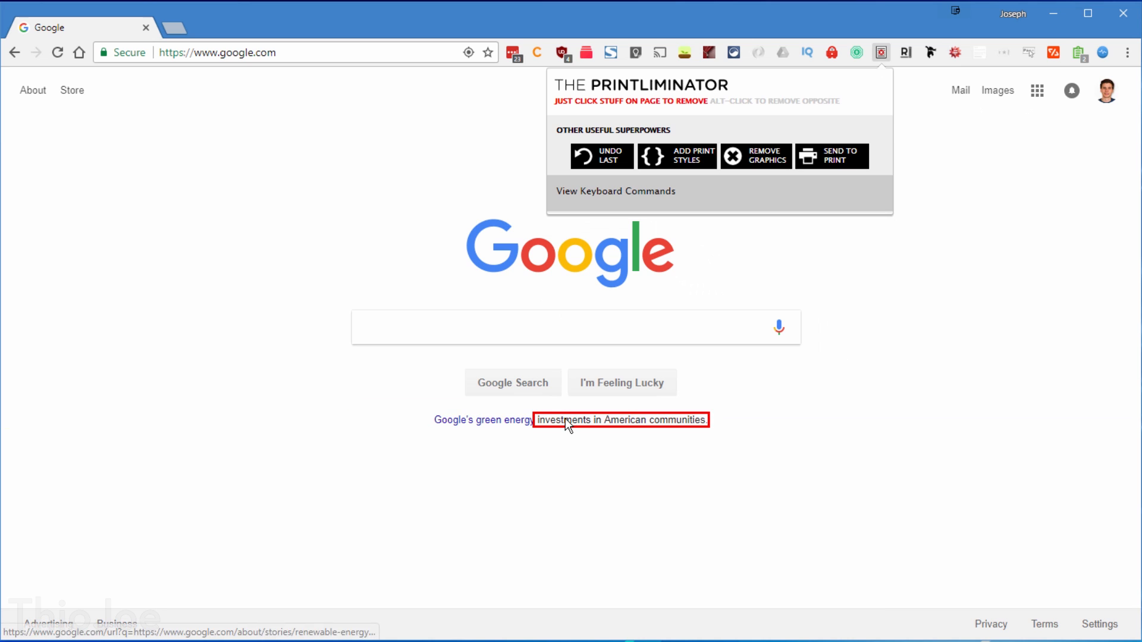
click(568, 427)
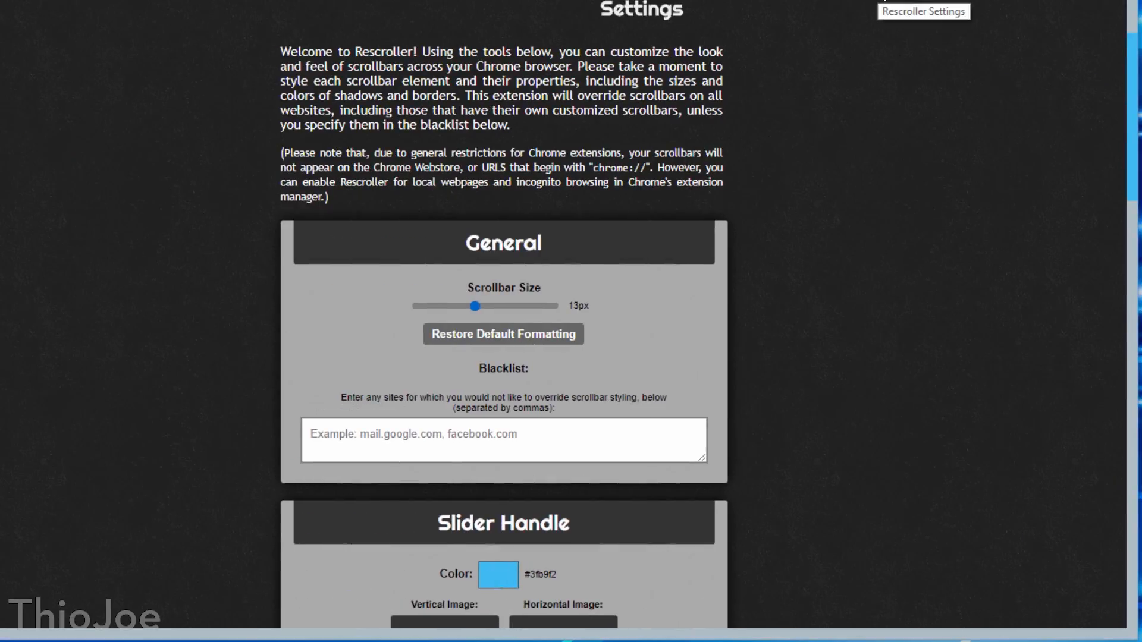
Set Rescroller scrollbars to 10px with a #455A64 slider handle and 100% rounded corners
scroll(up, 3)
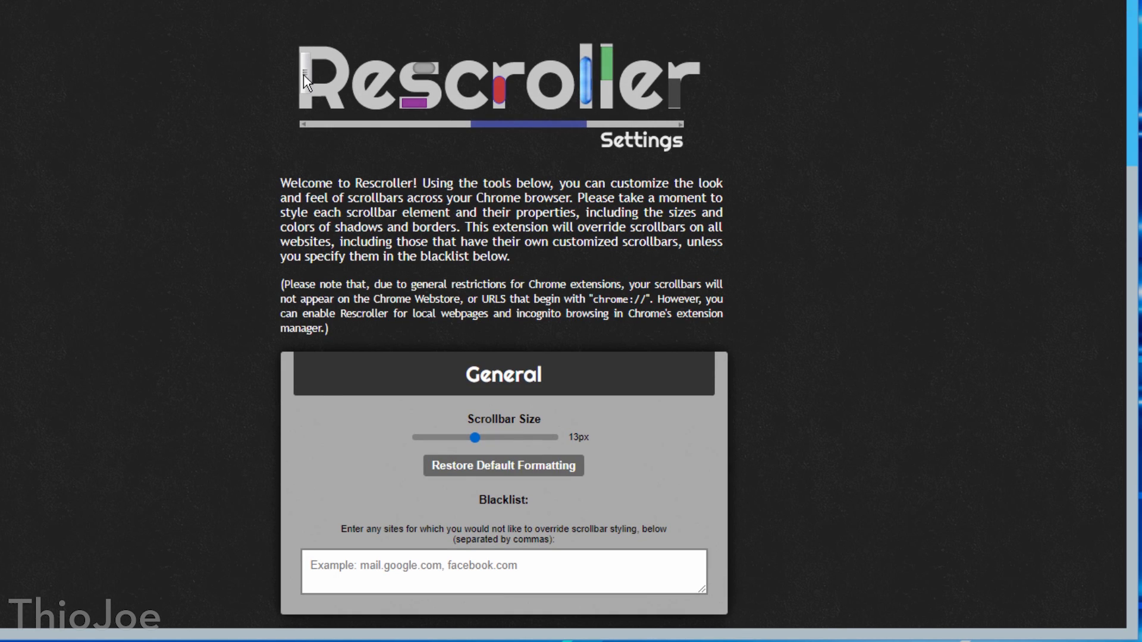
scroll(down, 3)
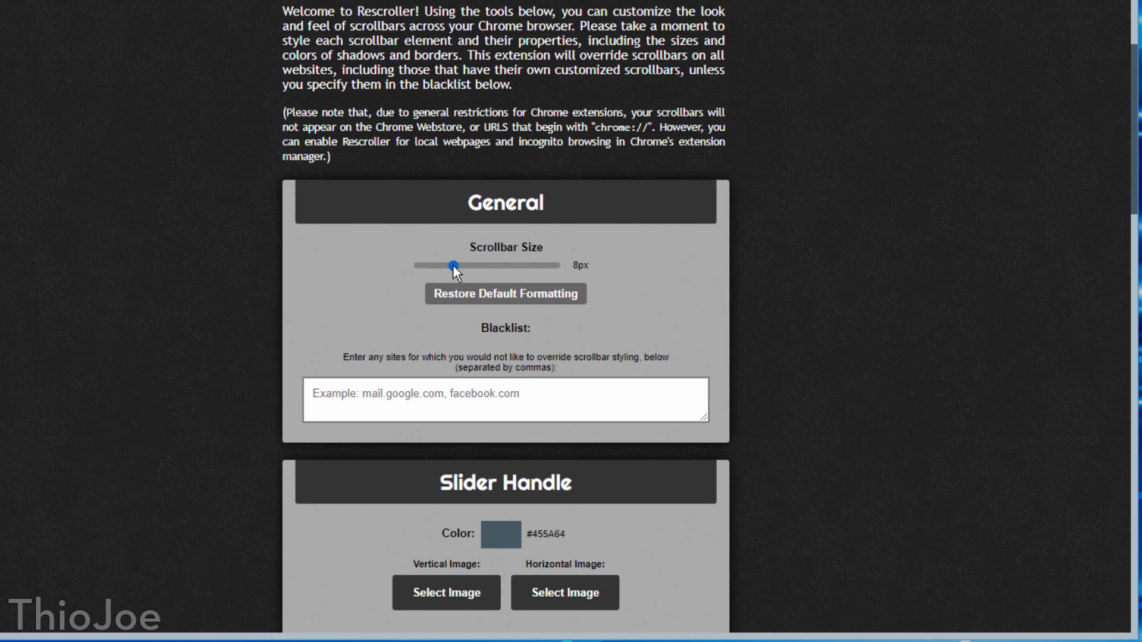
scroll(down, 3)
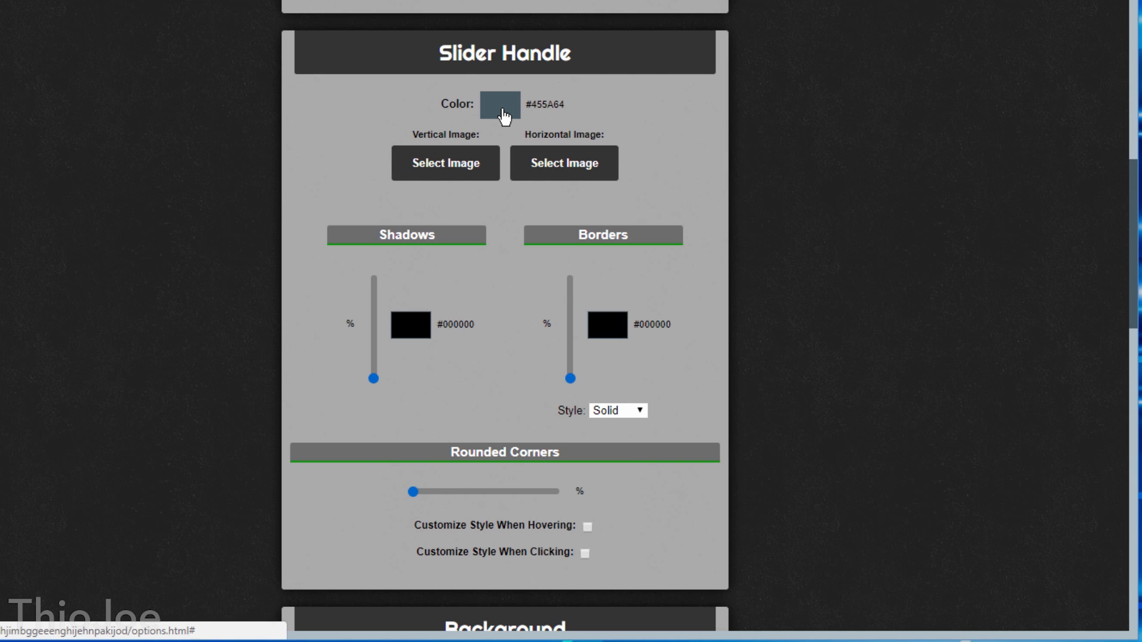
click(499, 107)
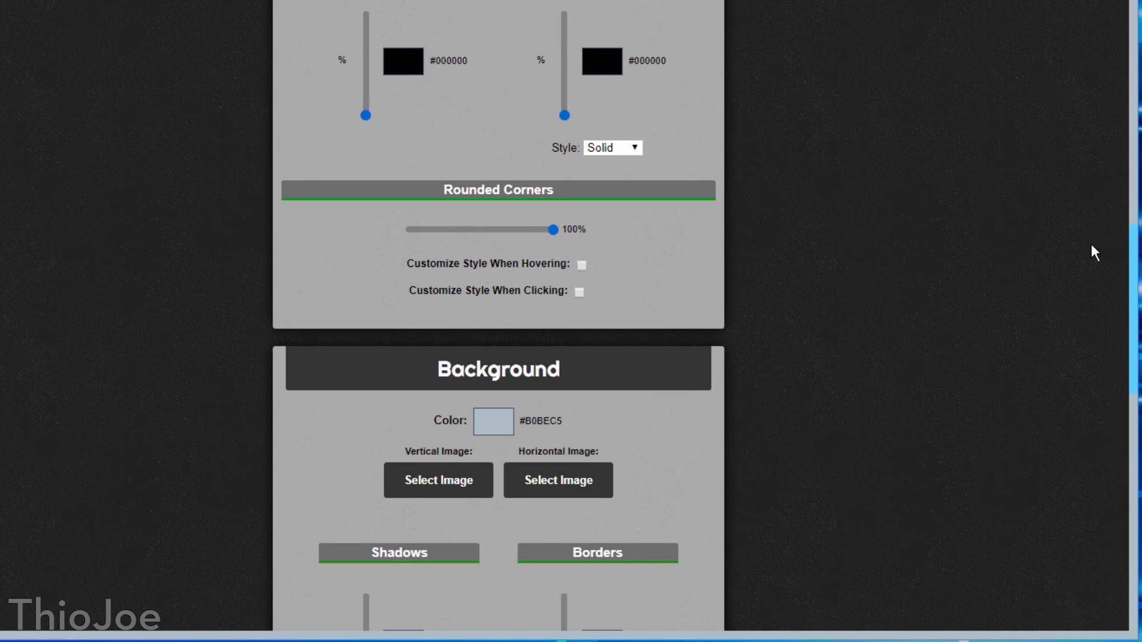
scroll(up, 3)
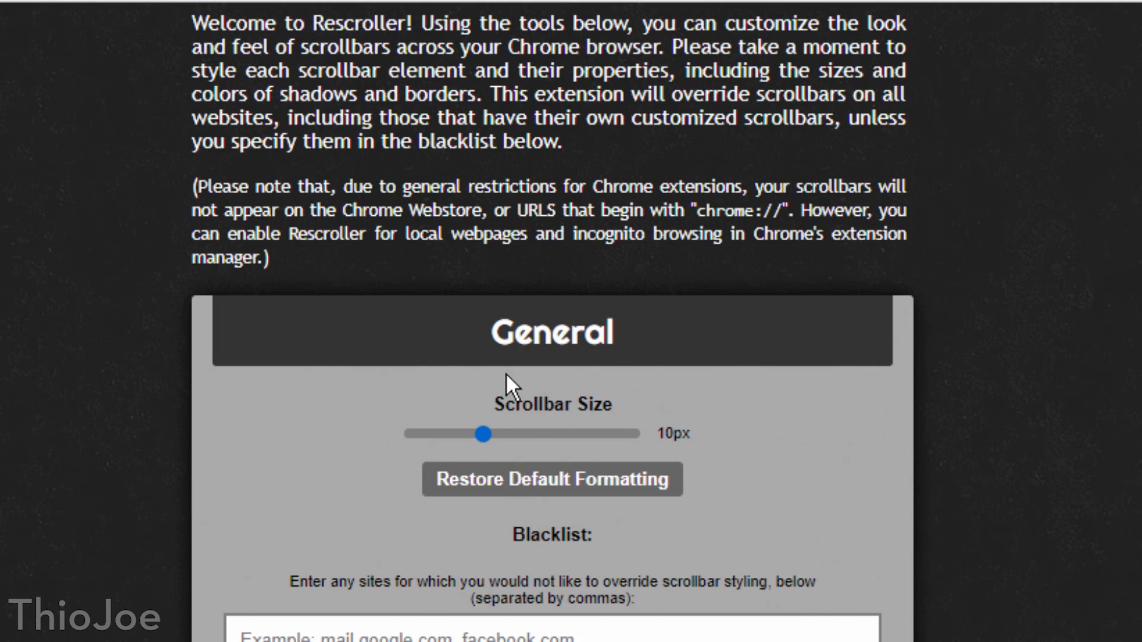
scroll(down, 3)
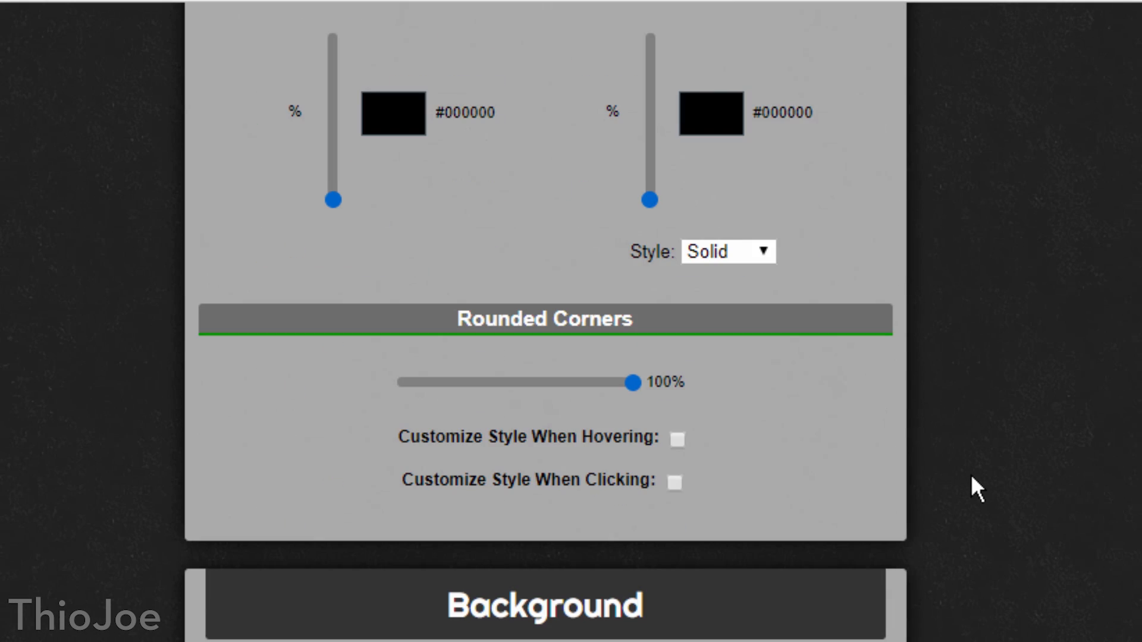
scroll(up, 3)
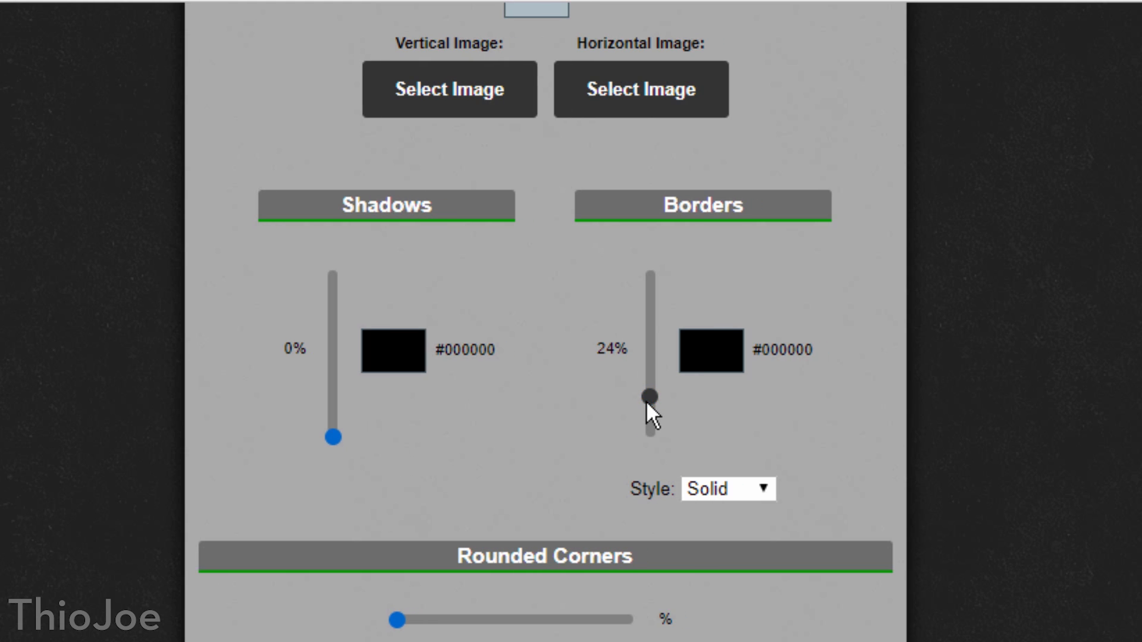
scroll(down, 3)
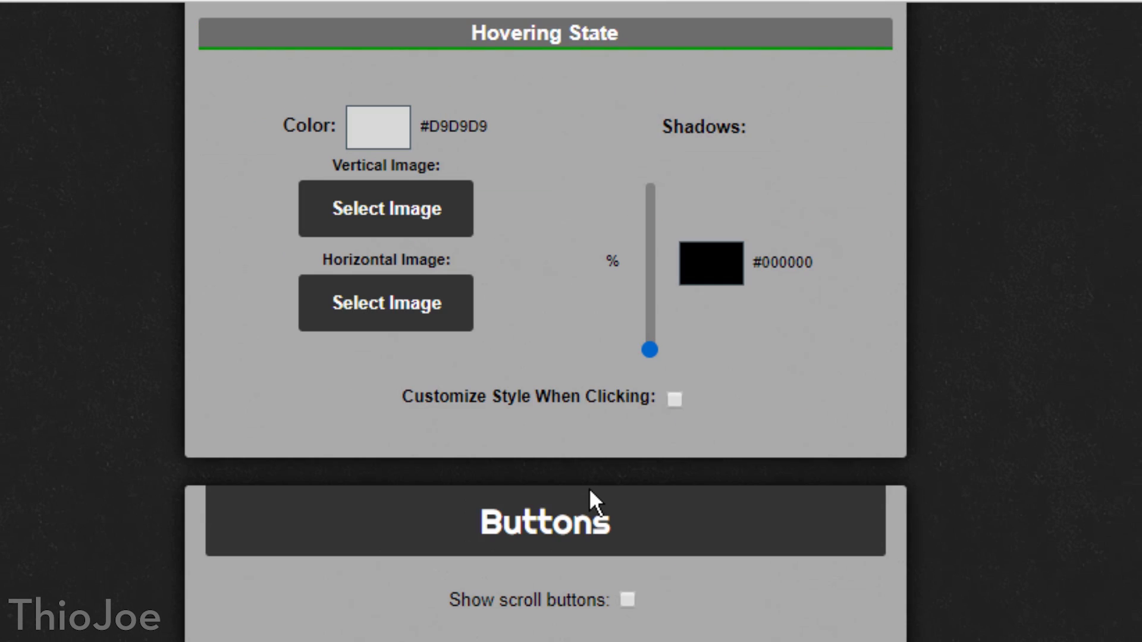
mouse_move(504, 353)
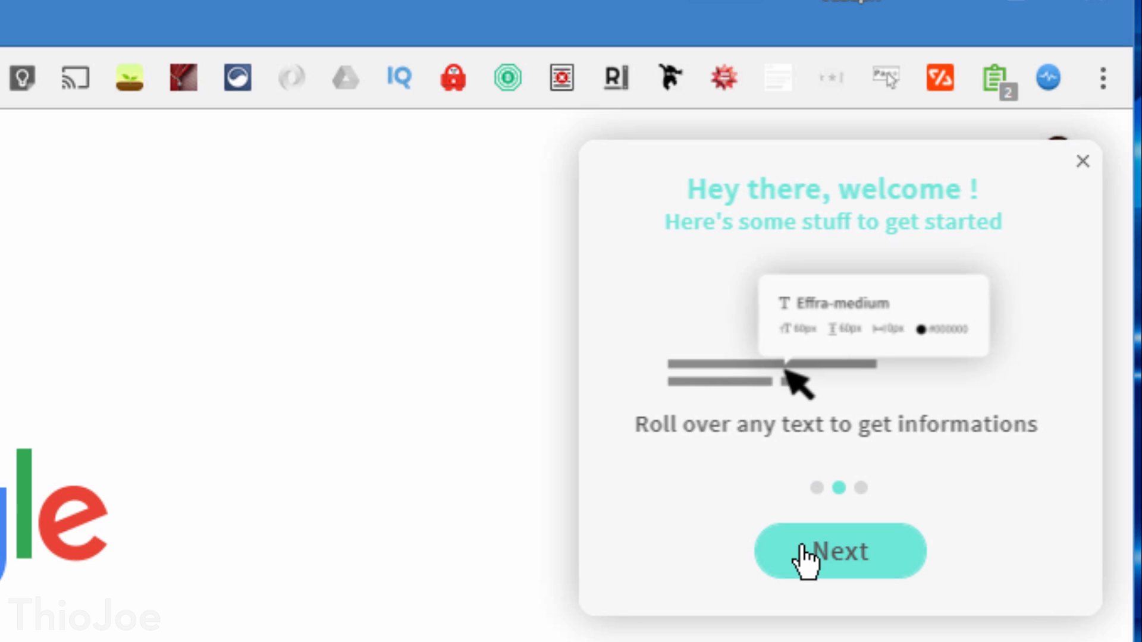
Step through both FontFace Ninja welcome tips to finish the tour
click(839, 551)
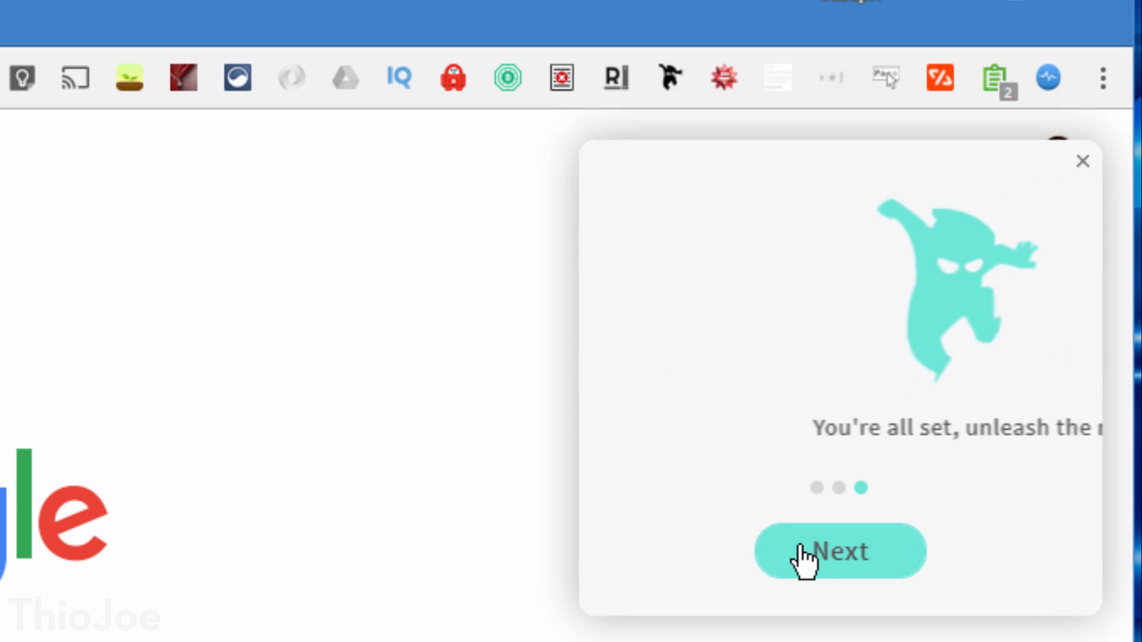
click(839, 552)
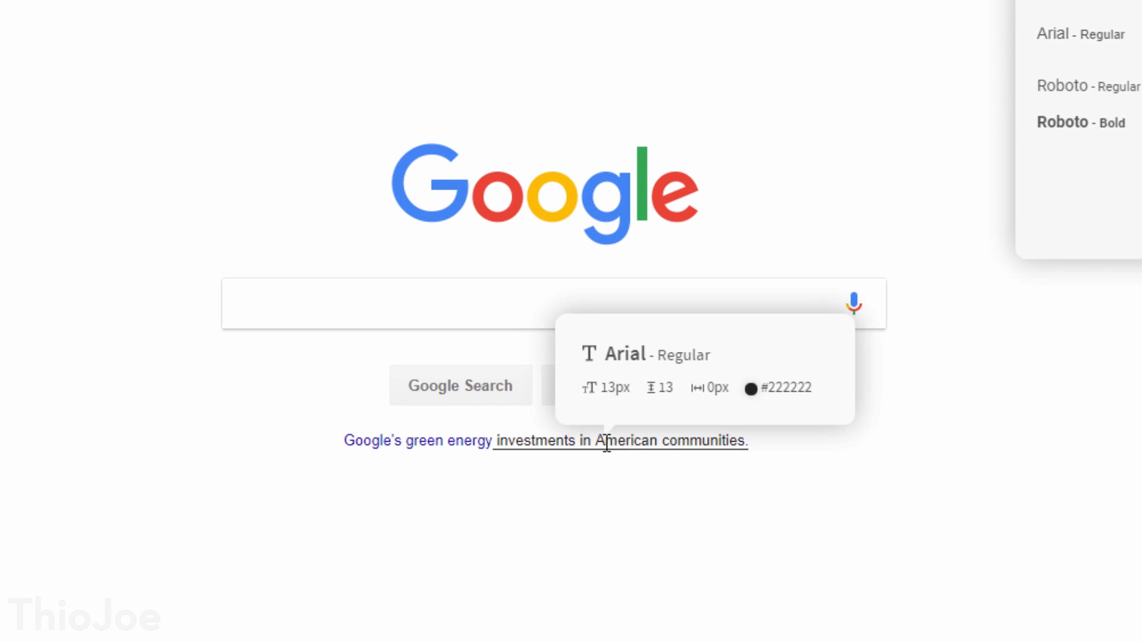
mouse_move(444, 397)
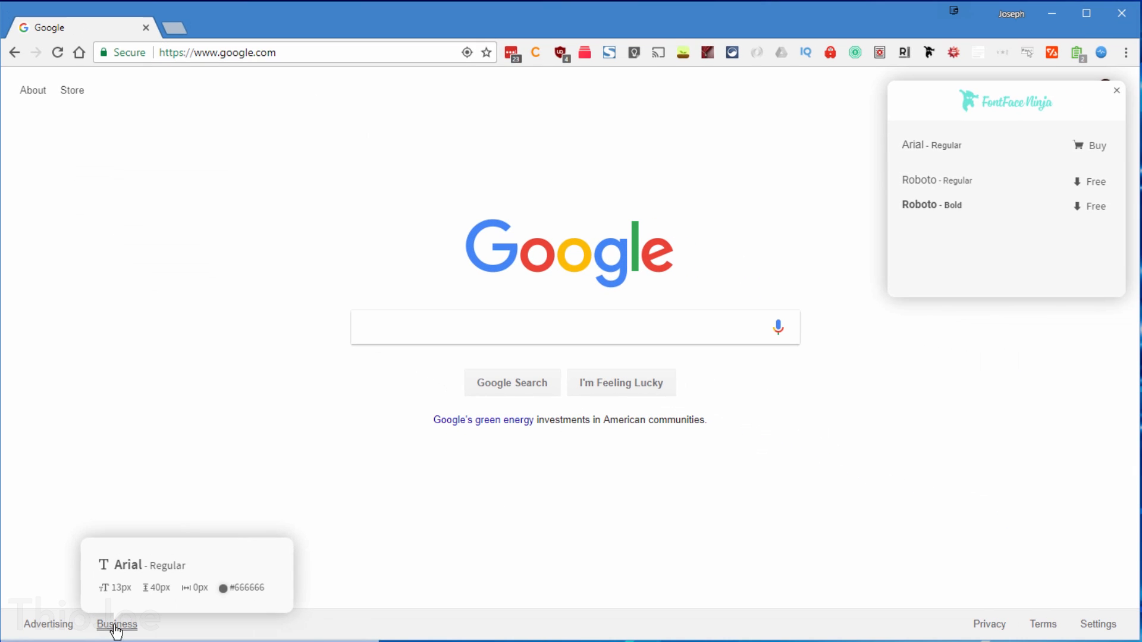
mouse_move(989, 624)
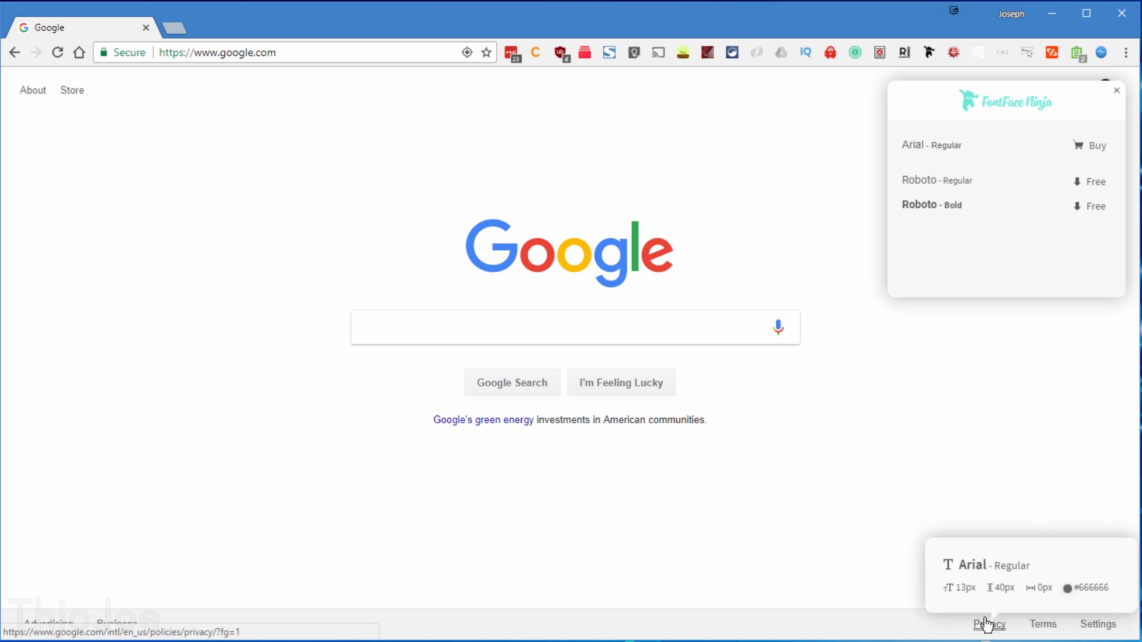
mouse_move(592, 263)
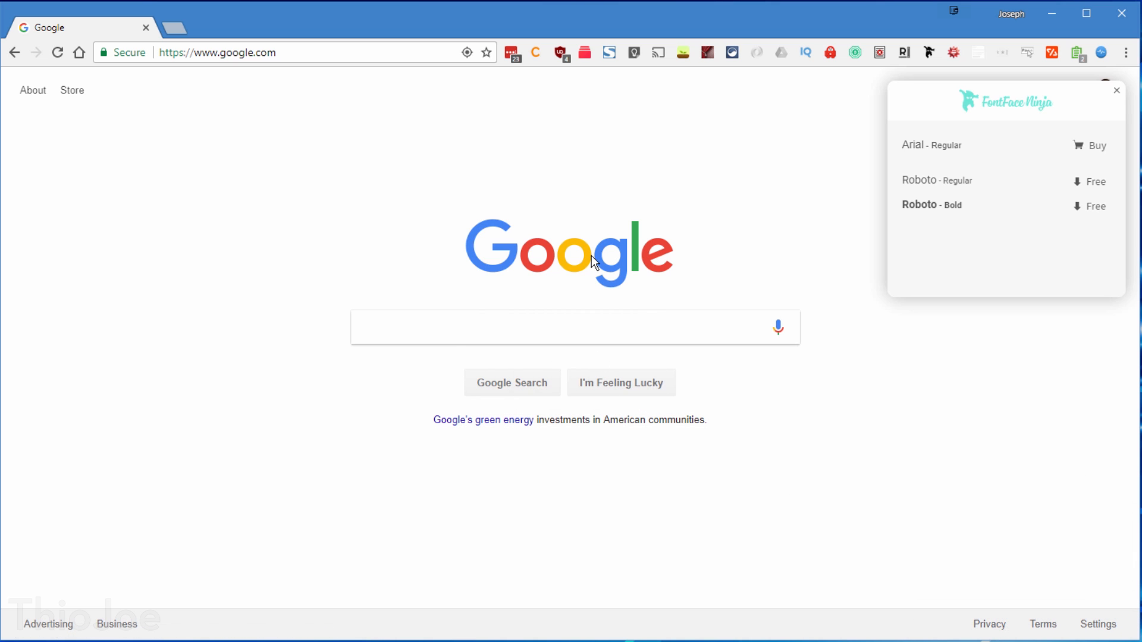
mouse_move(932, 205)
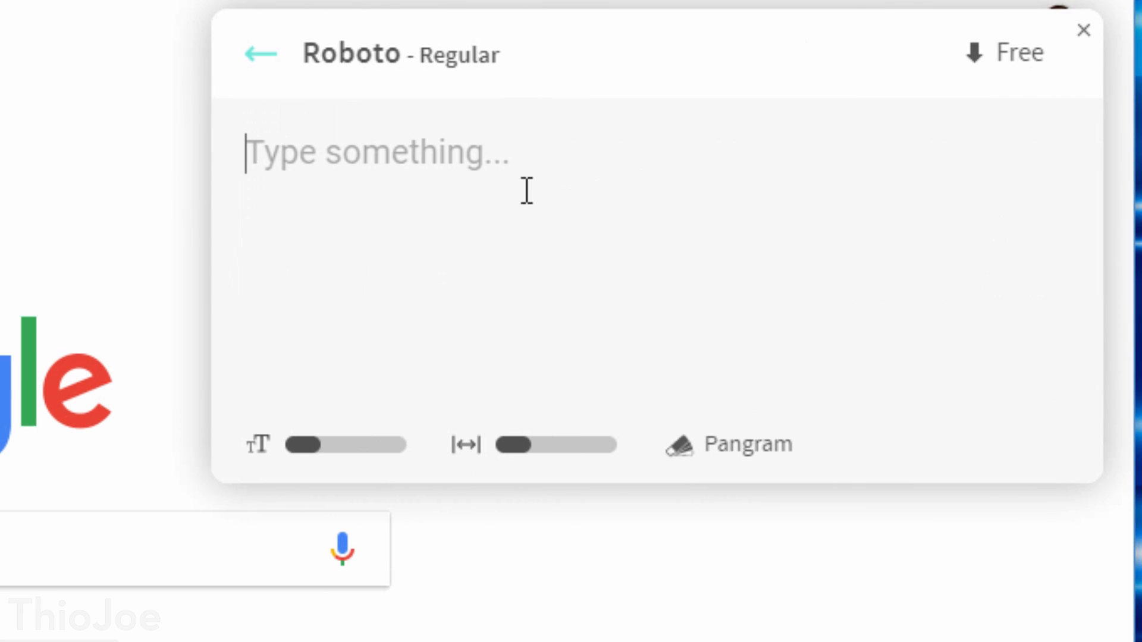
Preview Roboto Regular with typed text 'Test', 'test test yes' and 'hello good day'
text(Test)
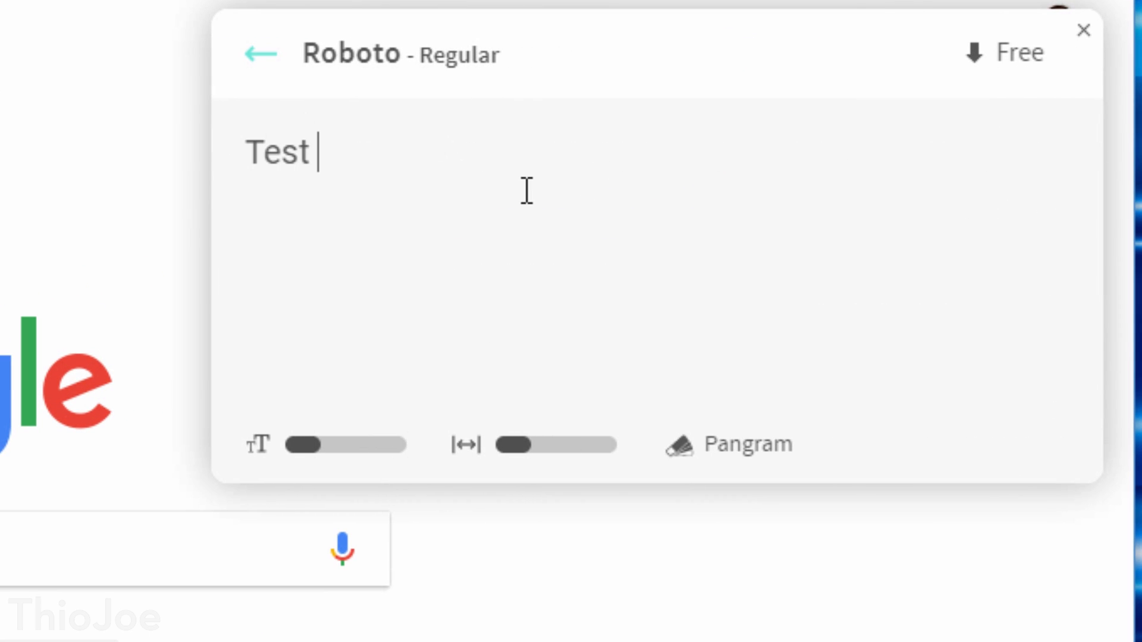
text(test test yes)
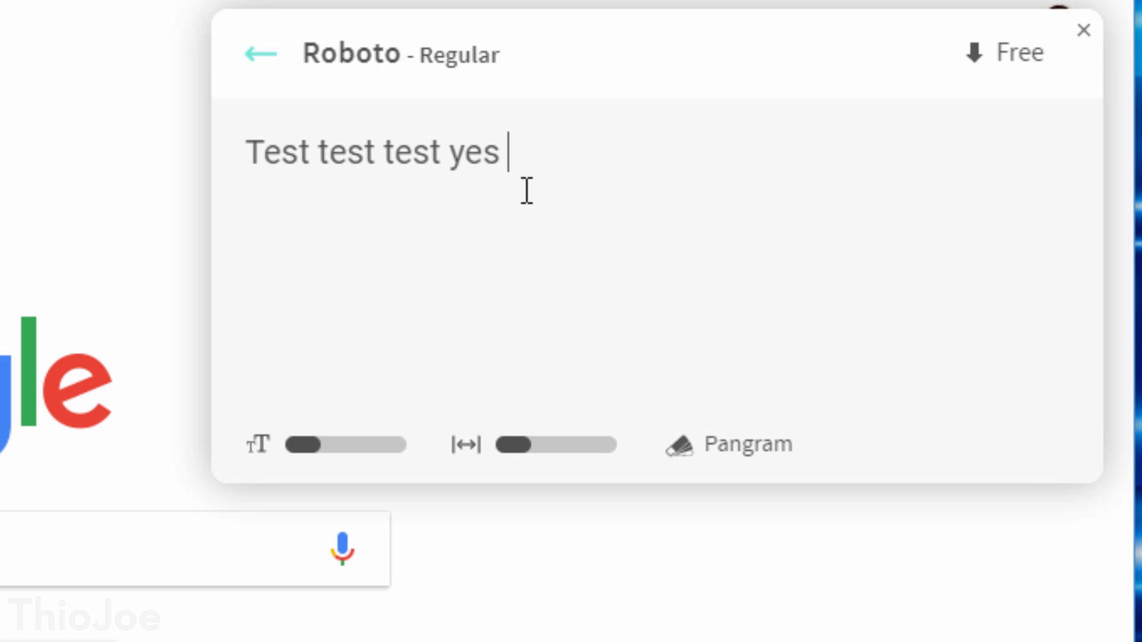
text(hello good day)
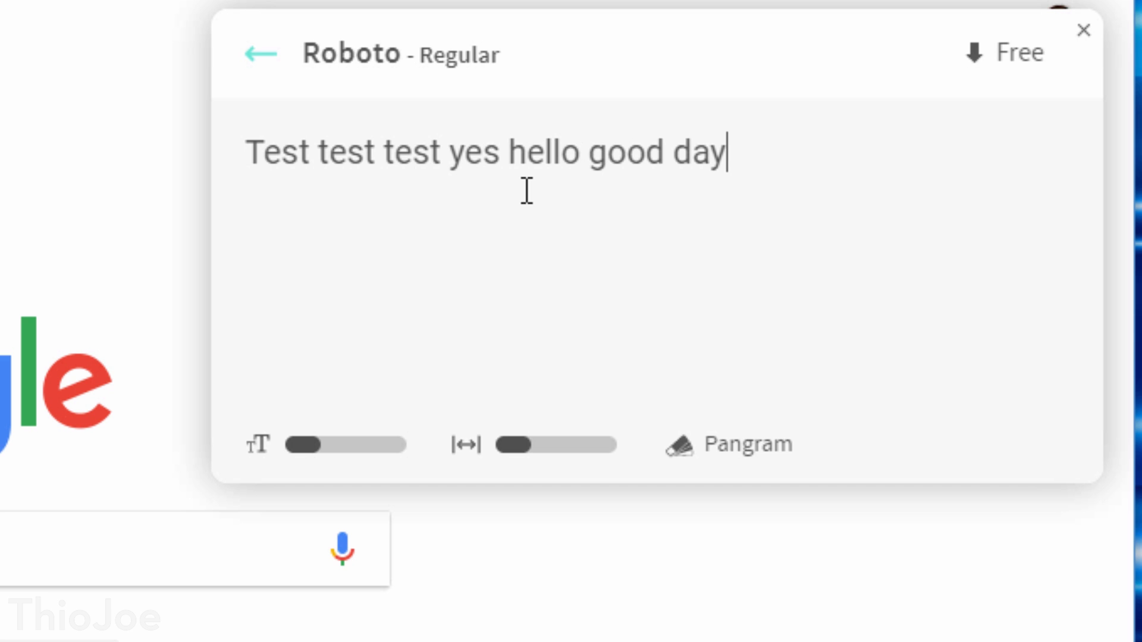
Preview Roboto Bold with 'yes hello good day' and a pangram, then list the page fonts
click(260, 54)
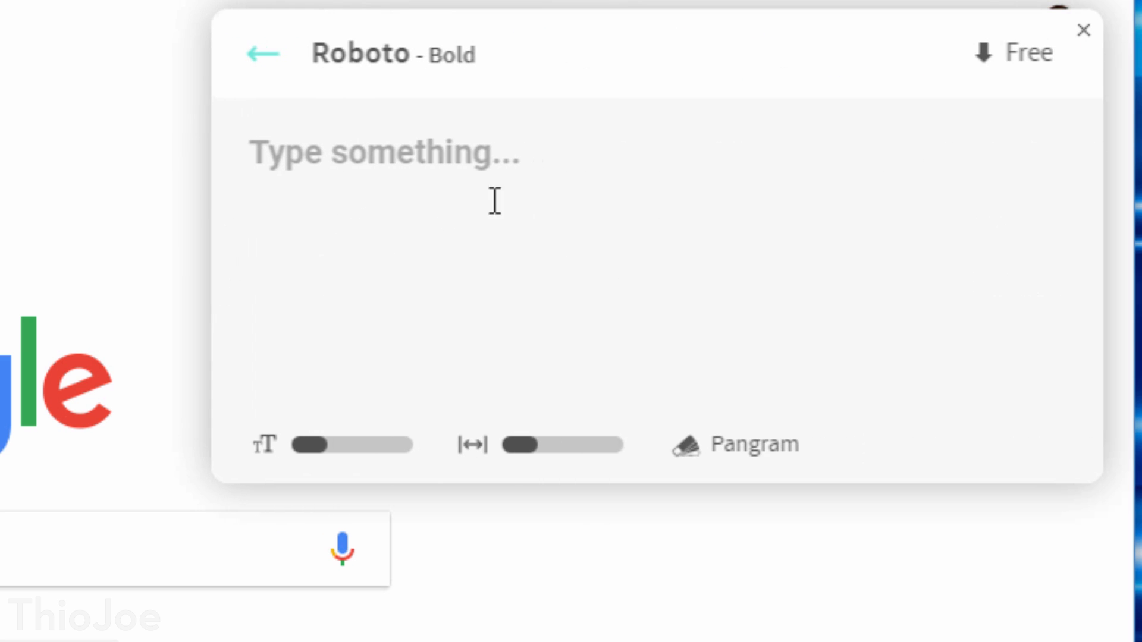
text(yes hello)
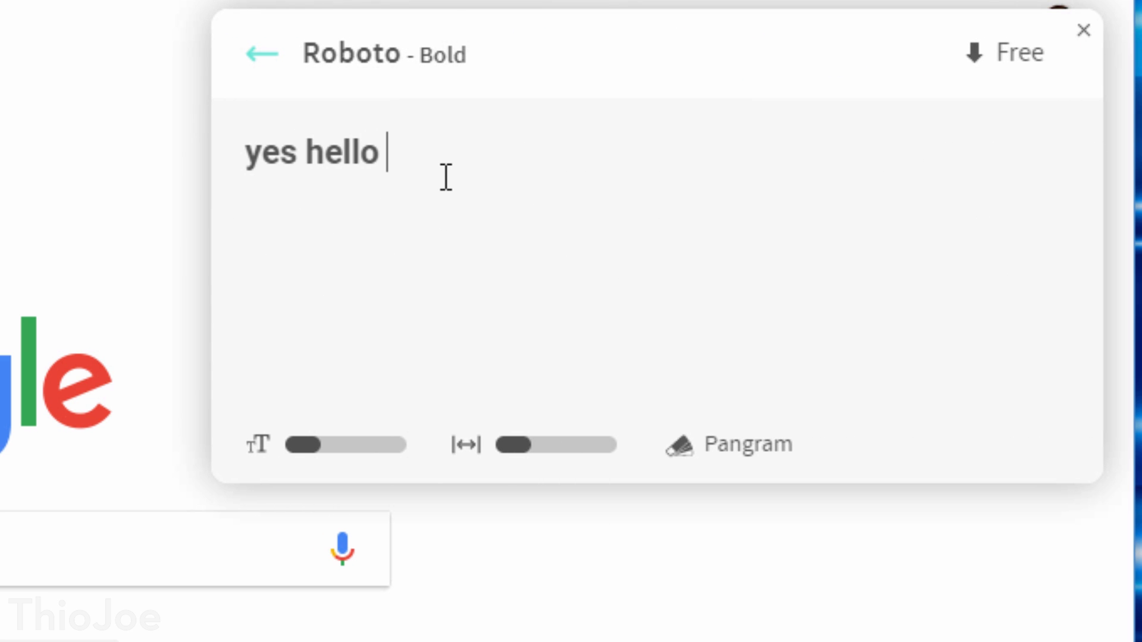
text(good day)
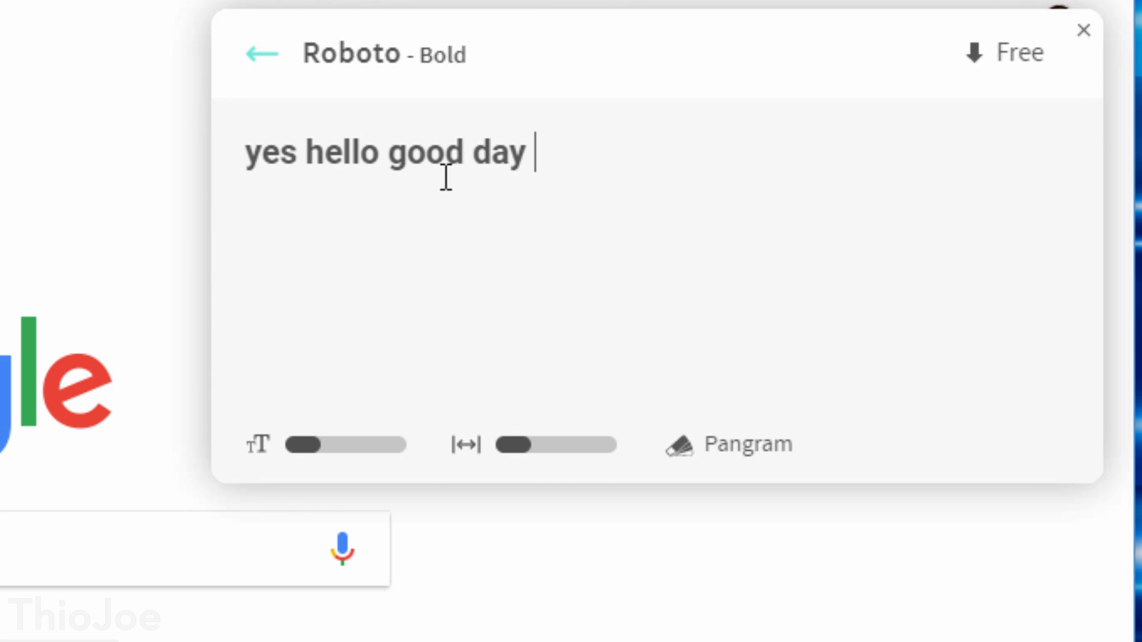
click(753, 444)
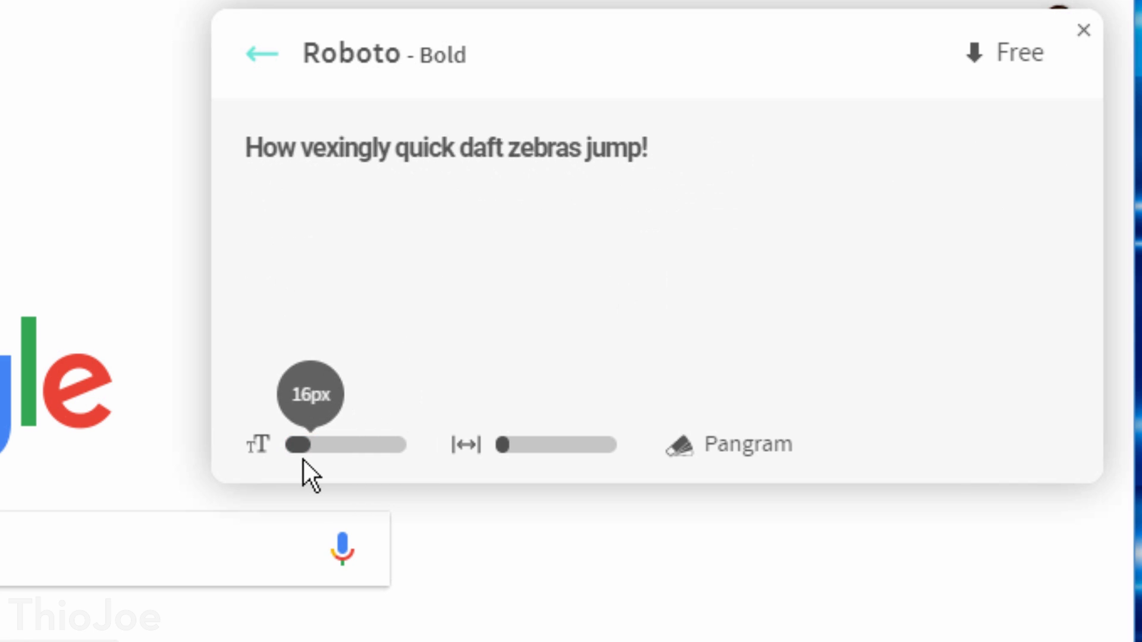
click(262, 54)
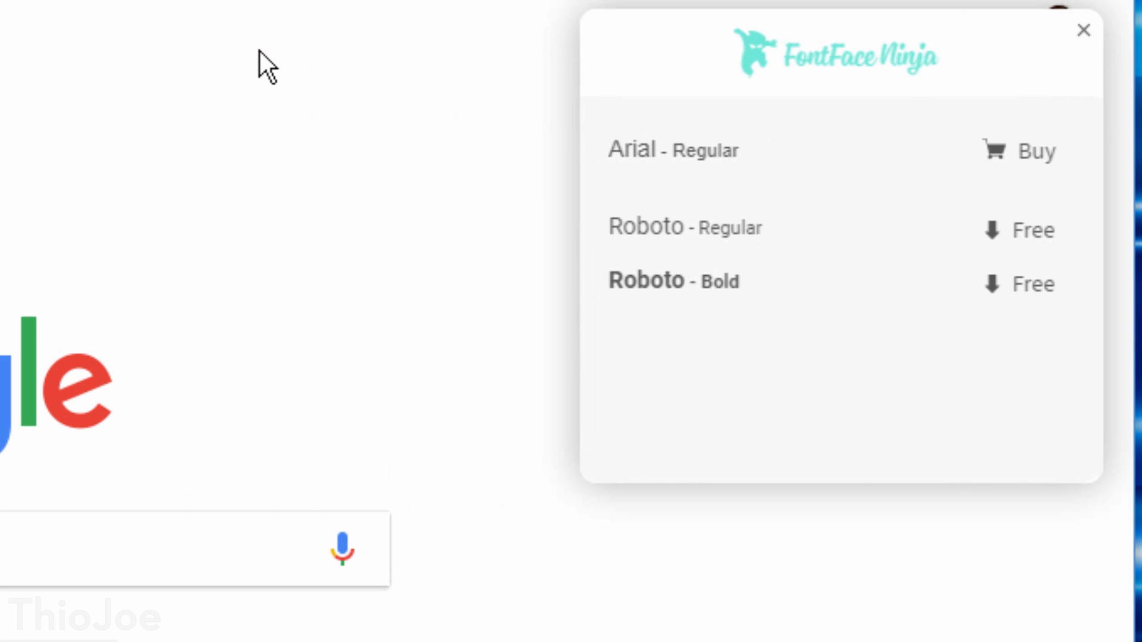
mouse_move(1027, 241)
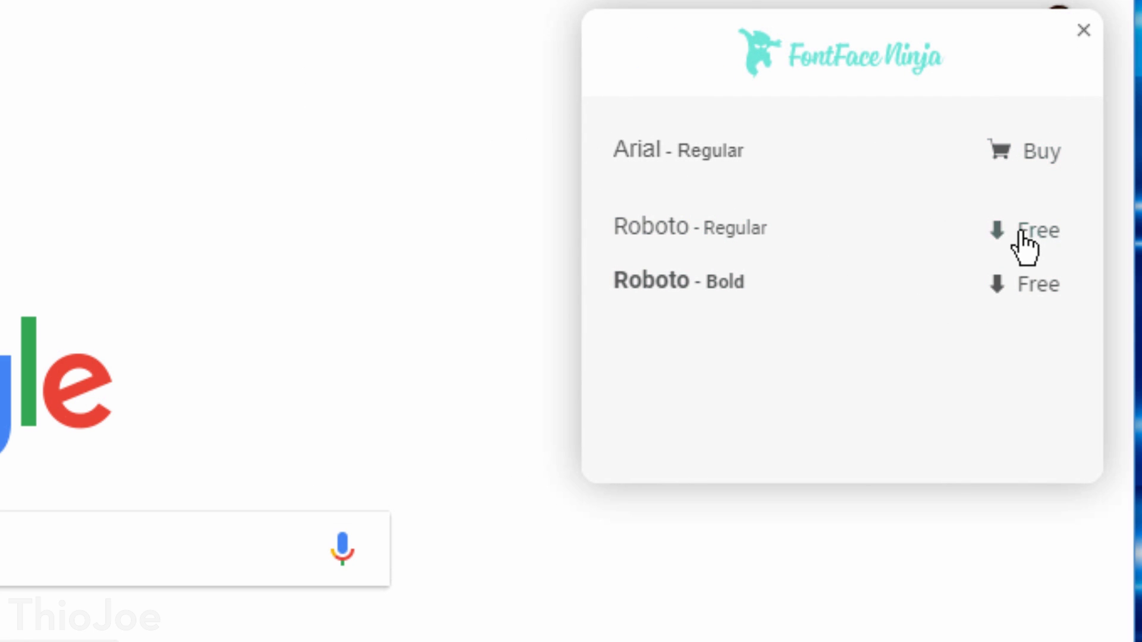
mouse_move(1023, 317)
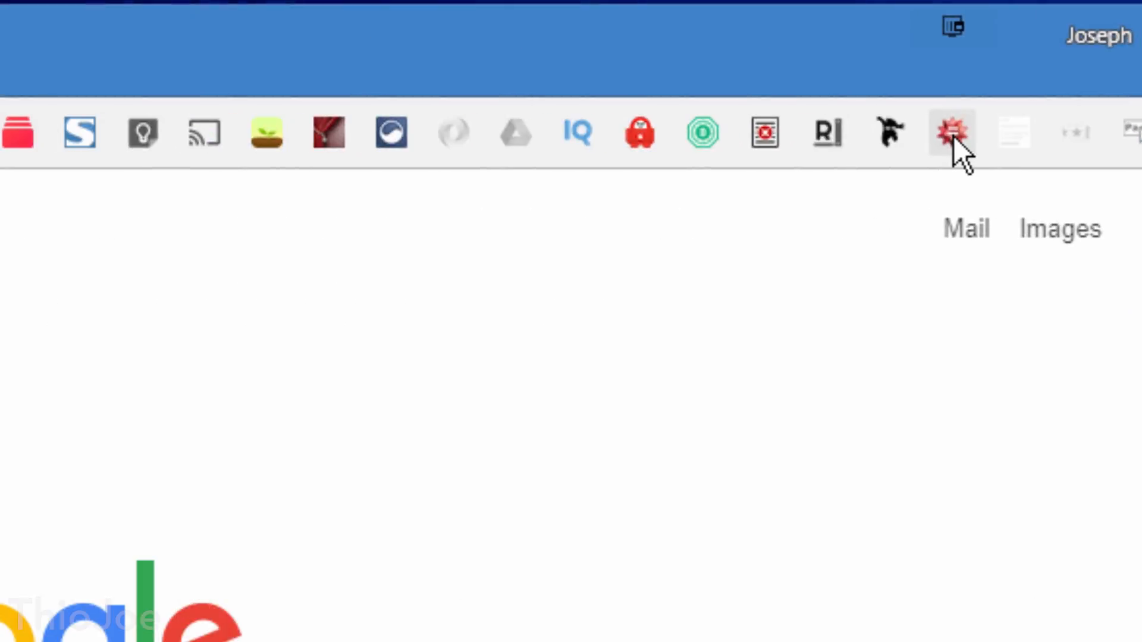
Bring up the Wolfram Alpha quick search and browse two usage tips
click(951, 133)
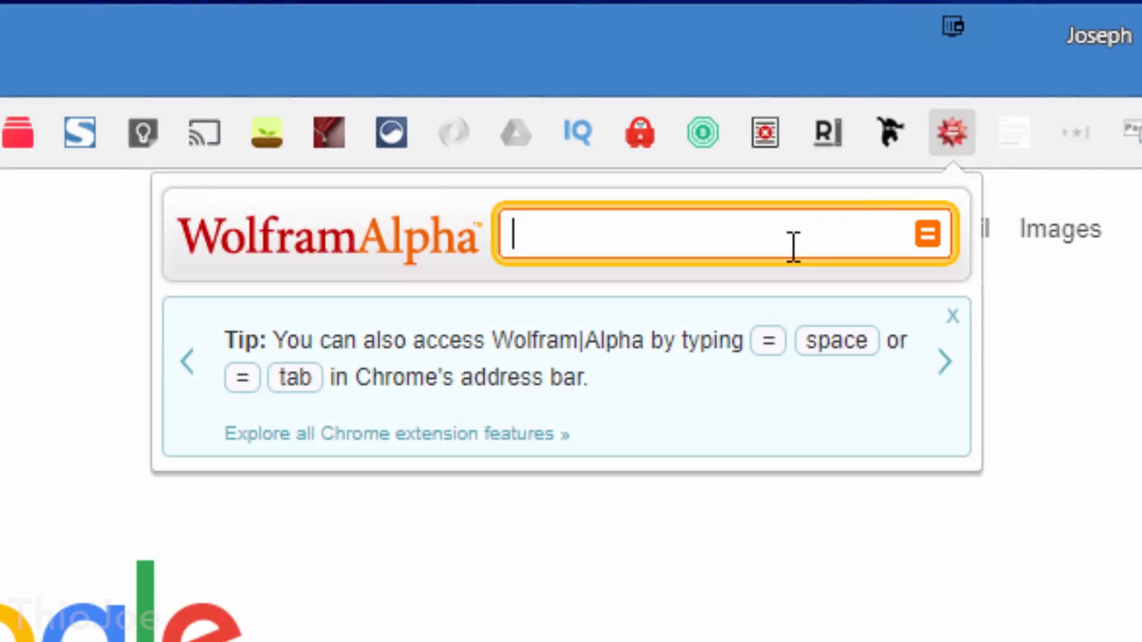
mouse_move(366, 344)
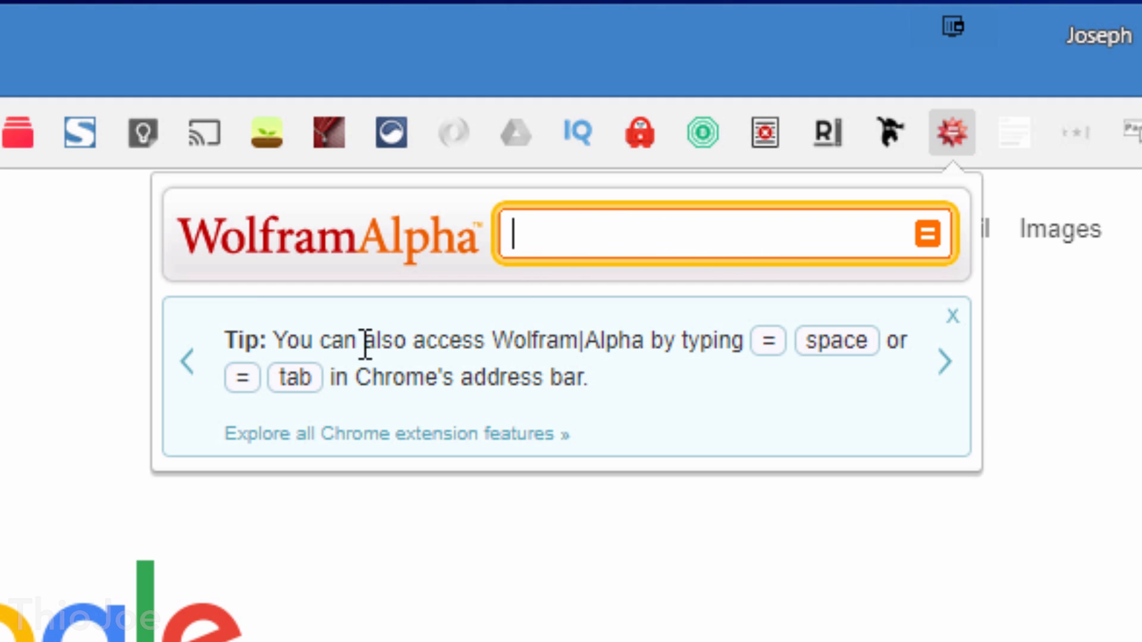
click(947, 362)
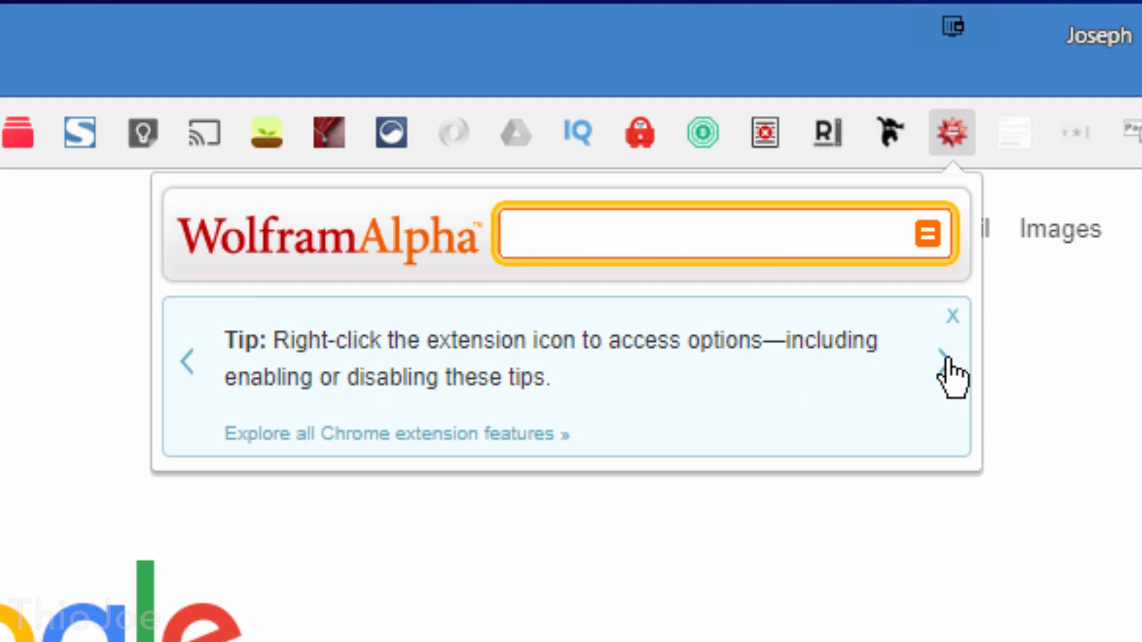
click(947, 362)
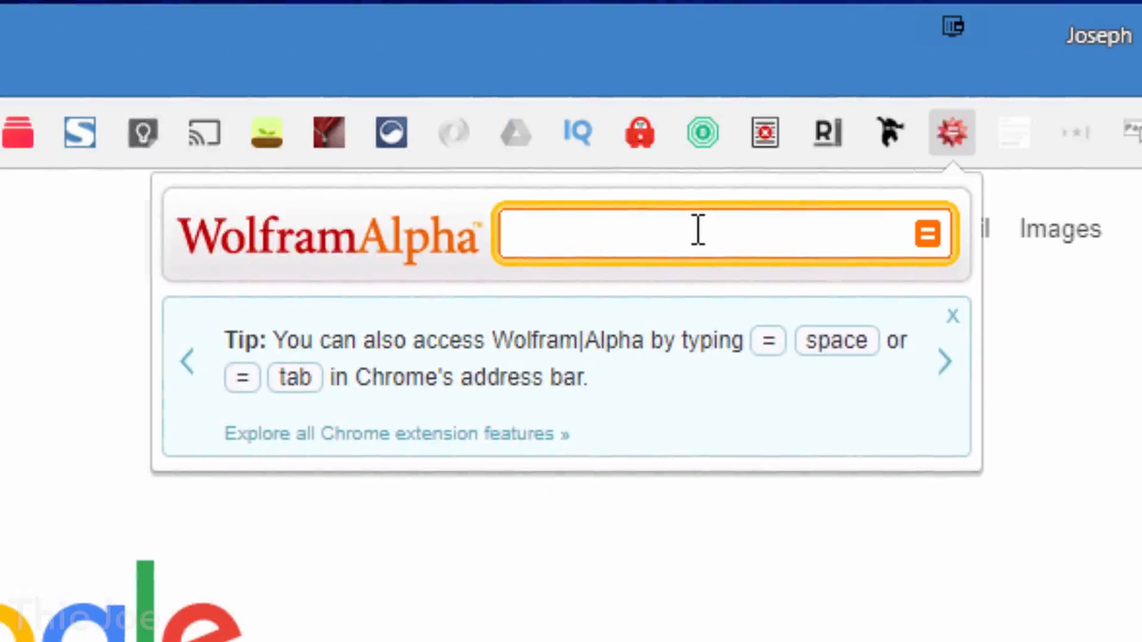
mouse_move(690, 233)
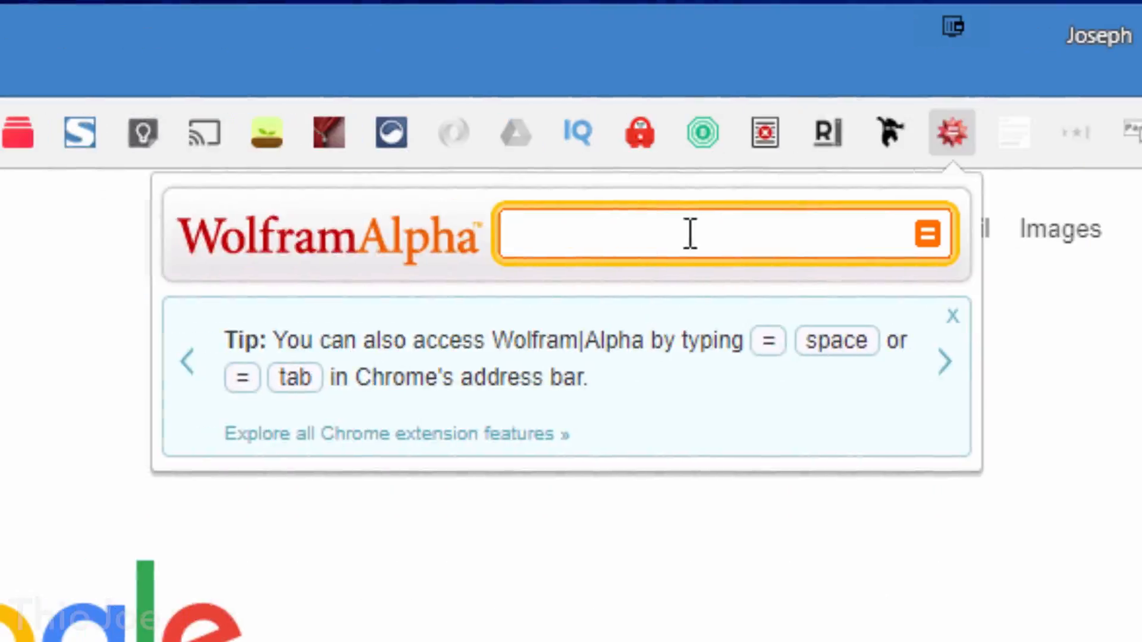
Search Wolfram Alpha for 'Apple nutrition' and scroll through the nutrition facts
text(Apple N)
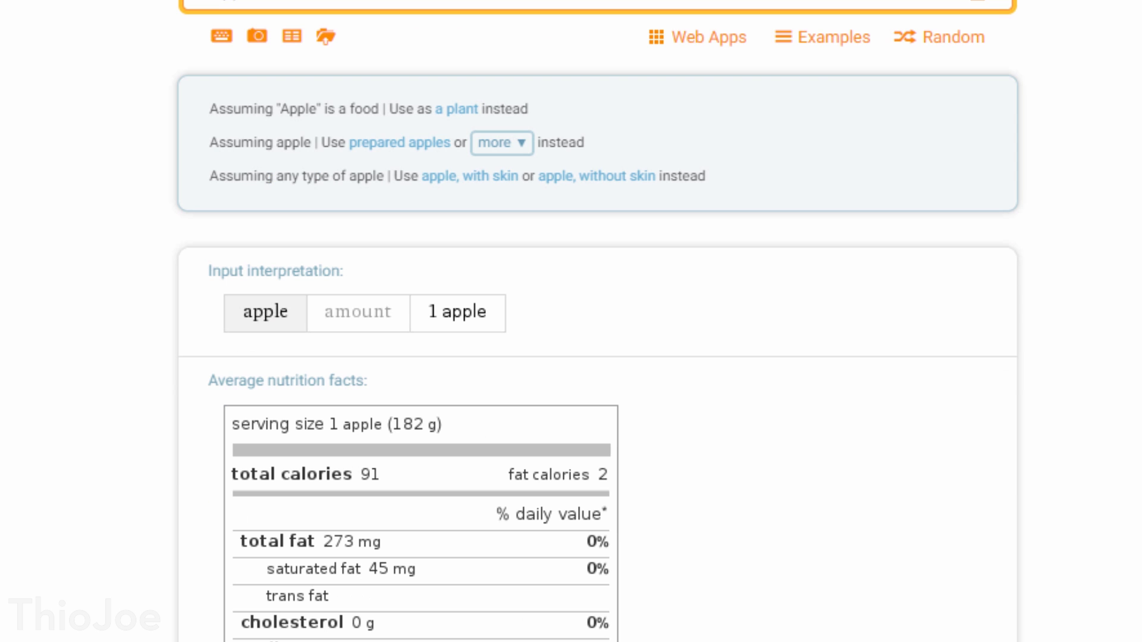
scroll(down, 3)
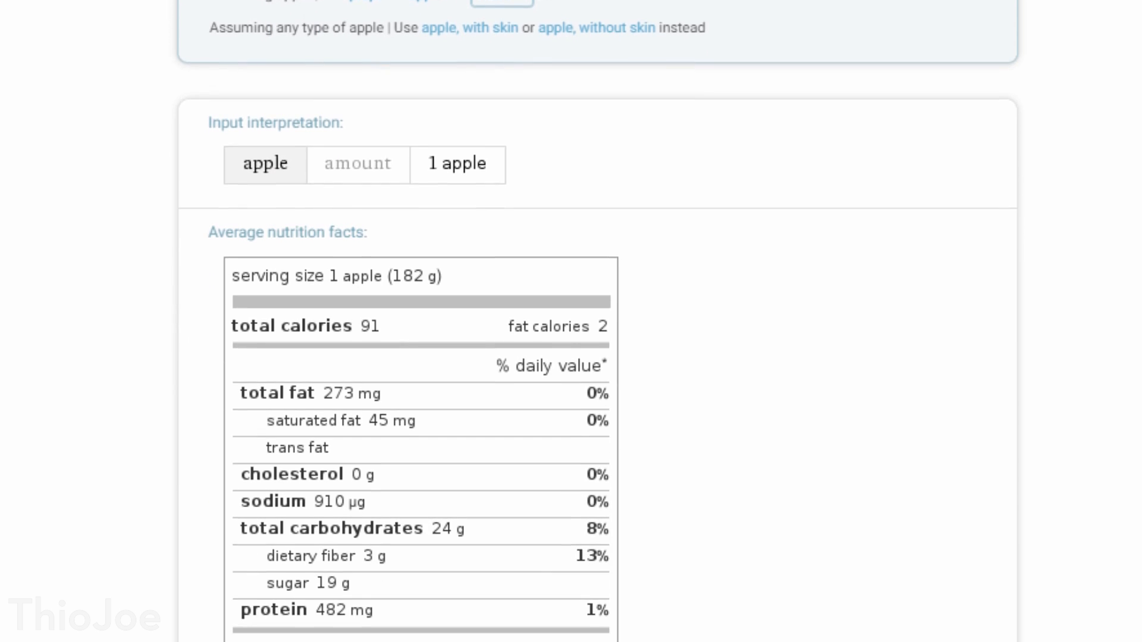
scroll(down, 3)
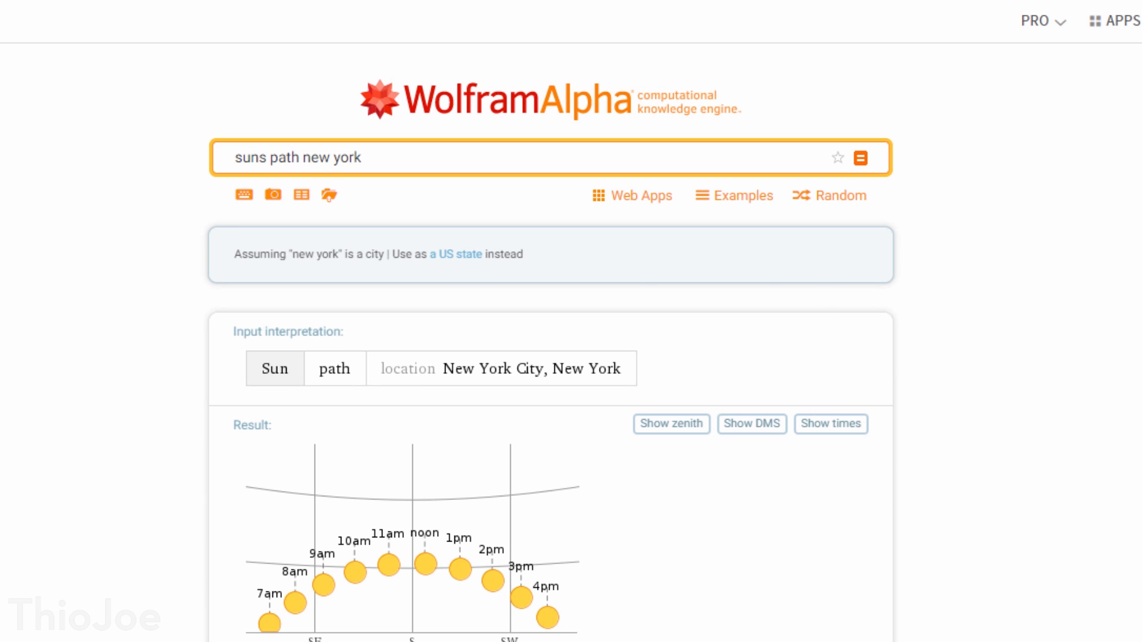
scroll(down, 3)
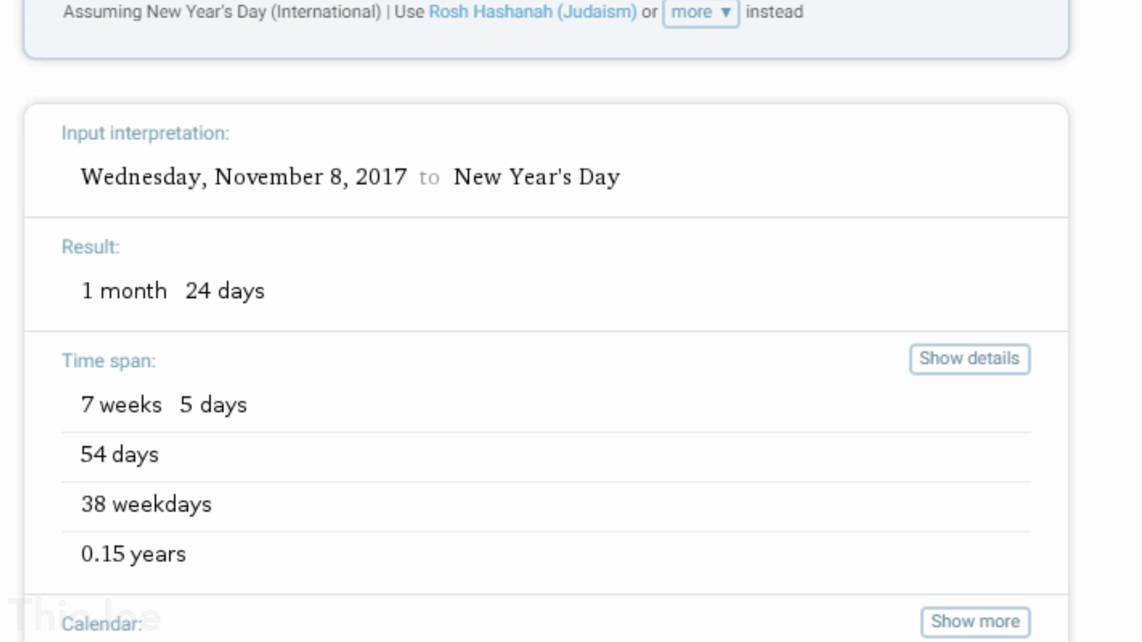
click(430, 52)
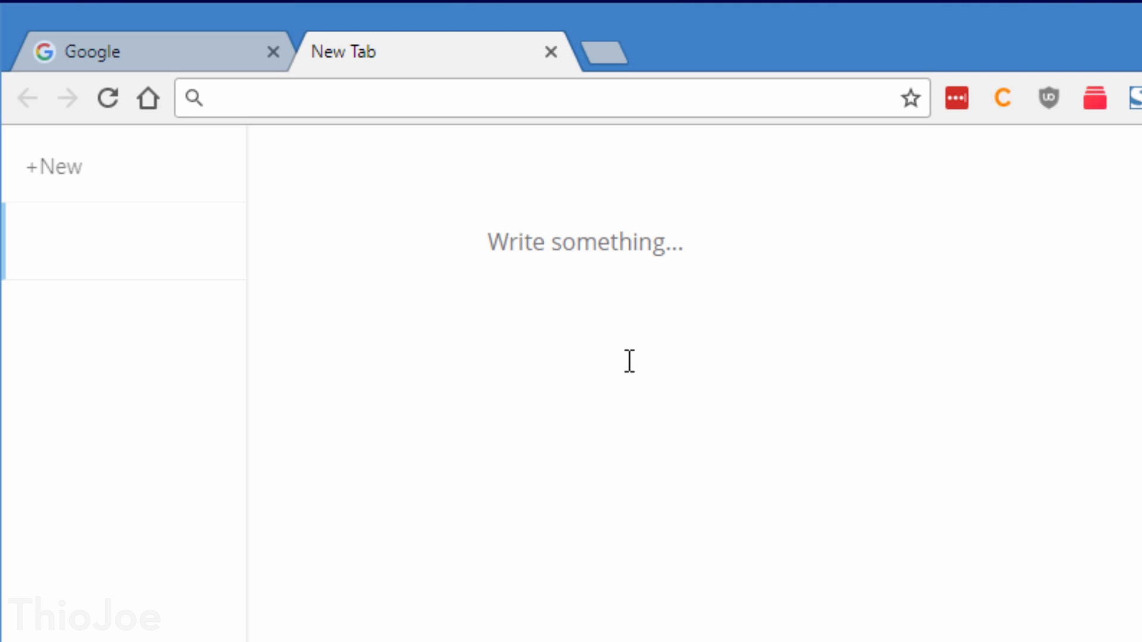
Type notes 'test message hi', 'whatever note goes here' and 'whatever blah blah blah' in the notepad
text(test message hi)
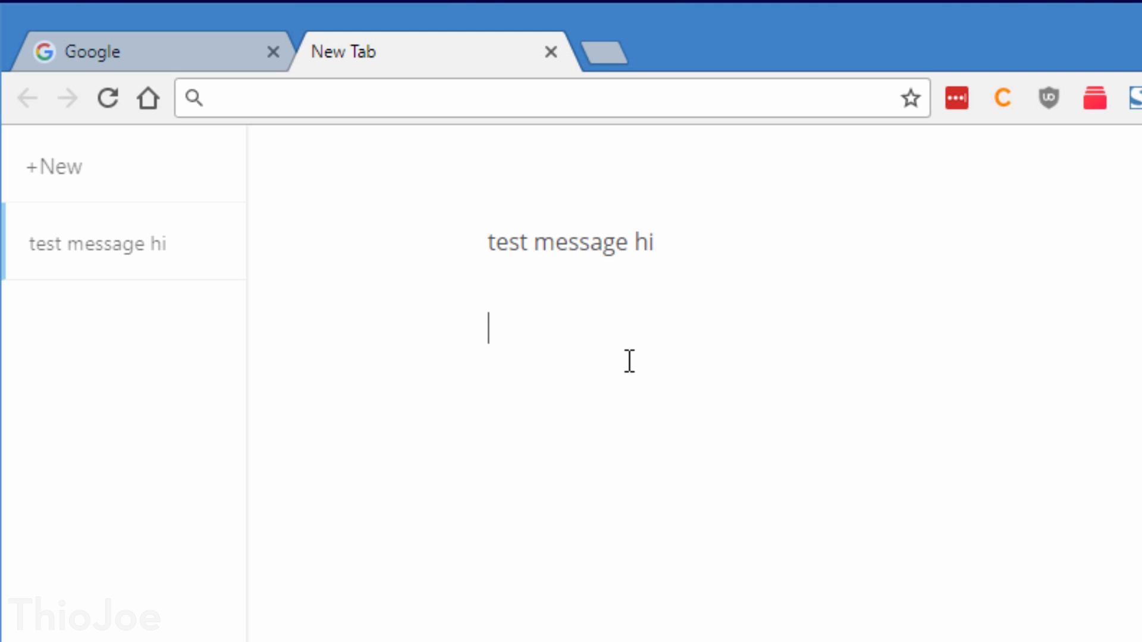
text(whatever note goe)
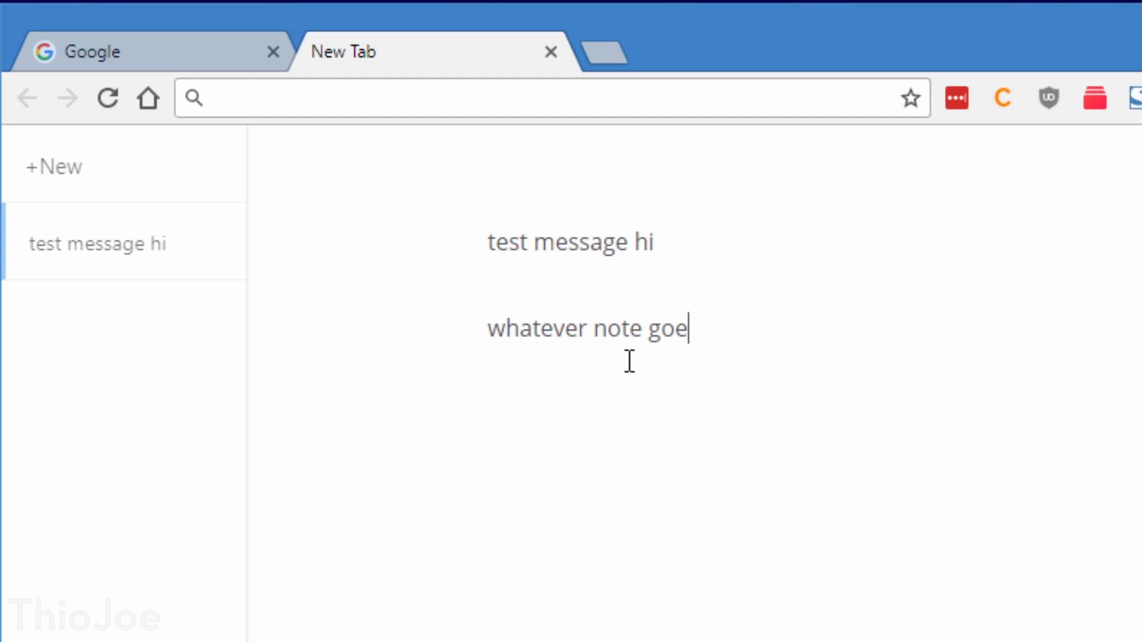
text(s here)
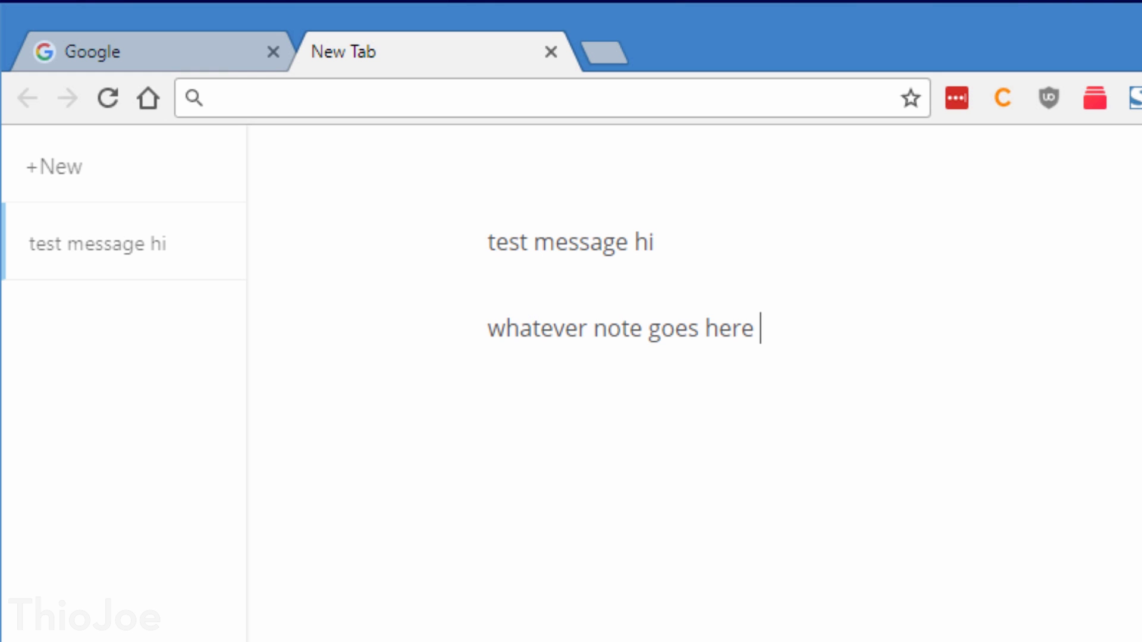
text(whatever blah b)
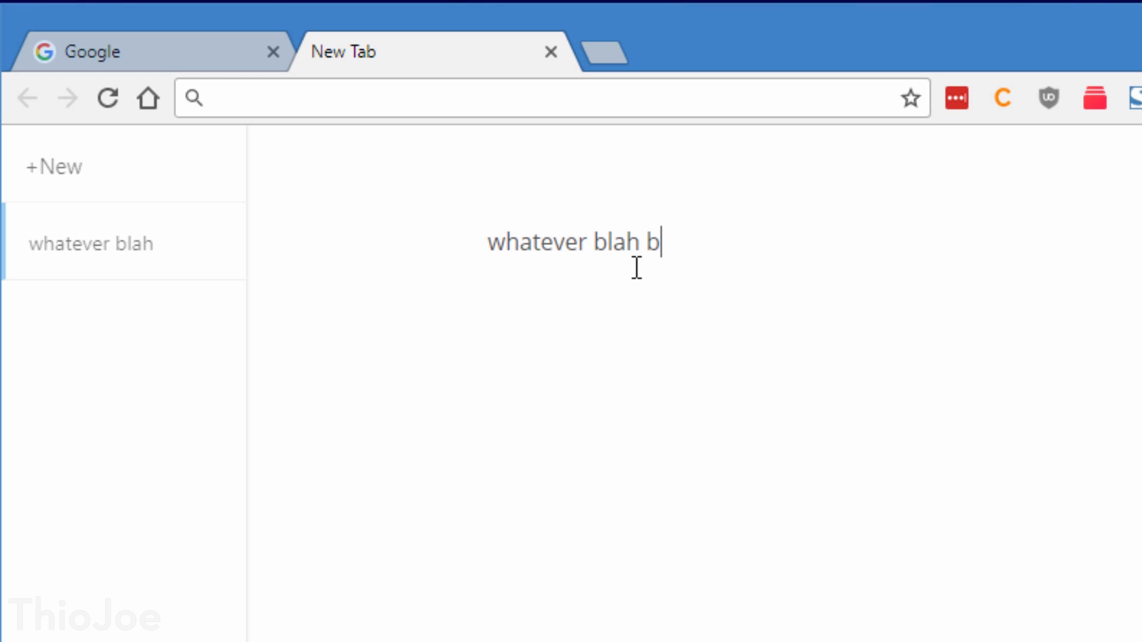
text(lah blah)
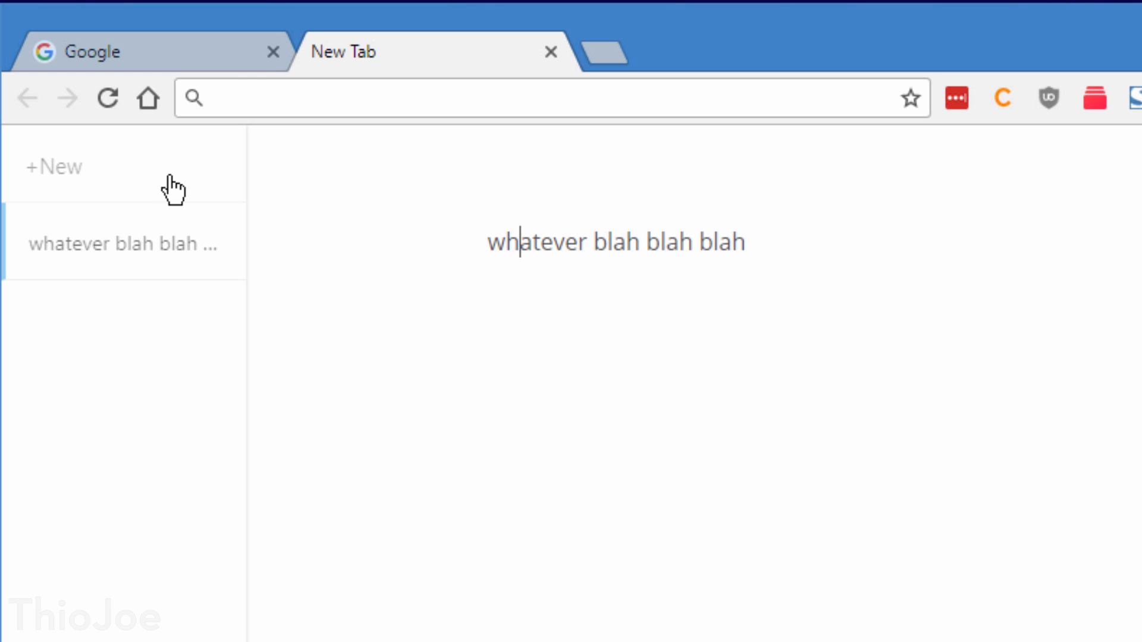
Create a new note reading 'blah blah blah yes hi'
click(53, 166)
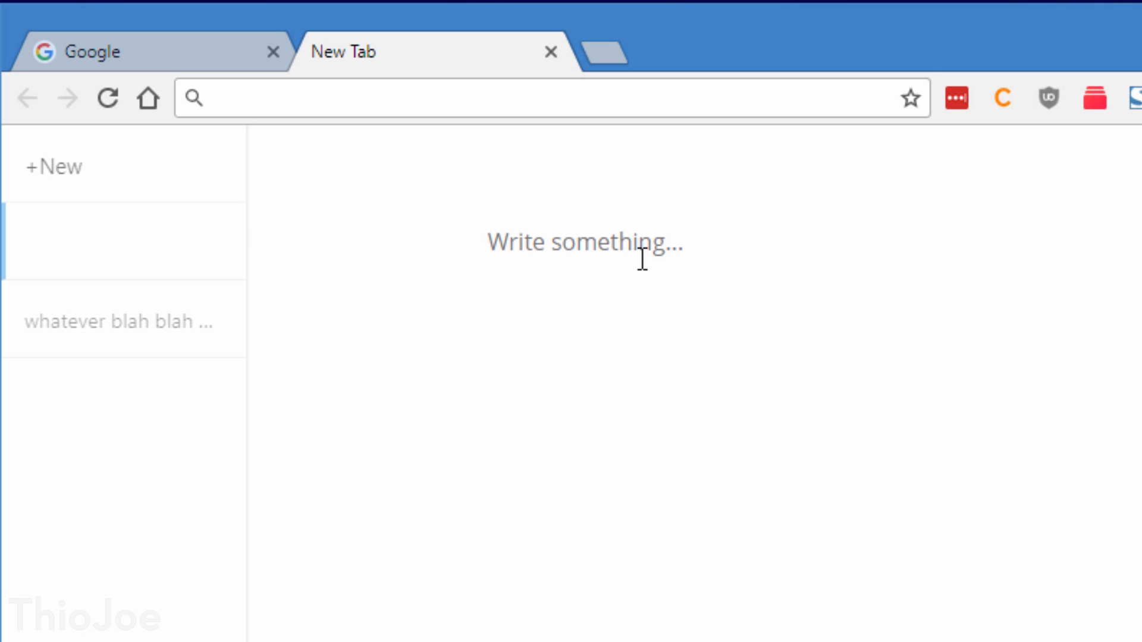
text(blah blah blah y)
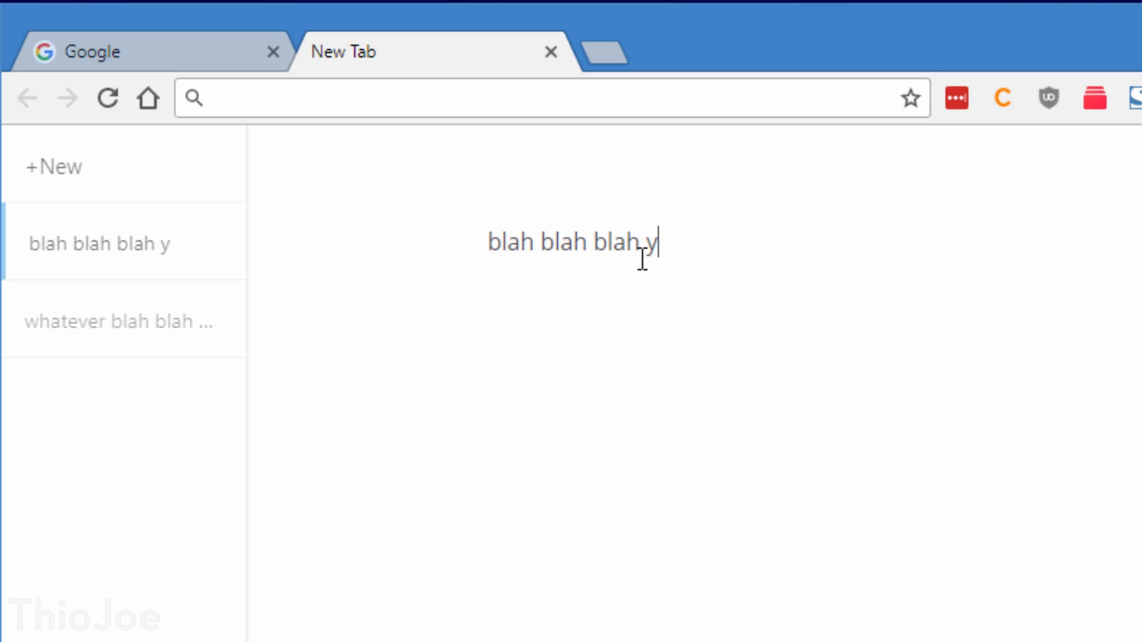
text(es hi)
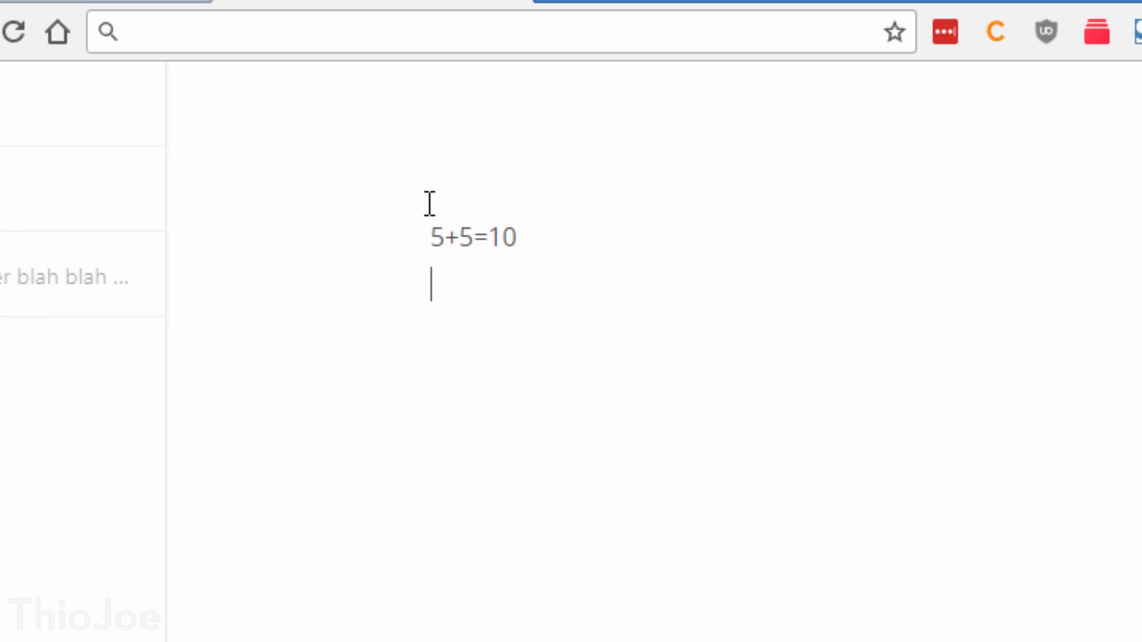
Add the calculations 5*5=25 and 1000/8 on separate lines of the note
text(5*5=25)
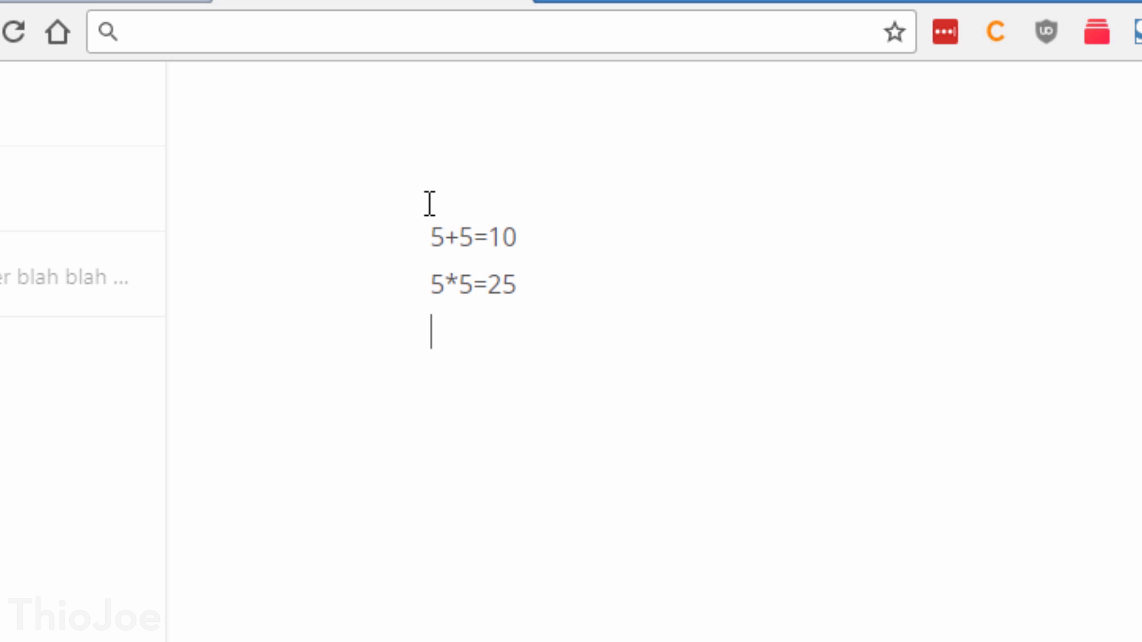
text(100)
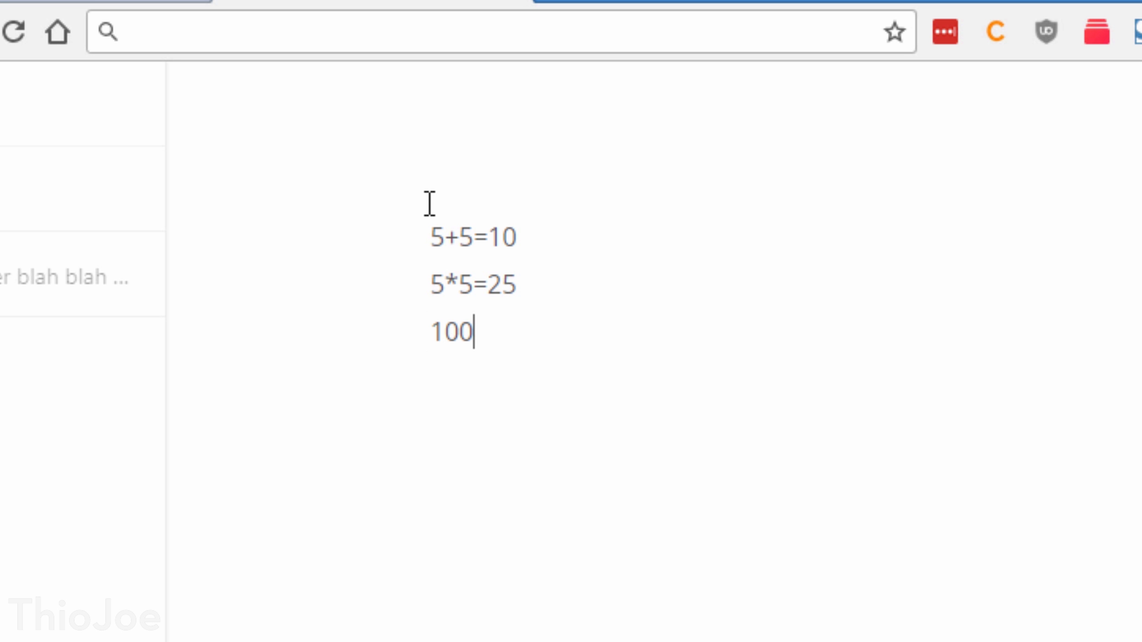
text(0/8)
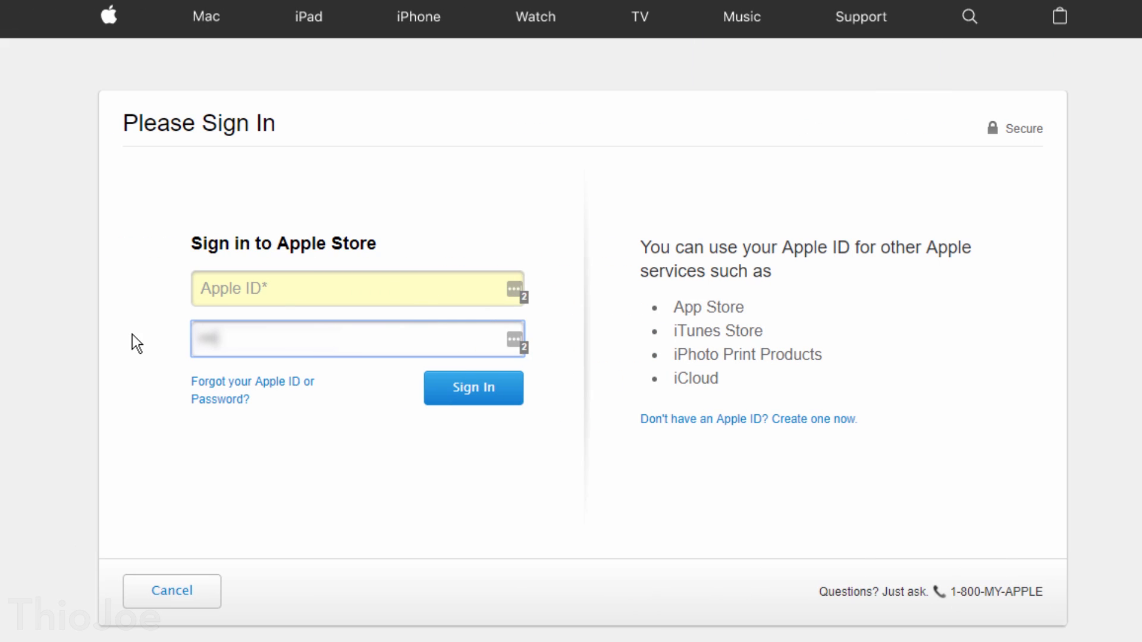
Enter 'password' into the Apple Store password field to trigger Password Alert
text(password)
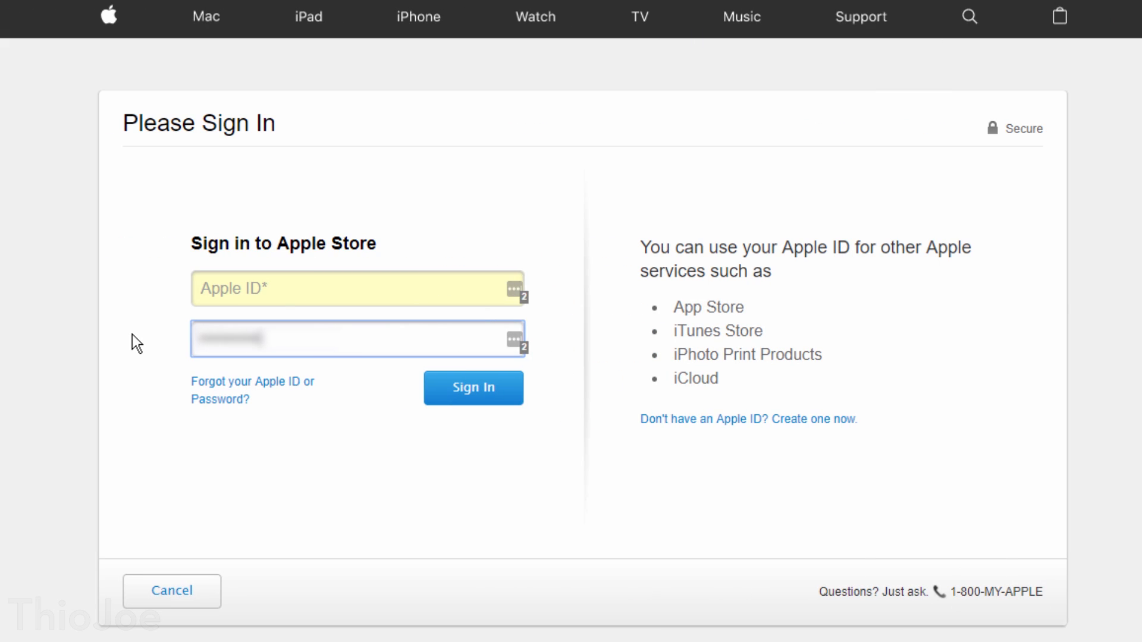
click(473, 388)
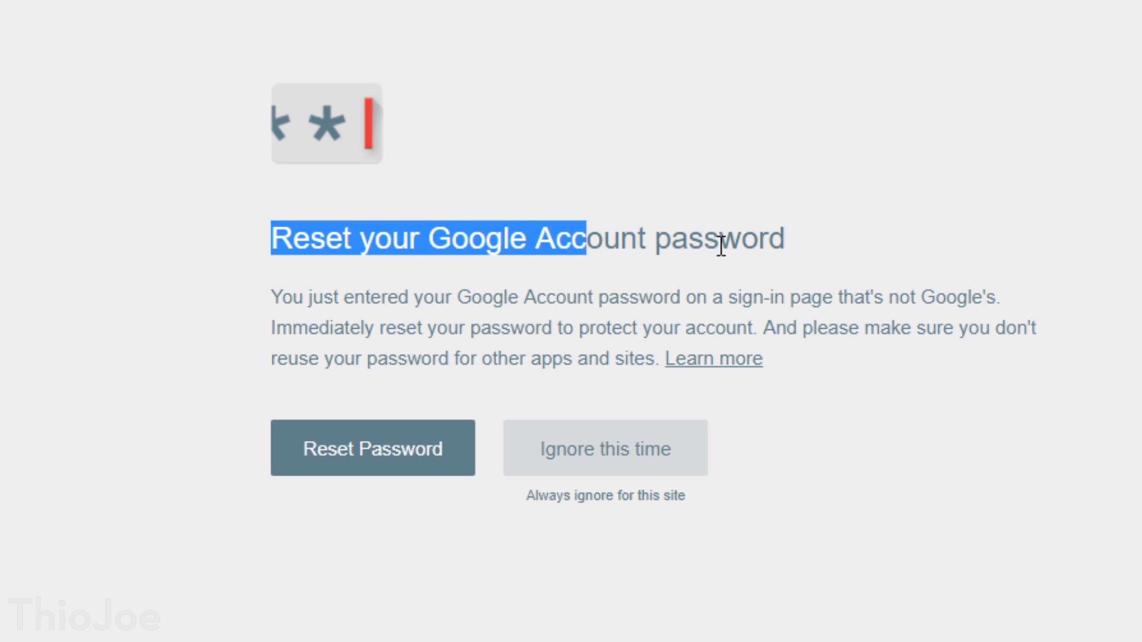
mouse_move(284, 302)
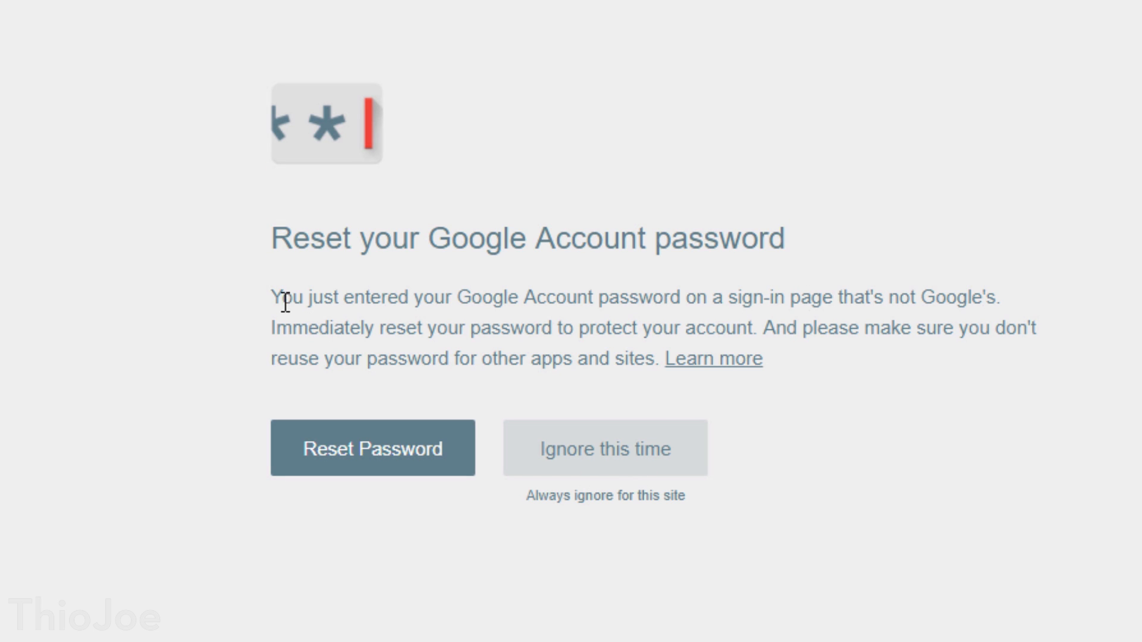
mouse_move(860, 304)
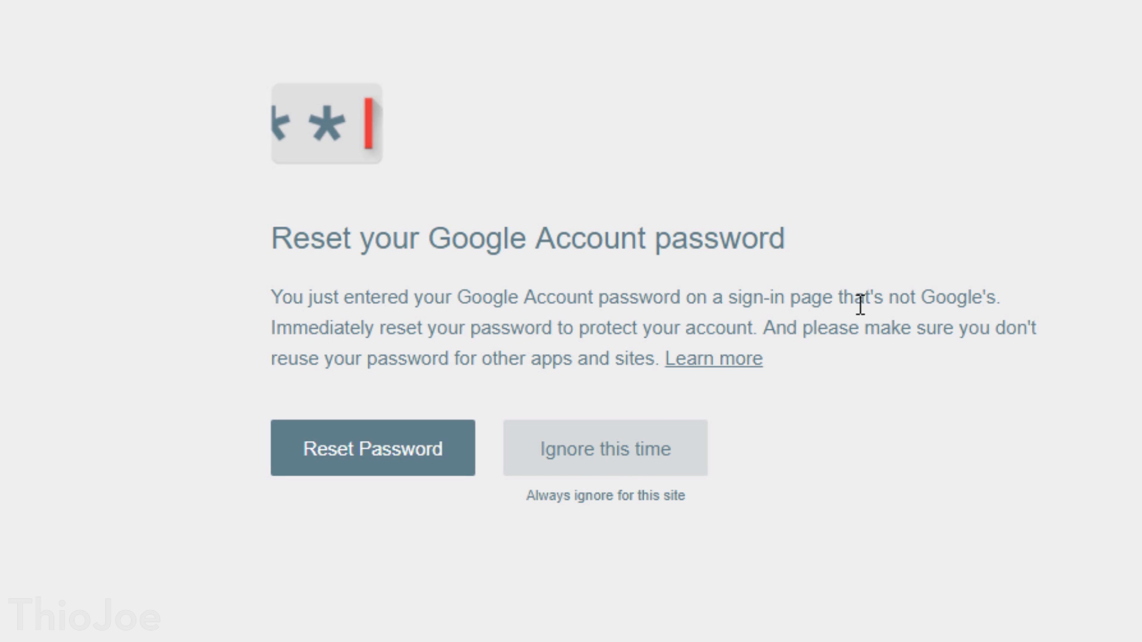
mouse_move(503, 333)
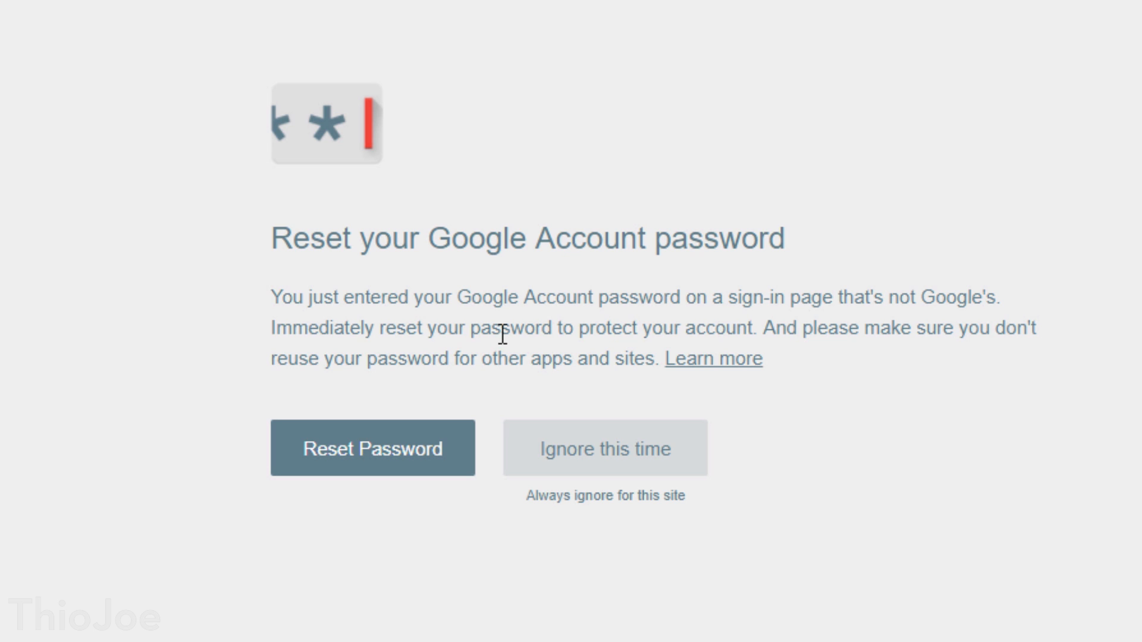
mouse_move(403, 469)
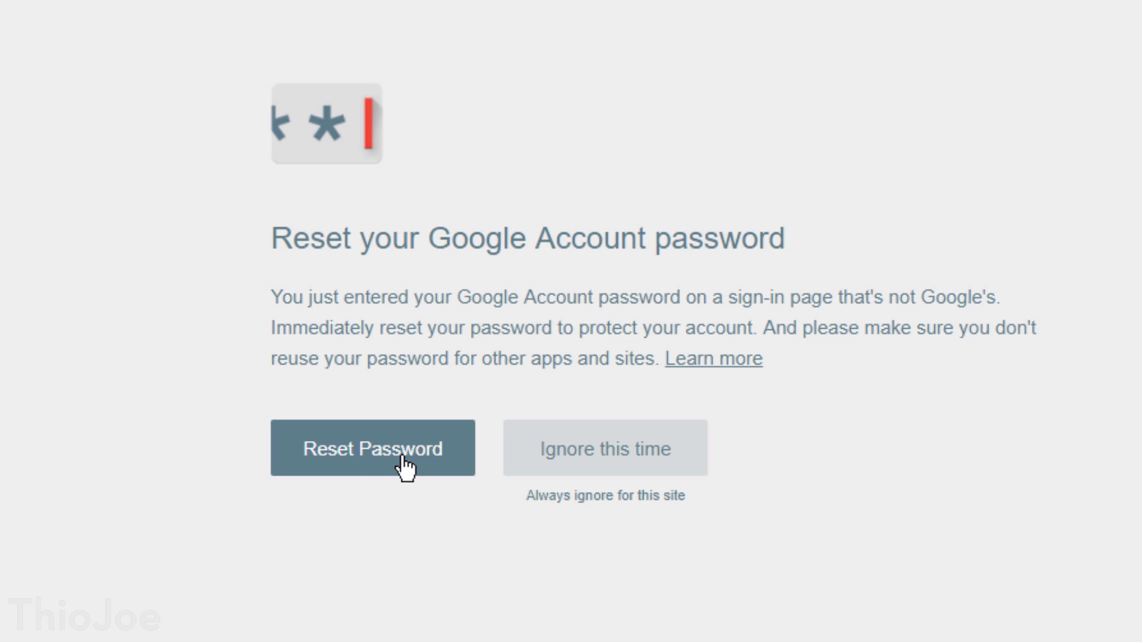
mouse_move(567, 515)
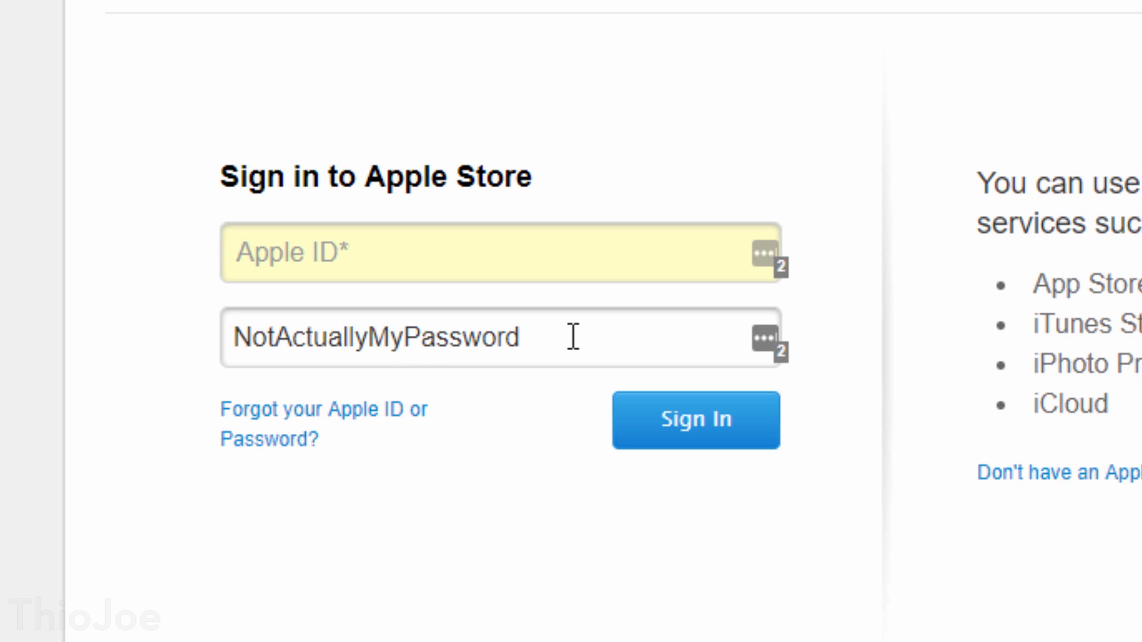
click(437, 338)
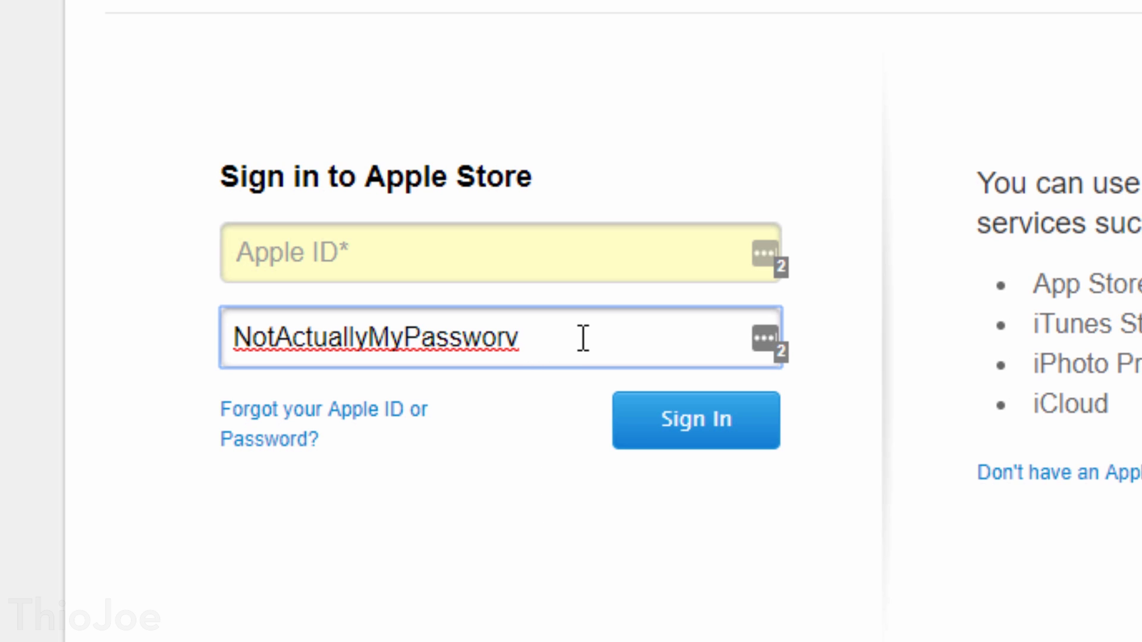
text(d)
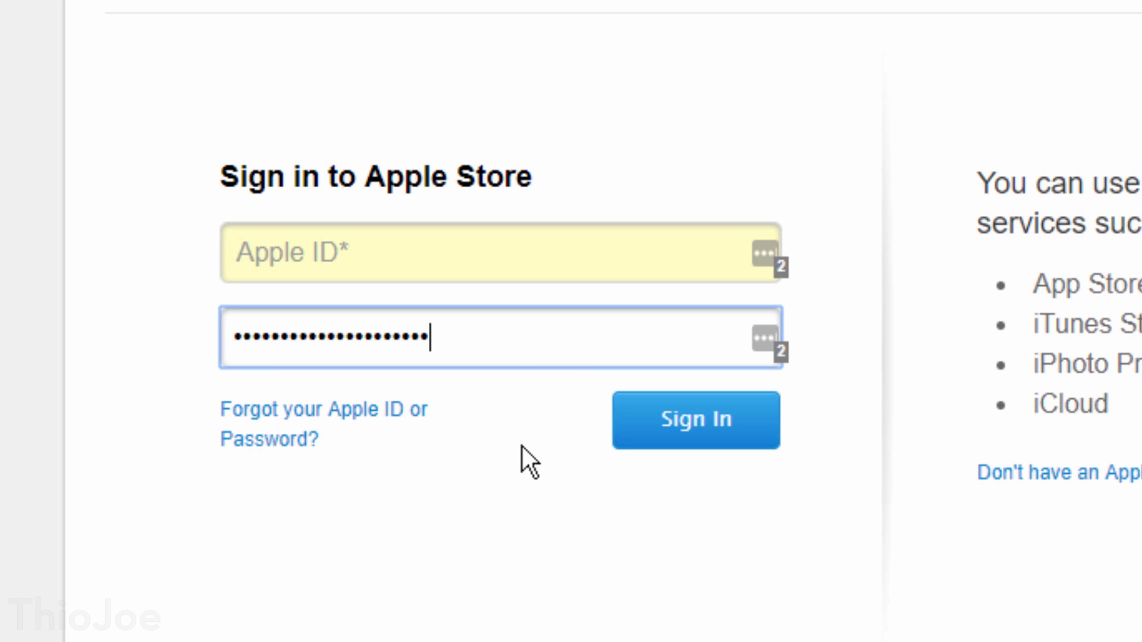
key(ctrl+a)
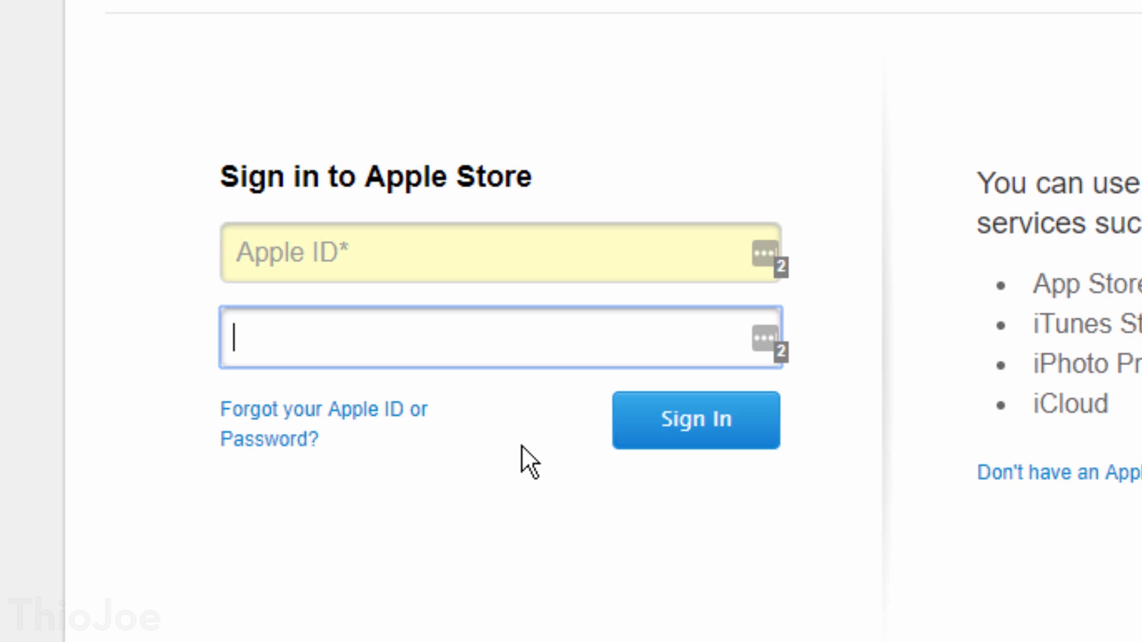
text(•)
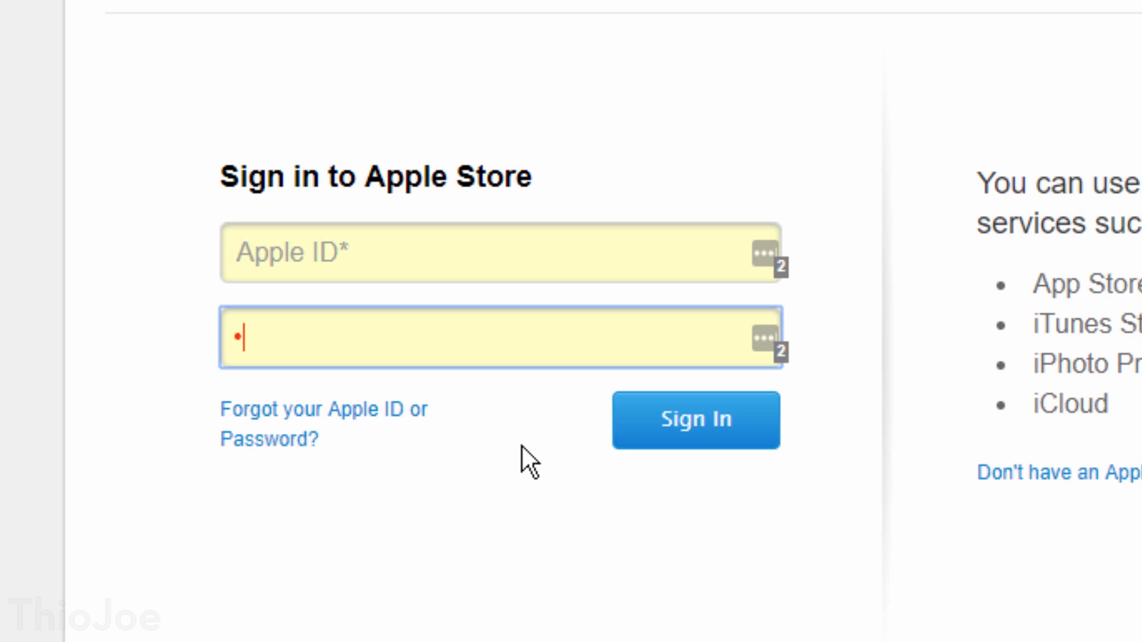
text(password)
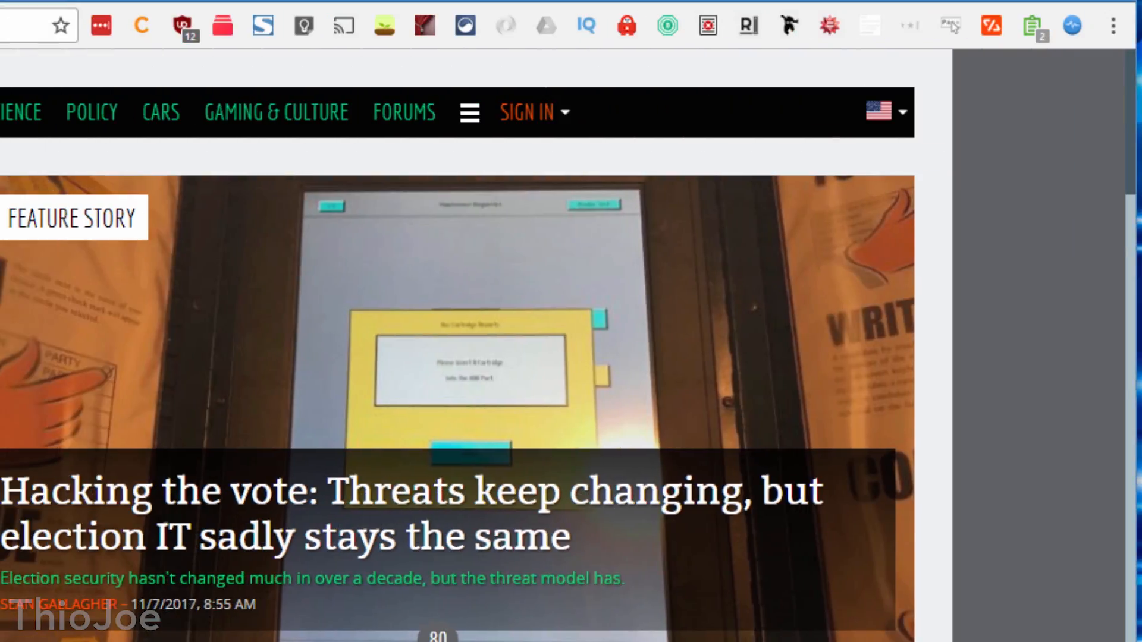
mouse_move(989, 26)
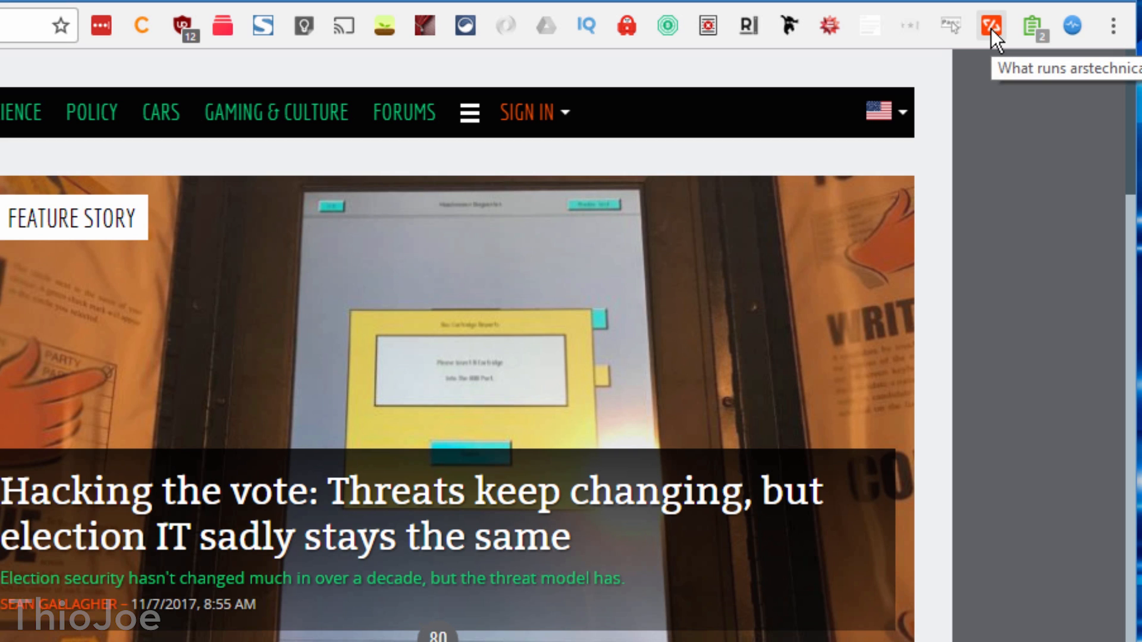
Browse WhatRuns' arstechnica.com list: WordPress 4.7.3, Nginx 1.12.2, PHP 5.6.32, jQuery 3.1.1
click(990, 26)
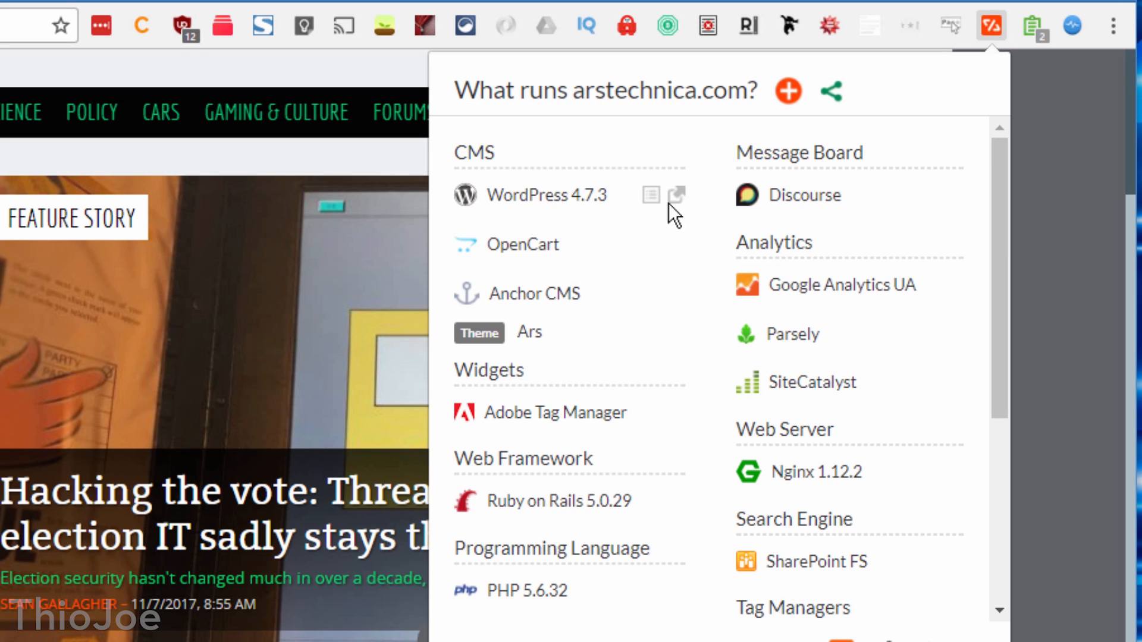
scroll(down, 3)
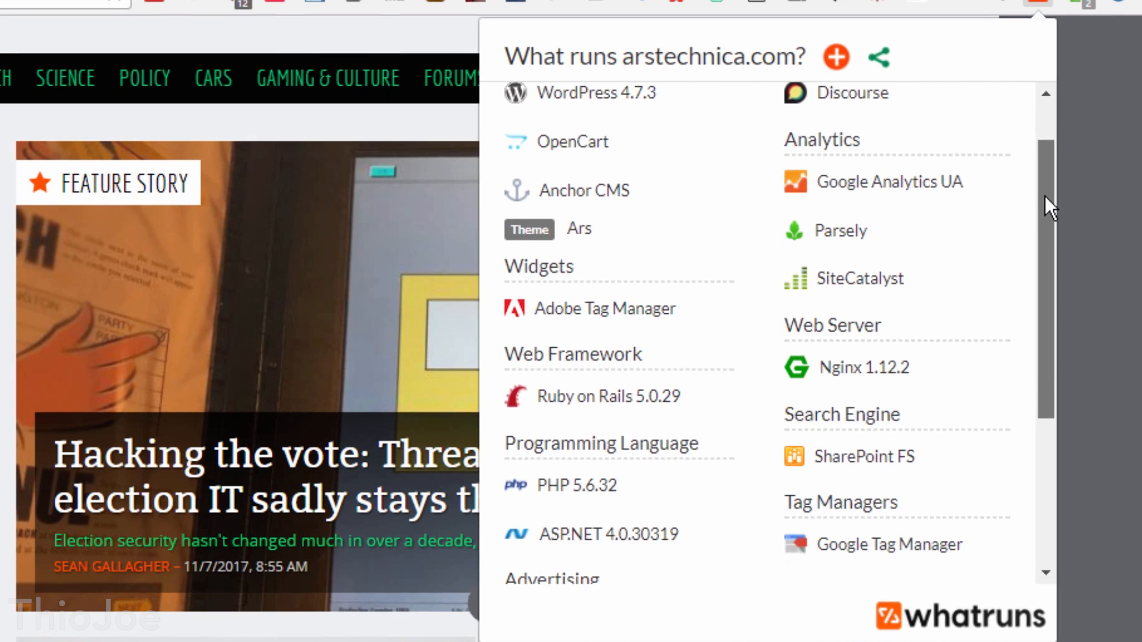
scroll(down, 3)
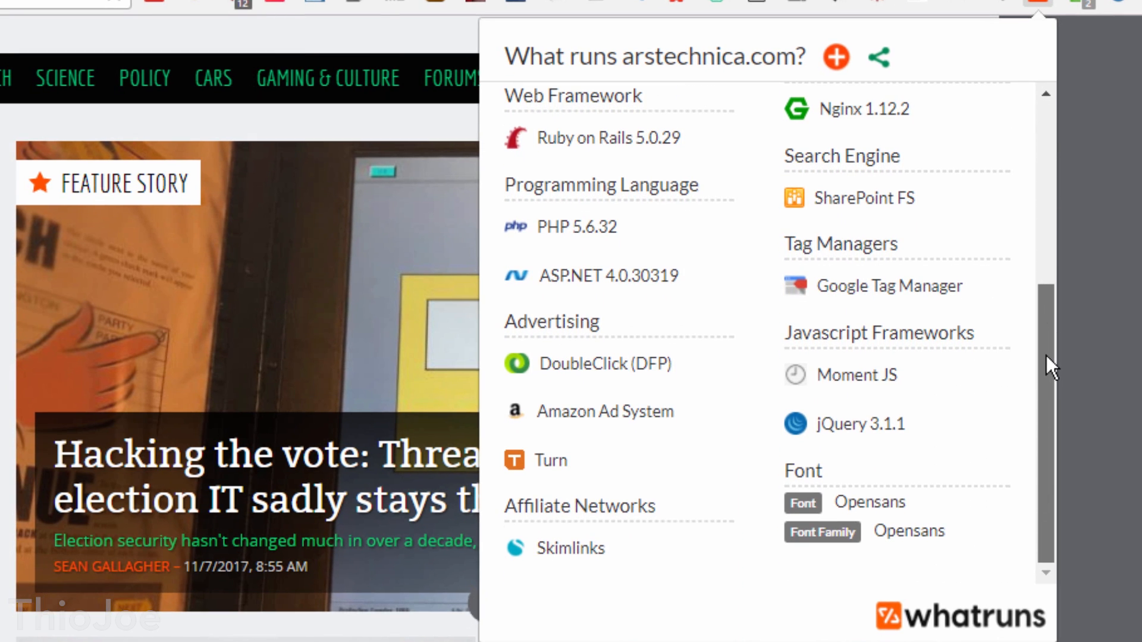
scroll(up, 3)
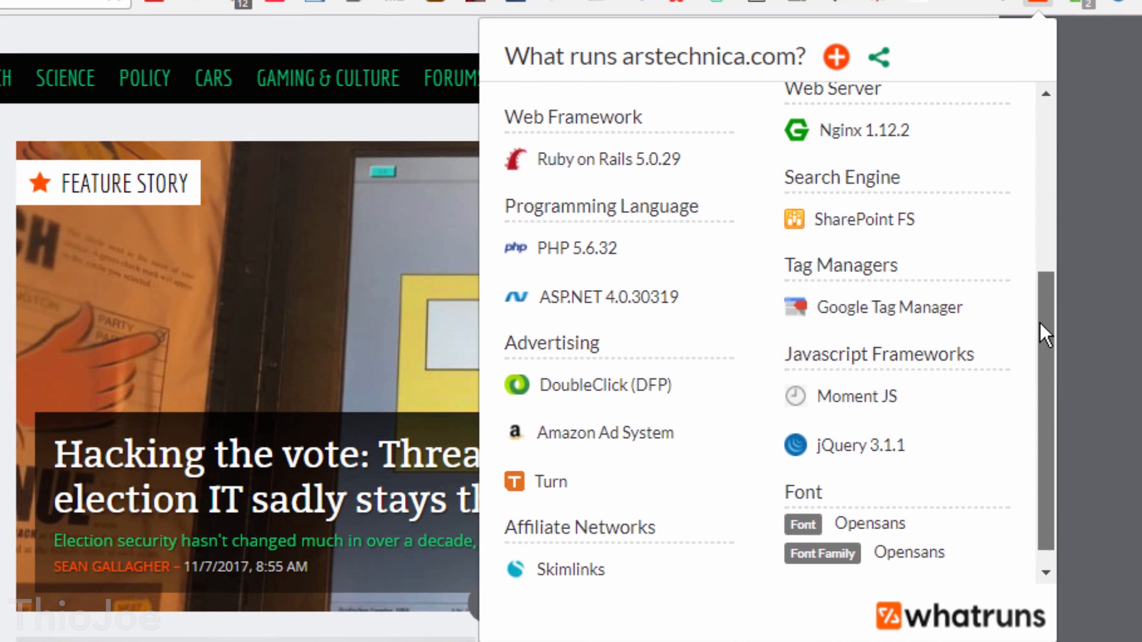
scroll(up, 3)
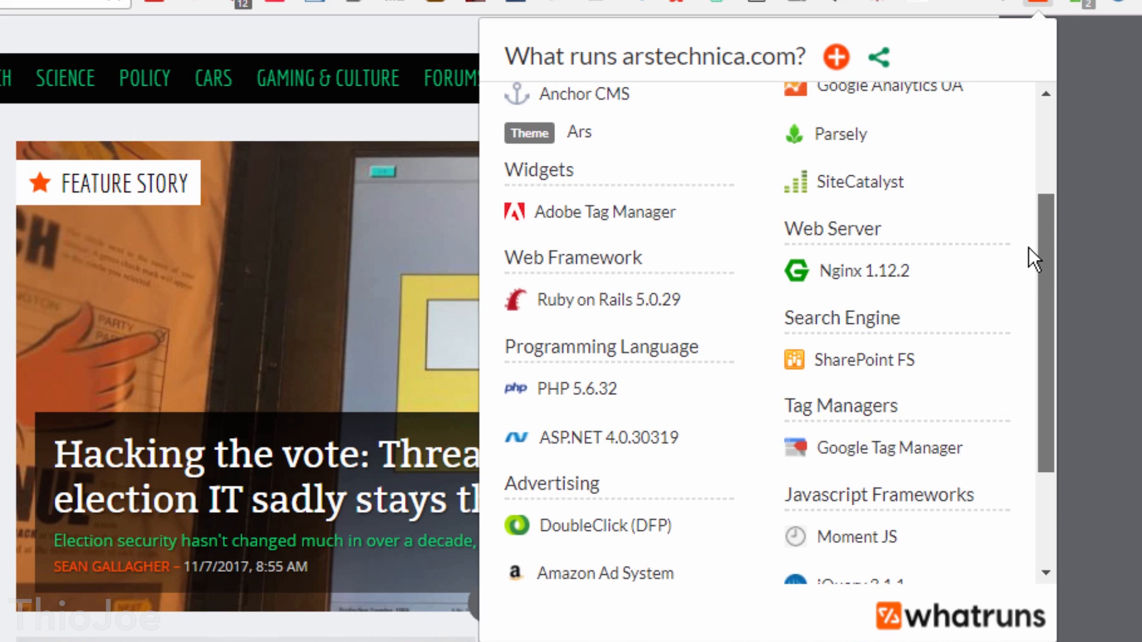
scroll(up, 3)
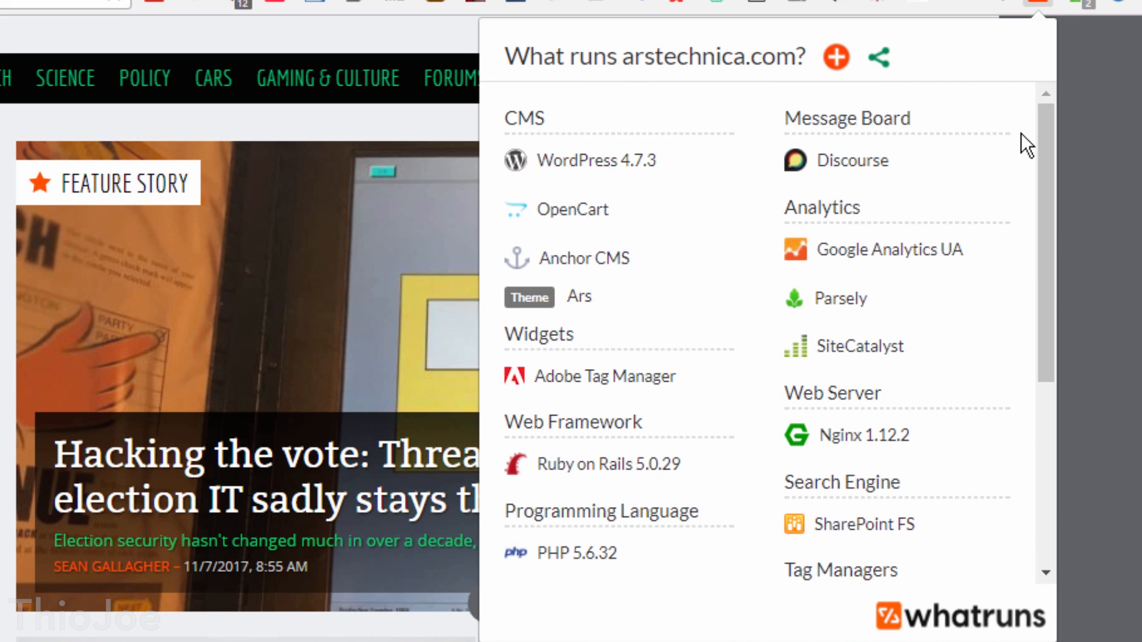
mouse_move(535, 564)
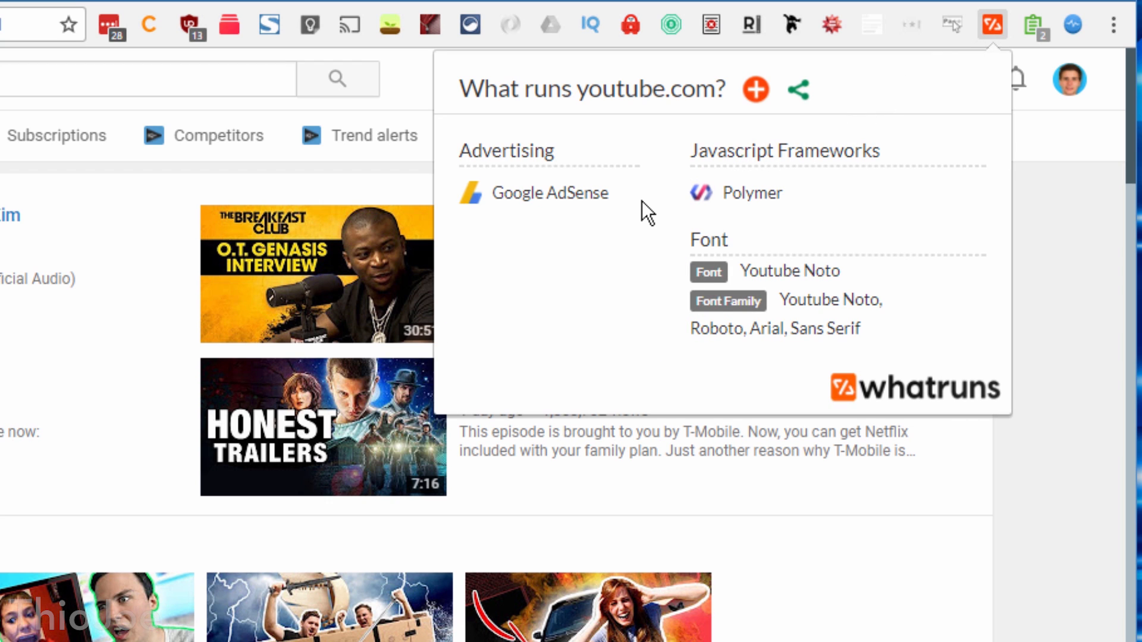
Review WhatRuns' youtube.com results (AdSense, Polymer, Noto font), then open Clipboard History
double_click(741, 193)
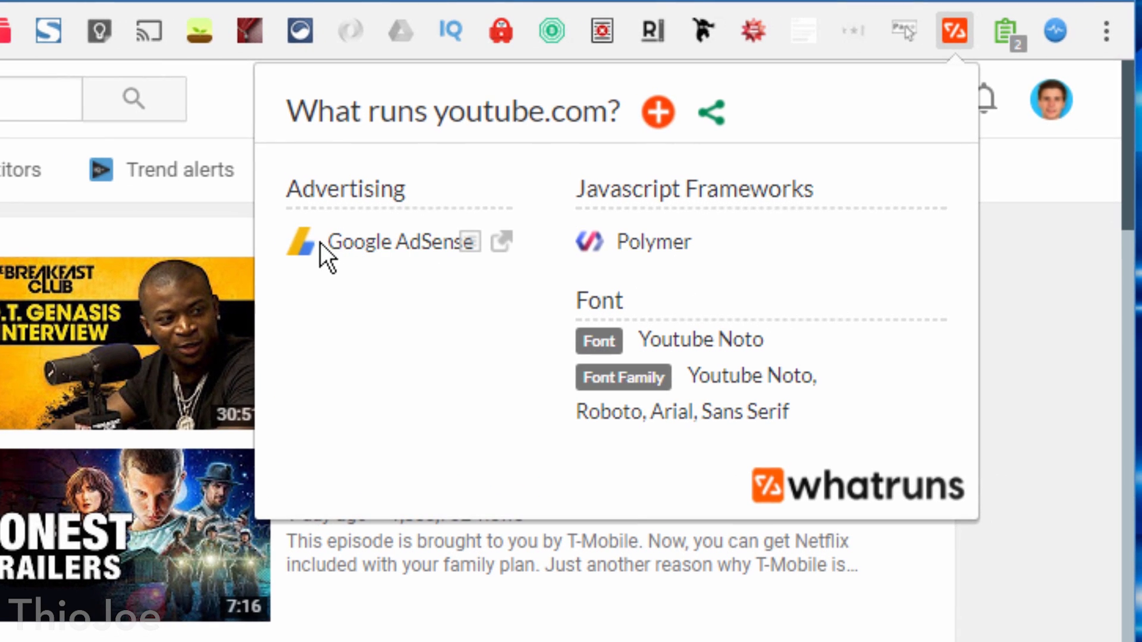
mouse_move(599, 297)
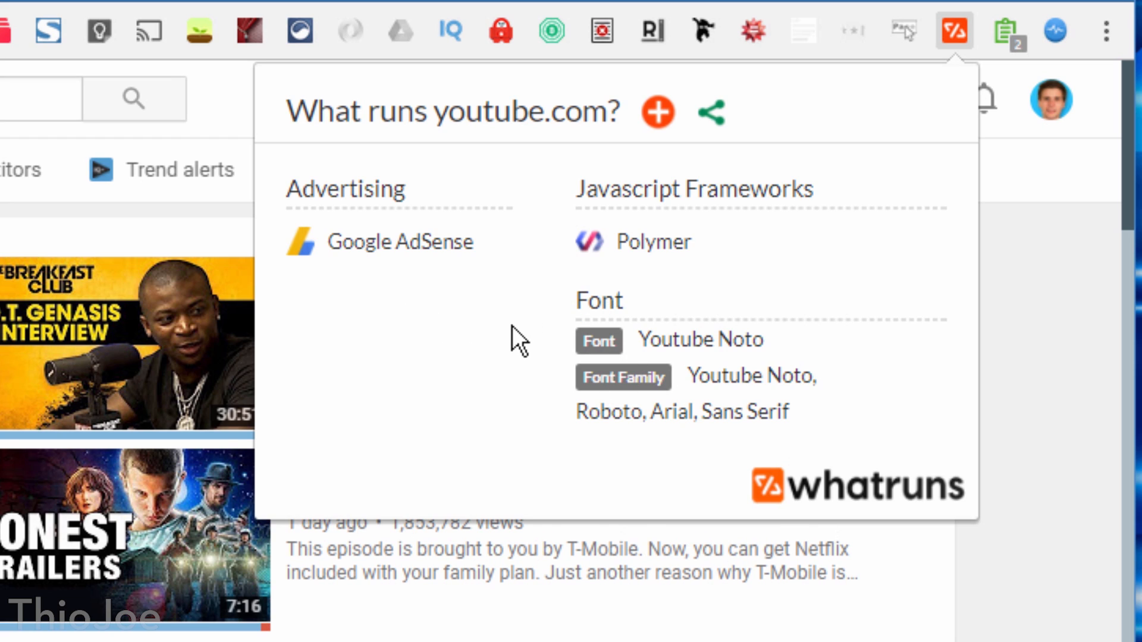
mouse_move(532, 221)
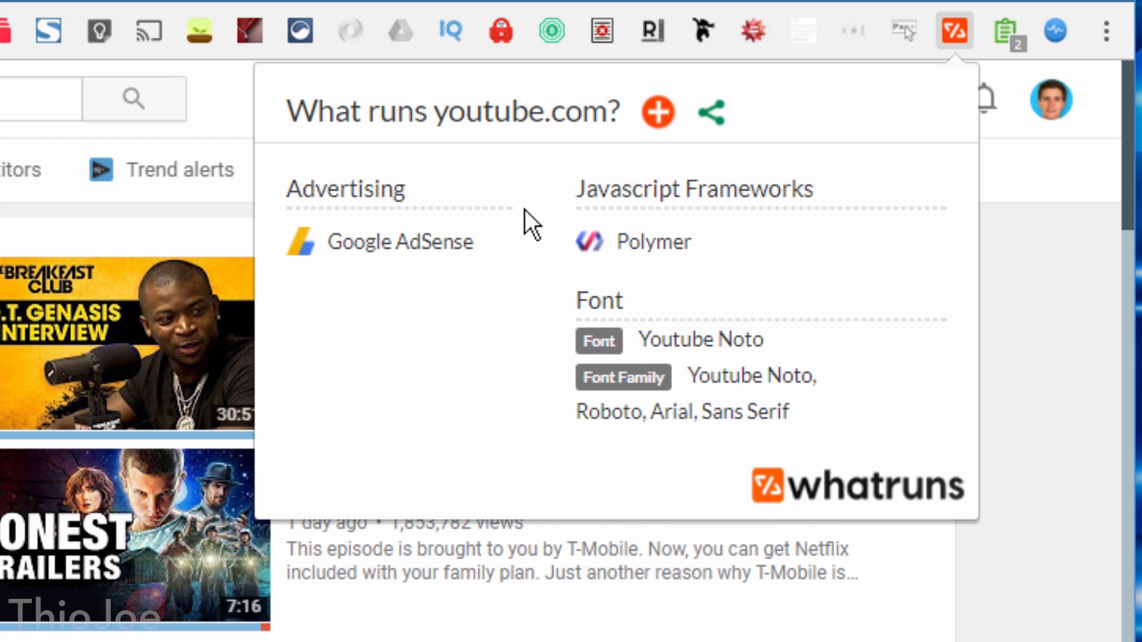
mouse_move(458, 353)
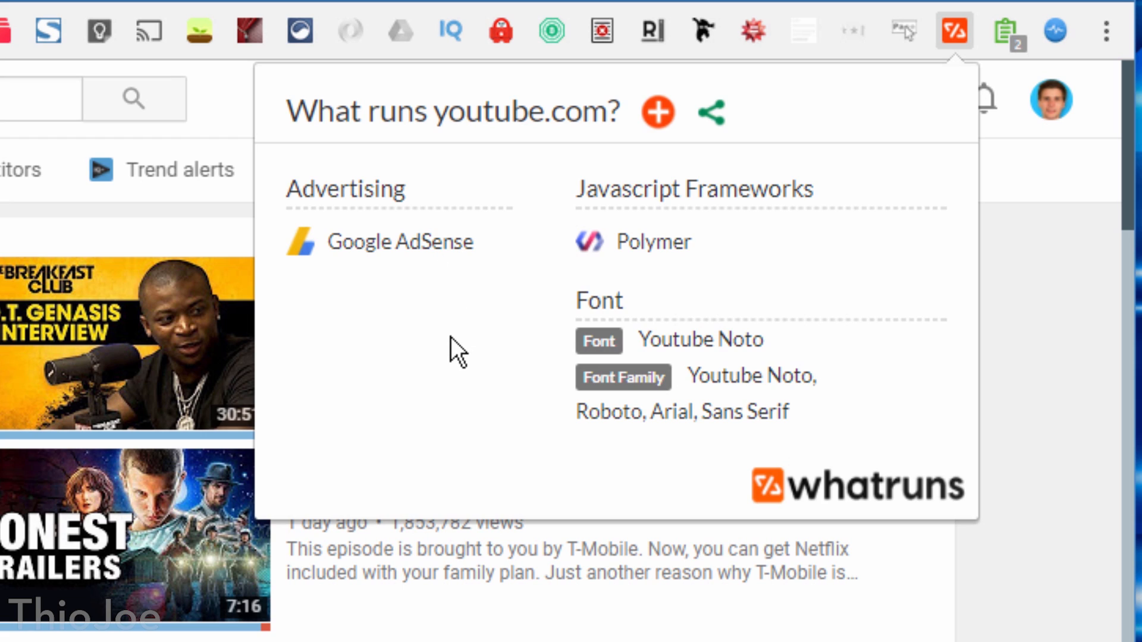
mouse_move(527, 362)
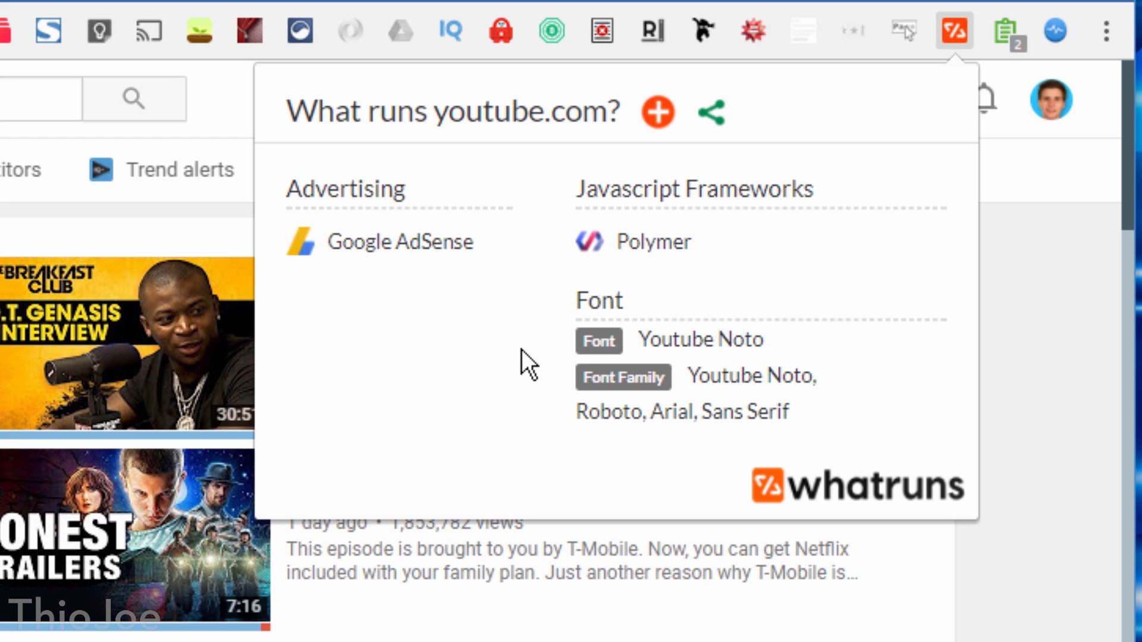
mouse_move(648, 448)
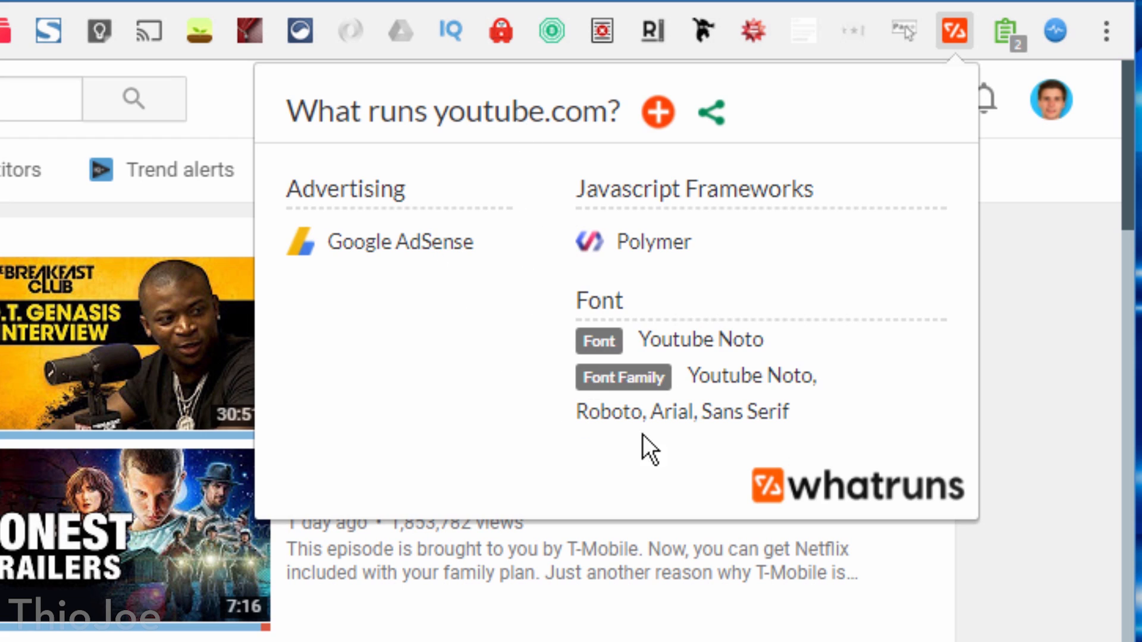
click(1005, 31)
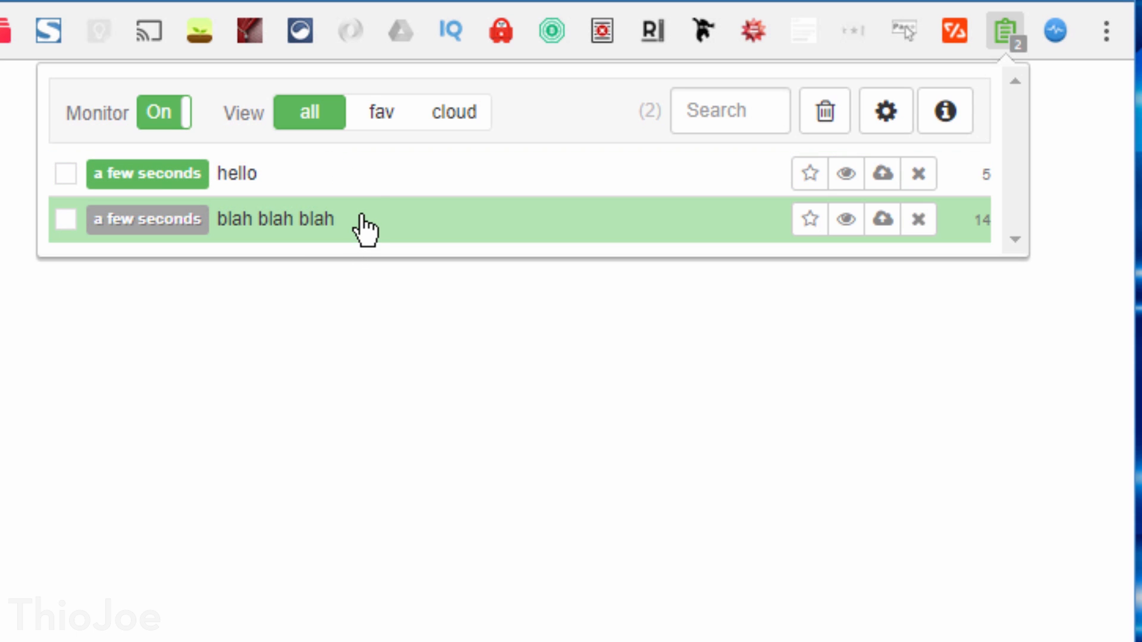
Open the Clipboard History extension's Options page from its gear button
click(883, 111)
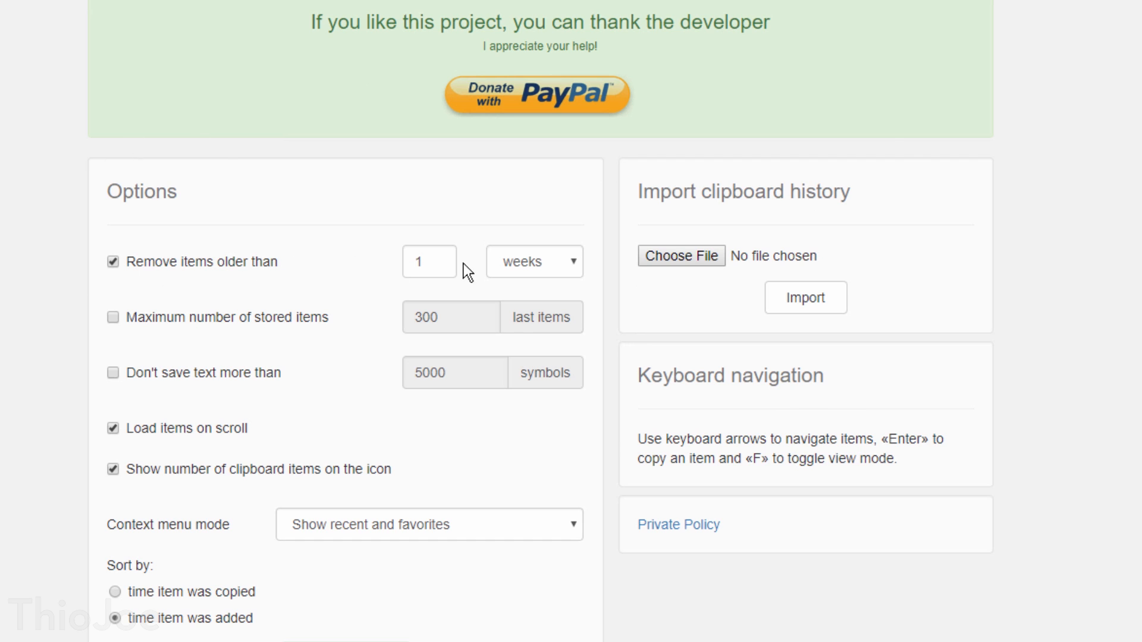
Set 'Remove items older than' to 1 hour and reopen the clipboard popup
click(533, 260)
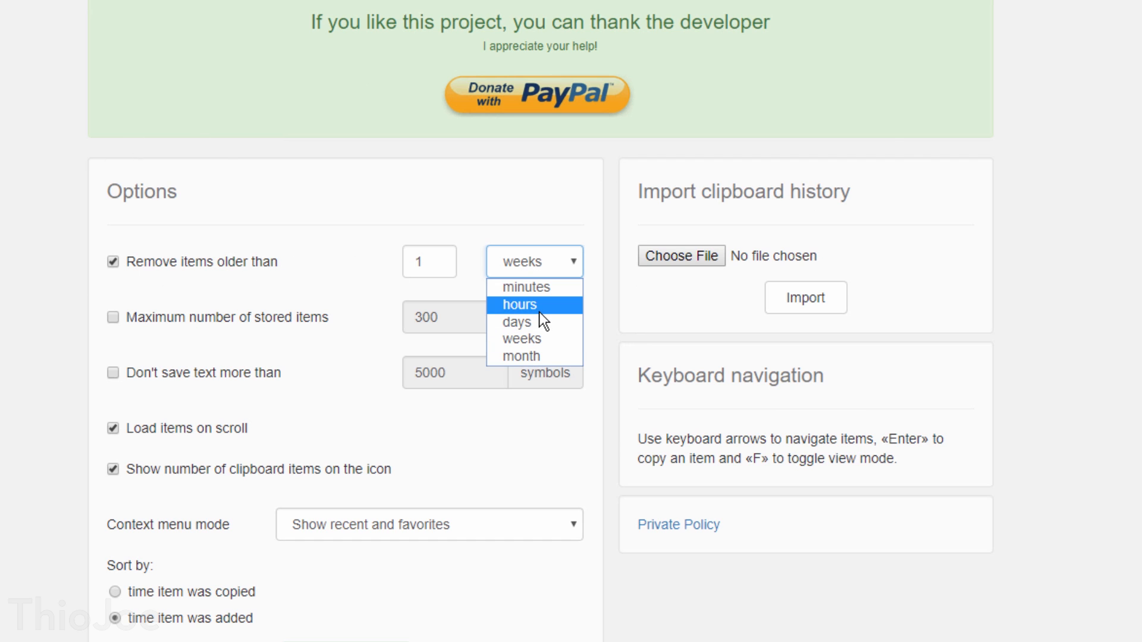
click(518, 303)
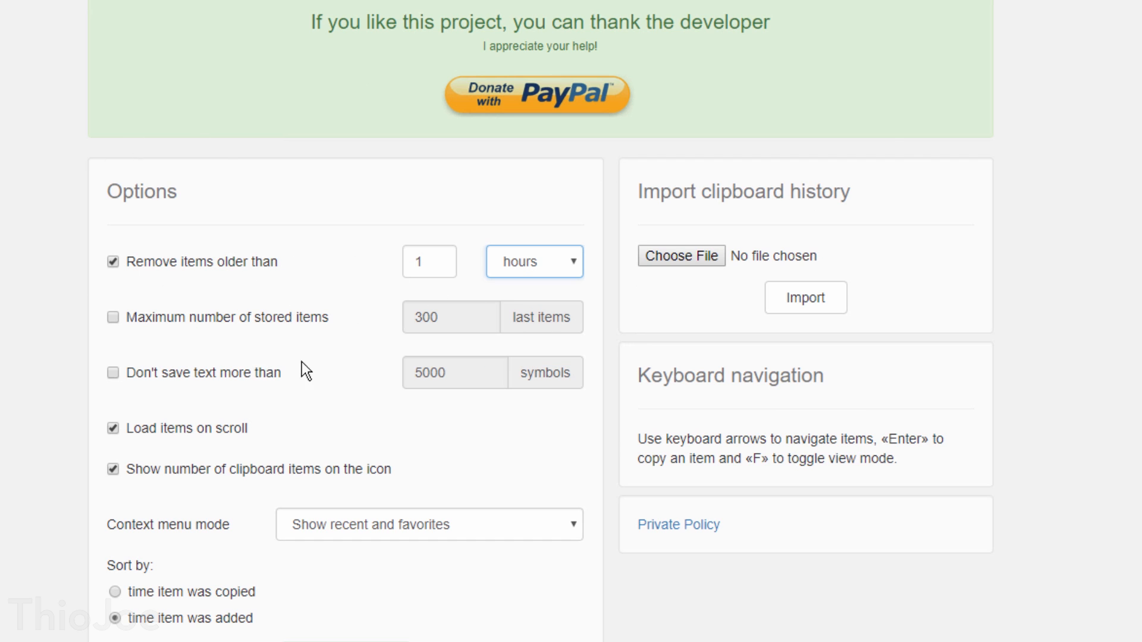
mouse_move(190, 621)
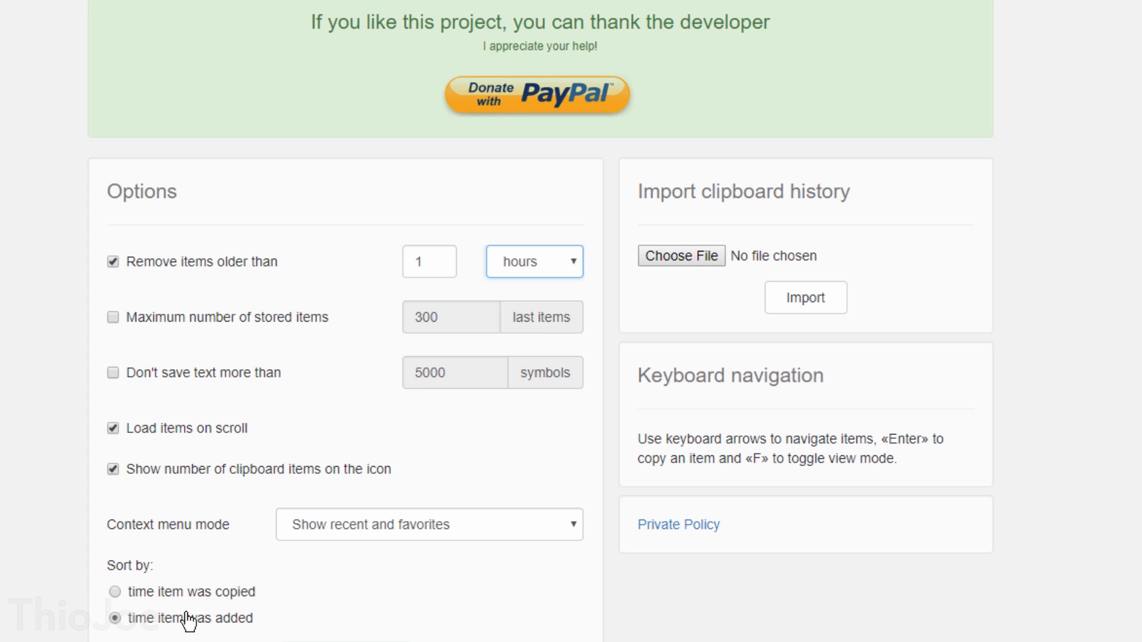
click(908, 14)
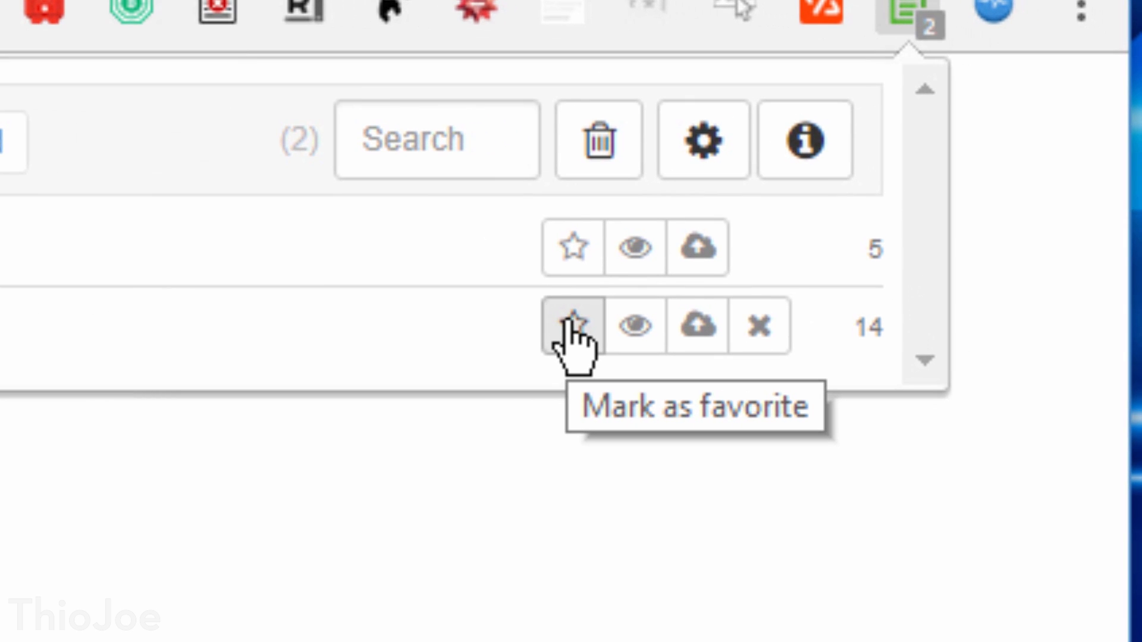
mouse_move(635, 326)
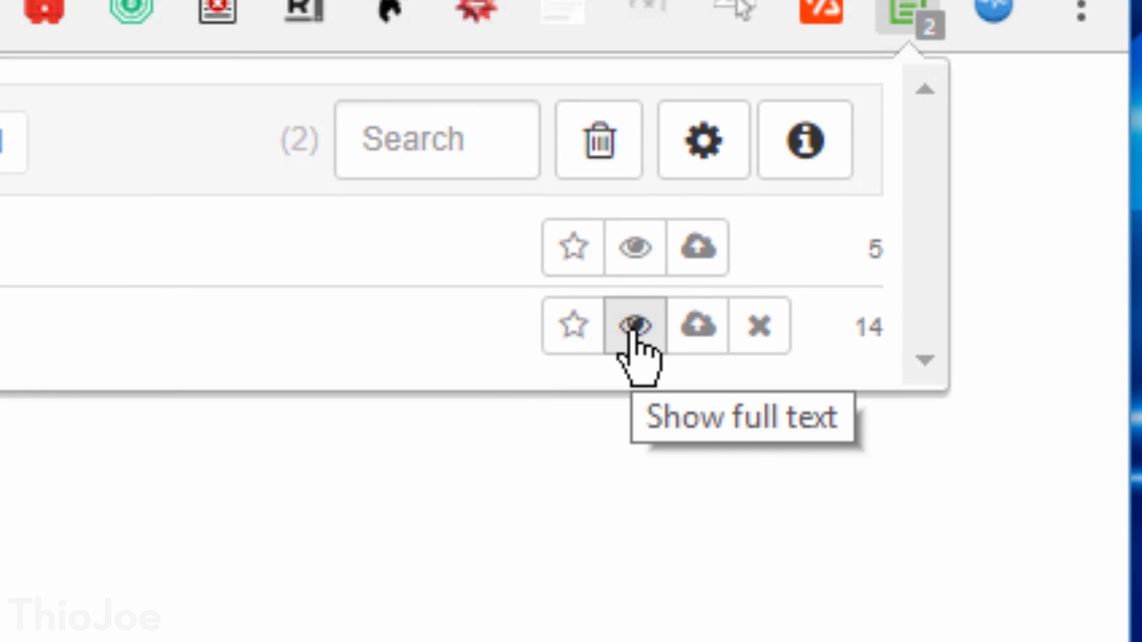
mouse_move(759, 325)
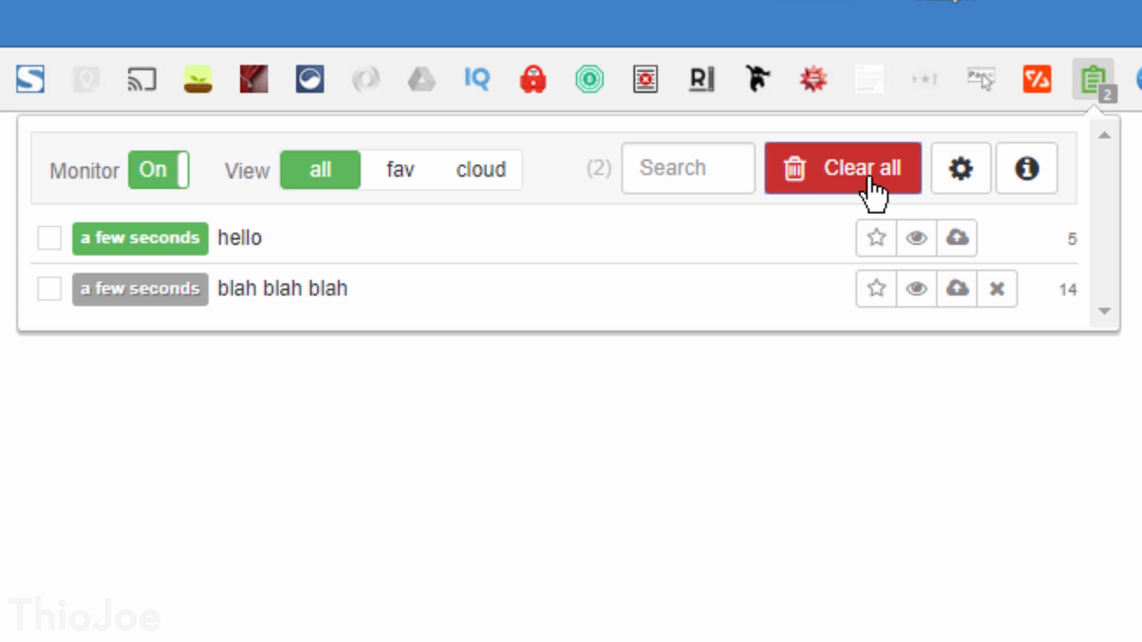
Clear all clipboard entries and toggle Monitor off, on, then off again
click(841, 167)
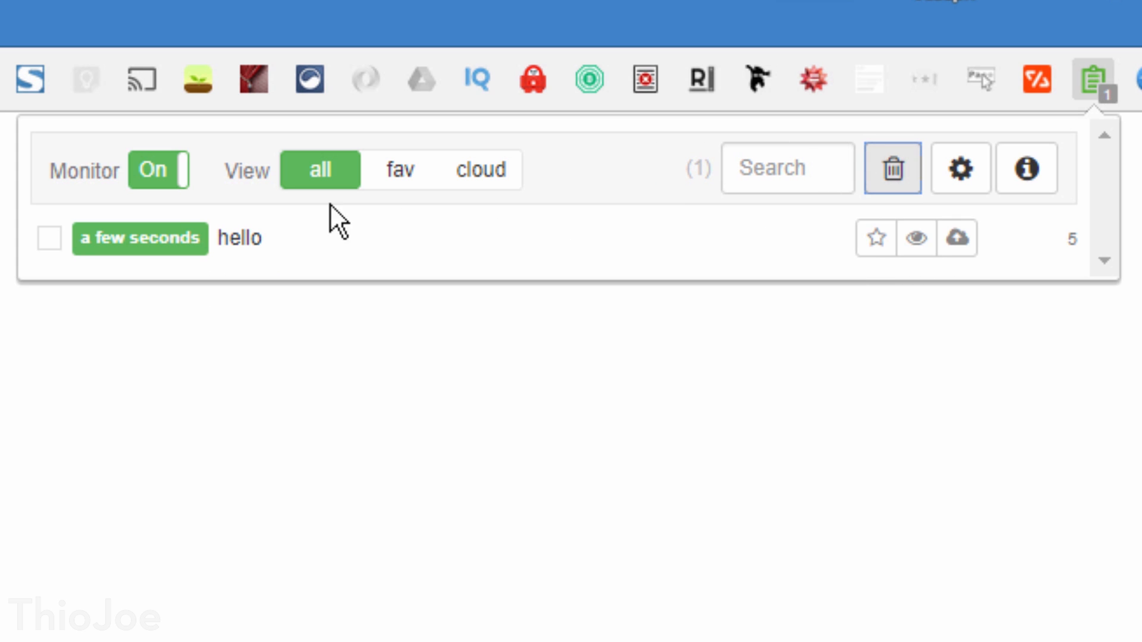
click(159, 169)
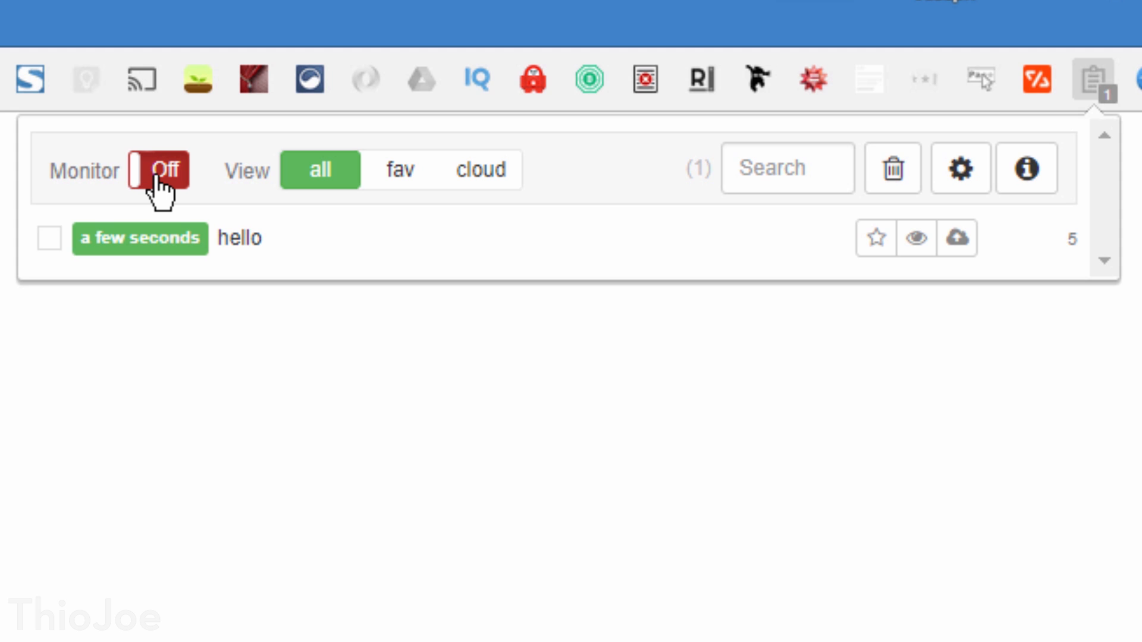
click(157, 170)
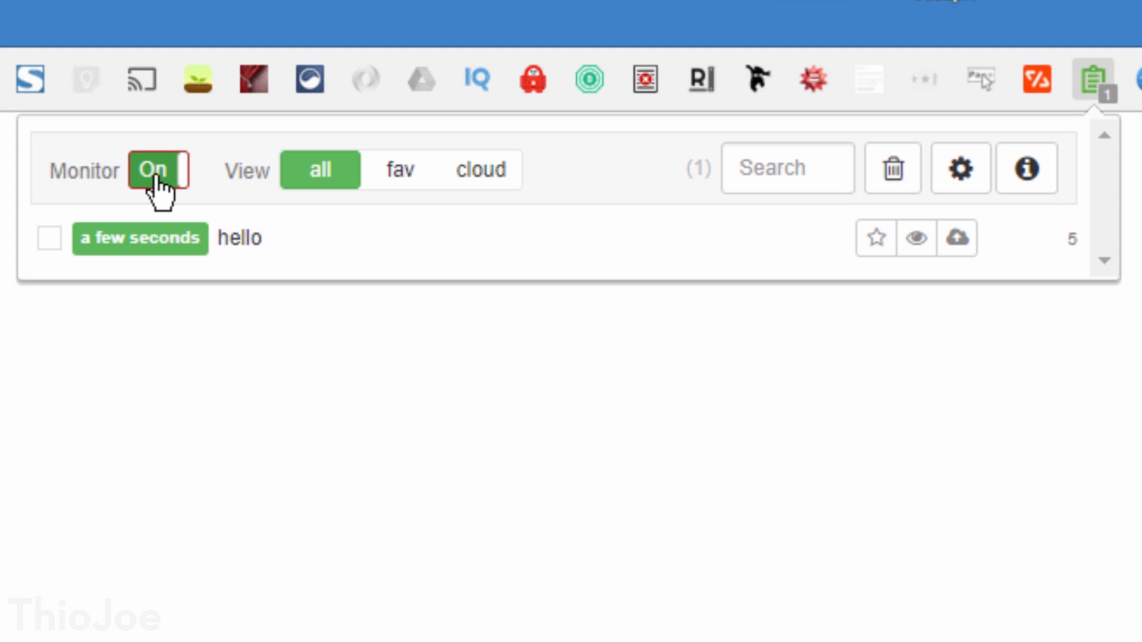
click(159, 169)
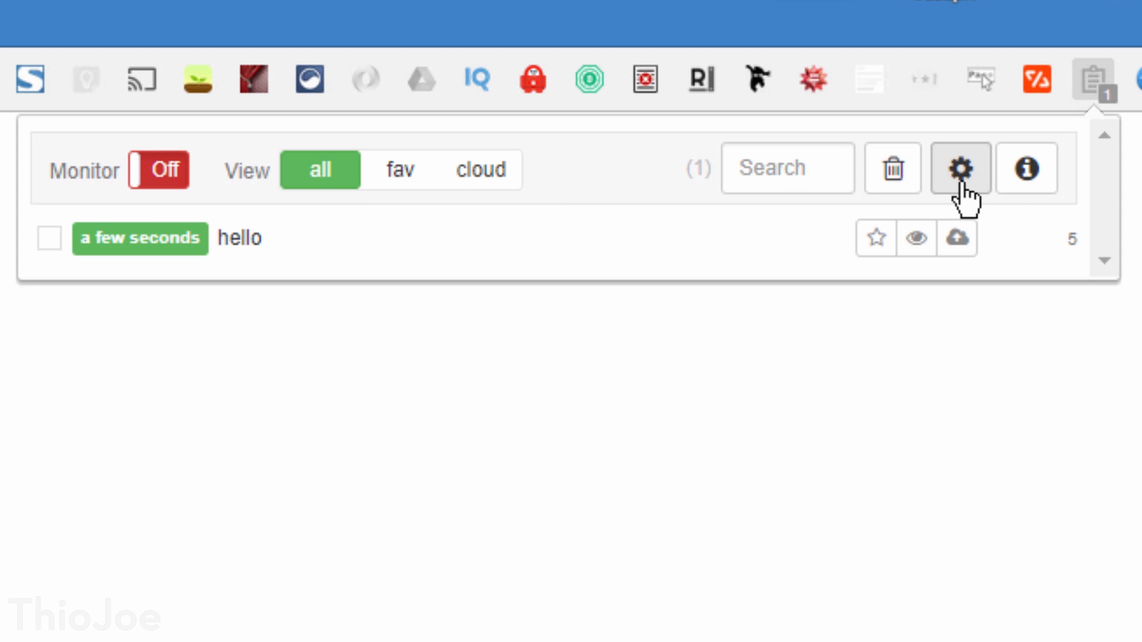
mouse_move(577, 222)
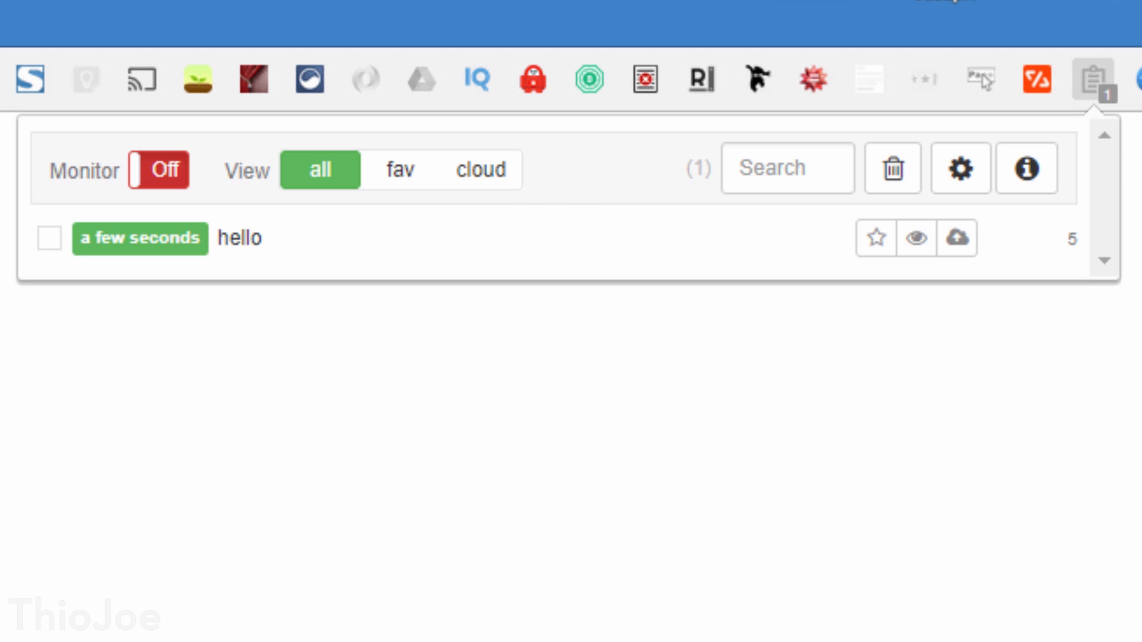
click(1090, 77)
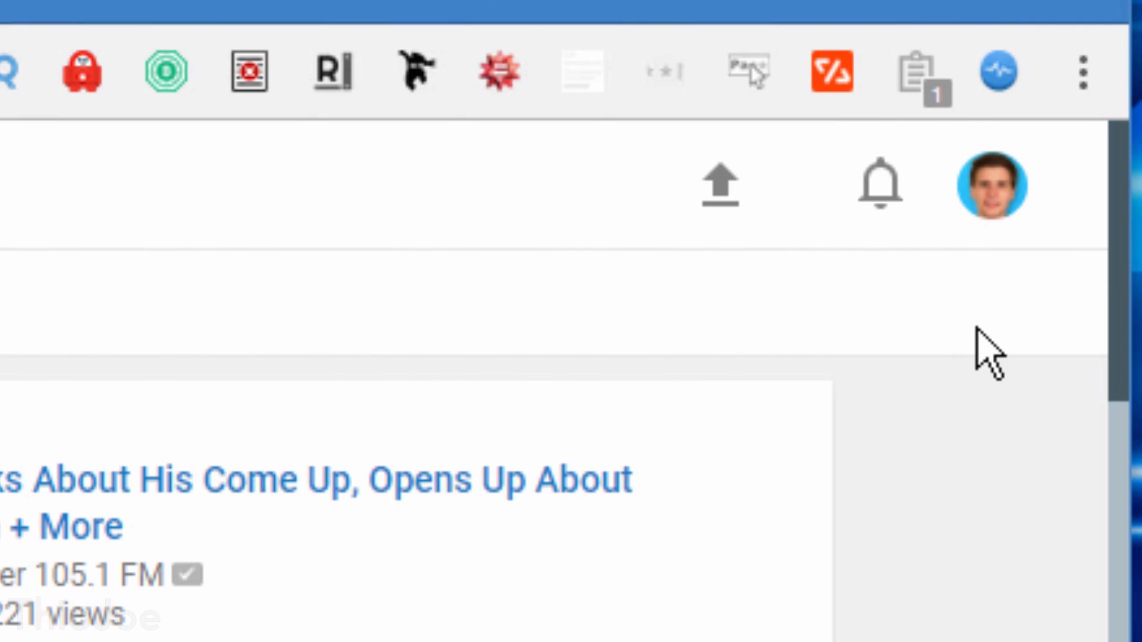
mouse_move(866, 357)
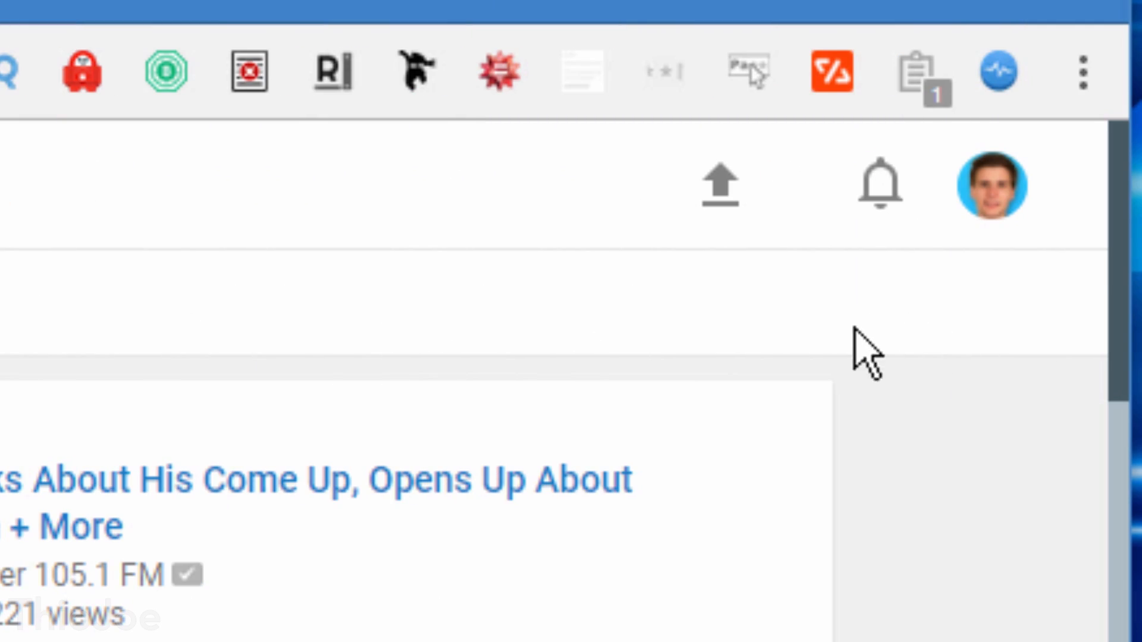
mouse_move(999, 70)
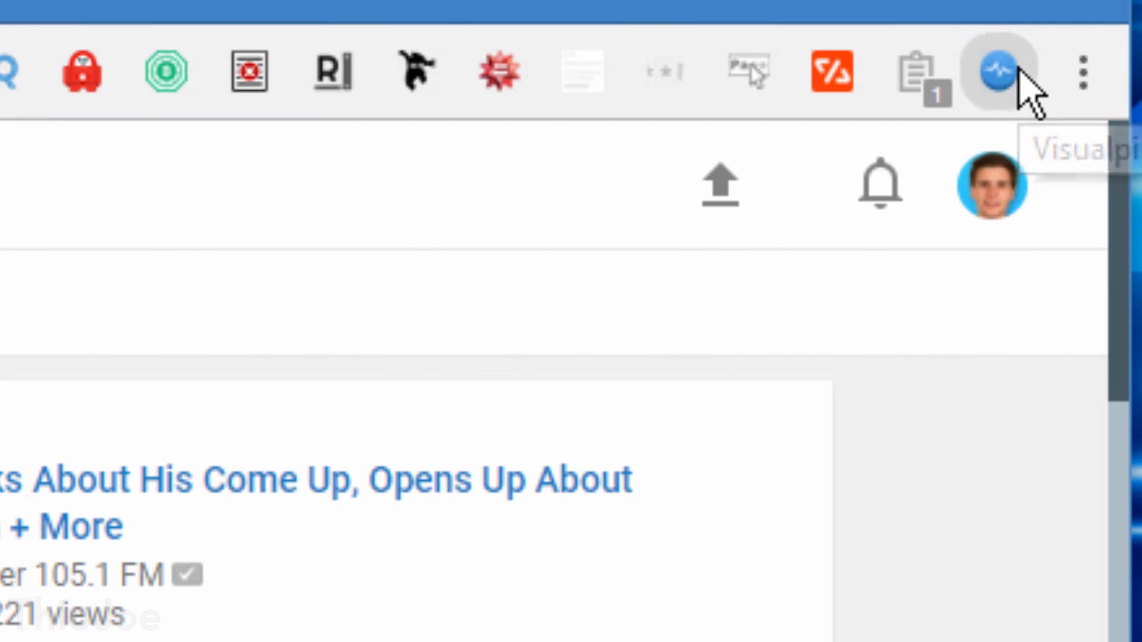
Open VisualPing's monitoring popup for the current YouTube page
click(994, 71)
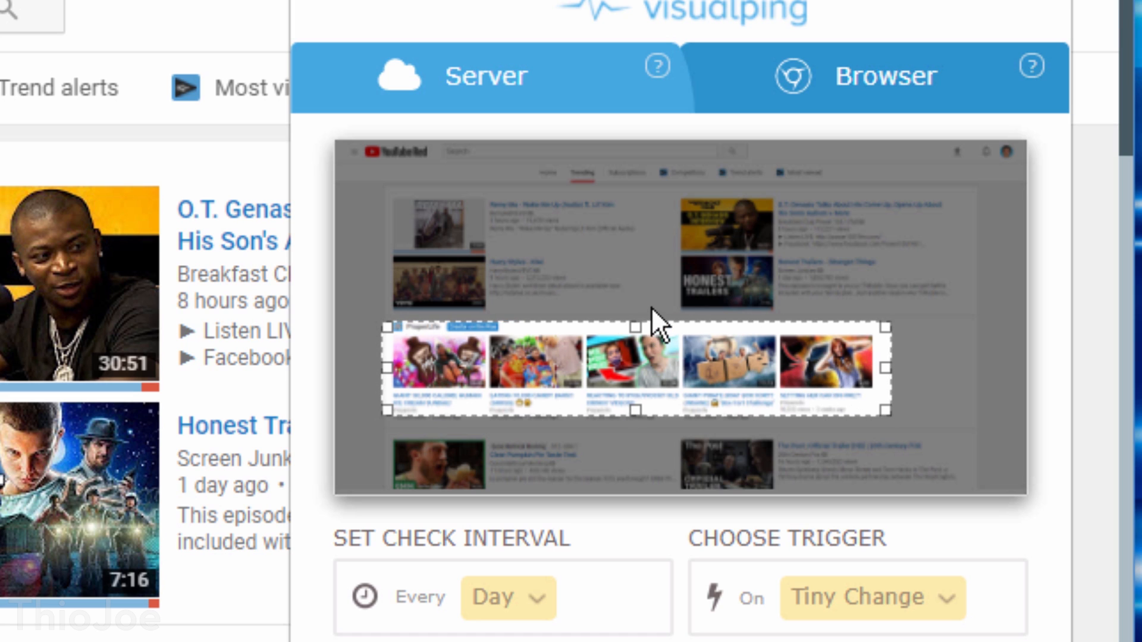
View VisualPing's Browser check settings, then go to the About VisualPing website
click(507, 597)
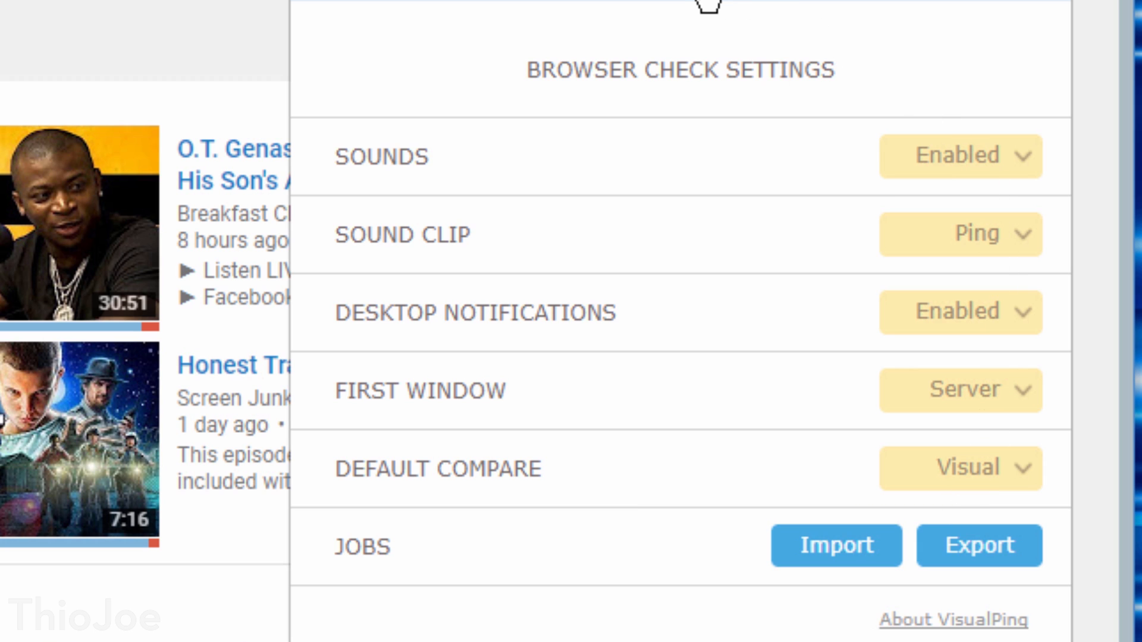
click(468, 164)
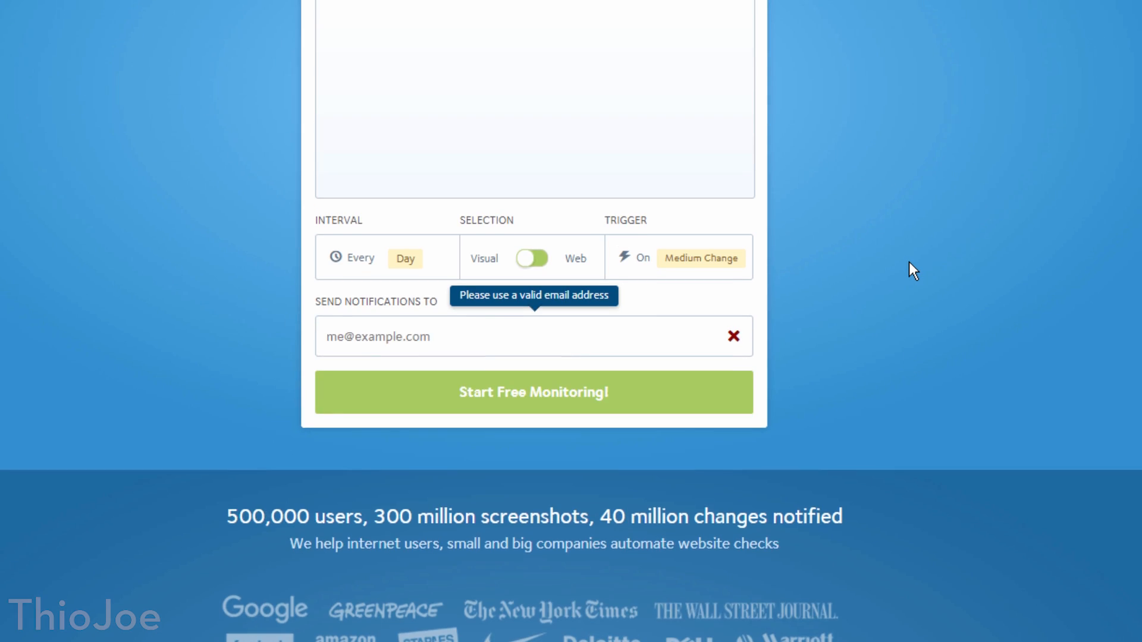
Enter google.com as the website URL to monitor and load it
scroll(up, 3)
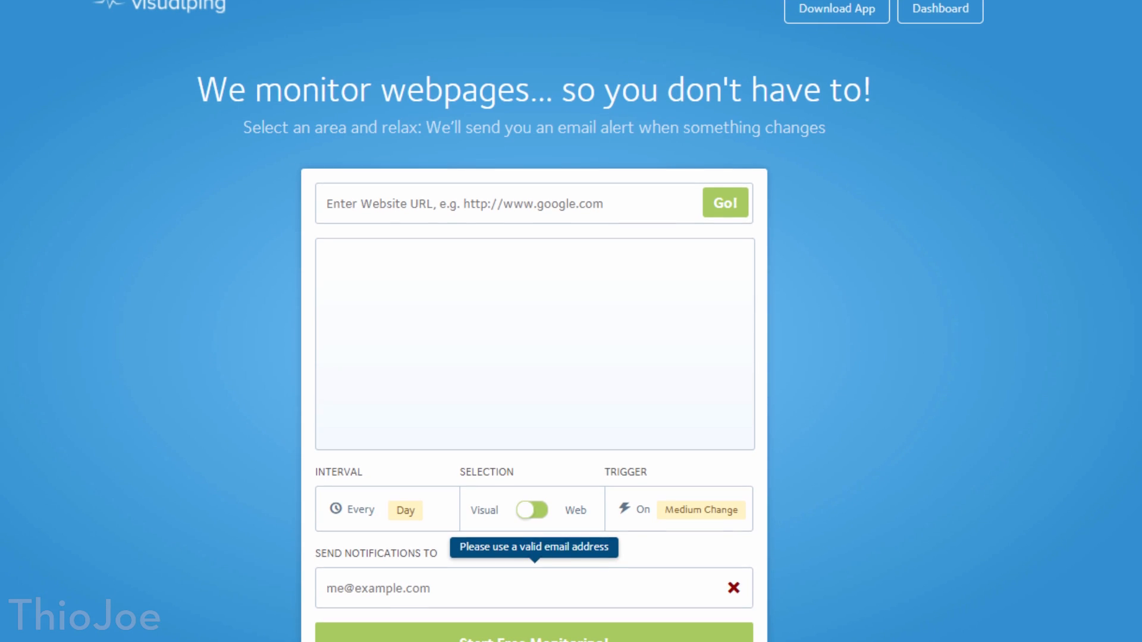
click(509, 203)
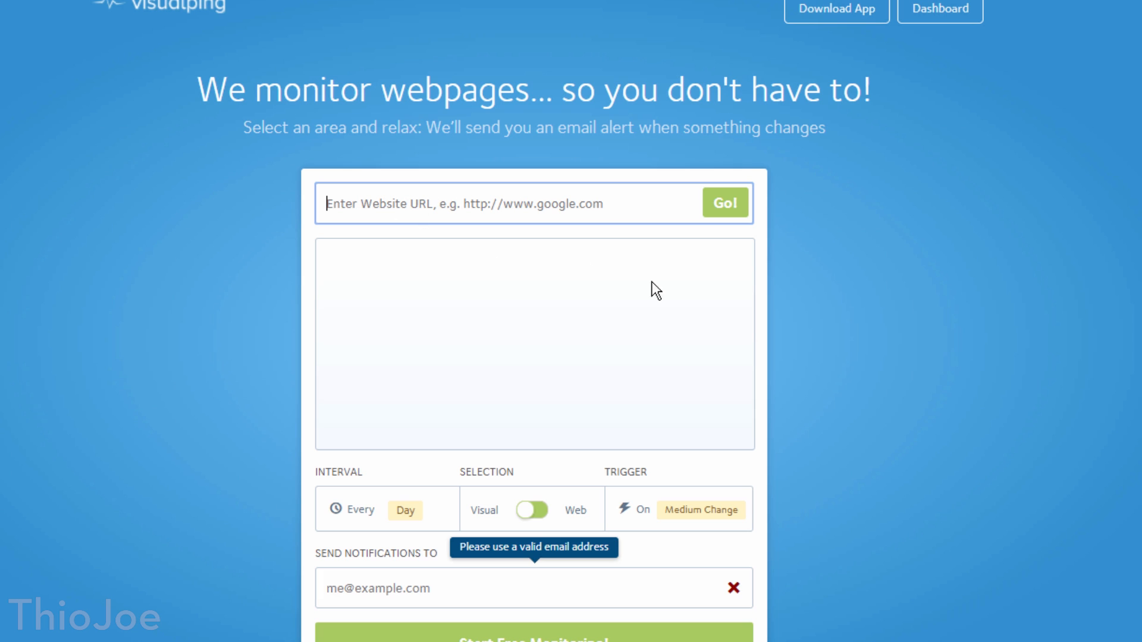
text(google.c)
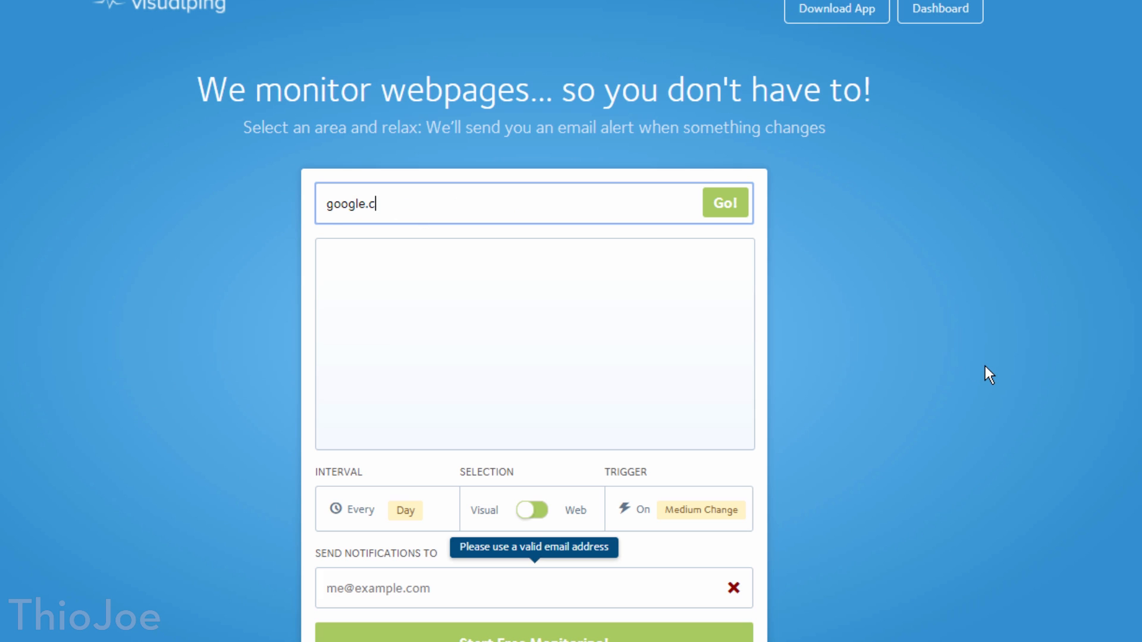
click(724, 202)
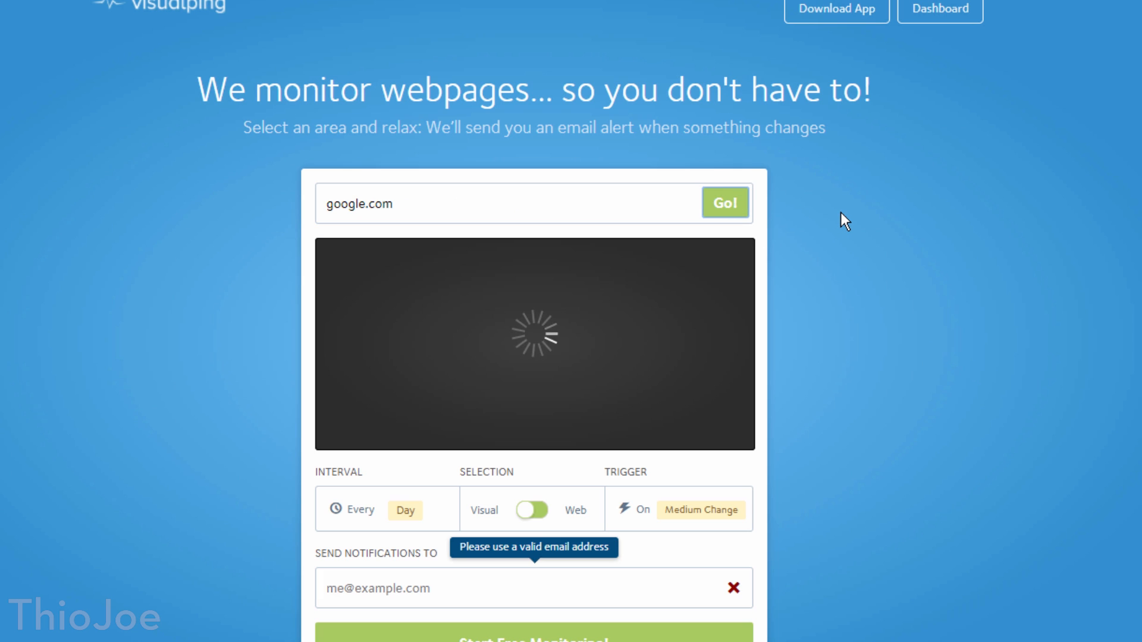